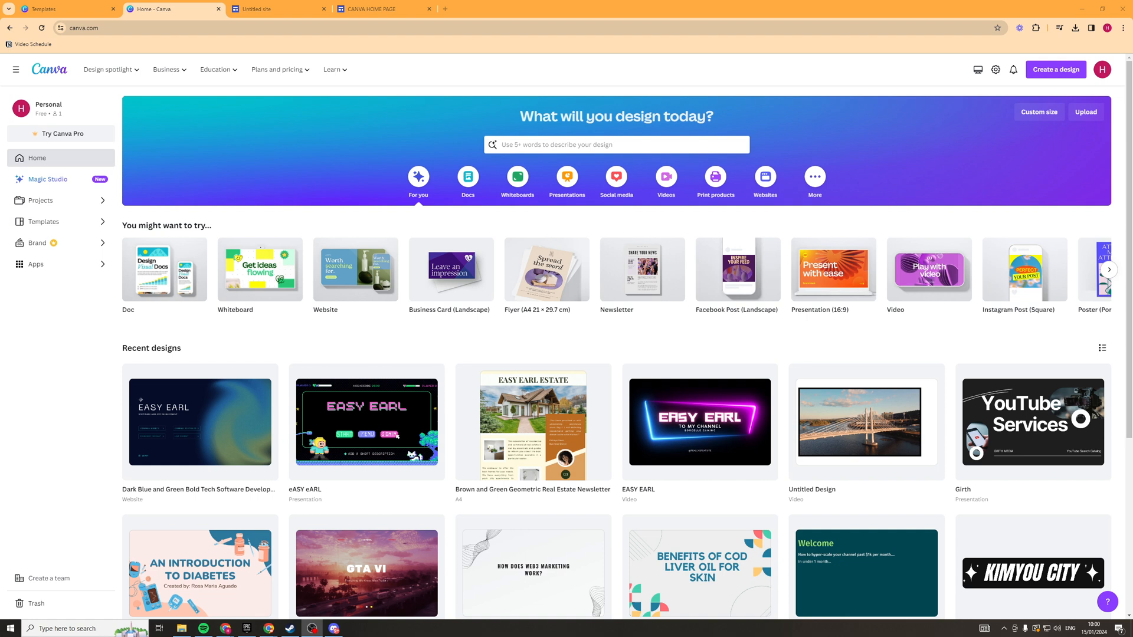
mouse_move(335, 333)
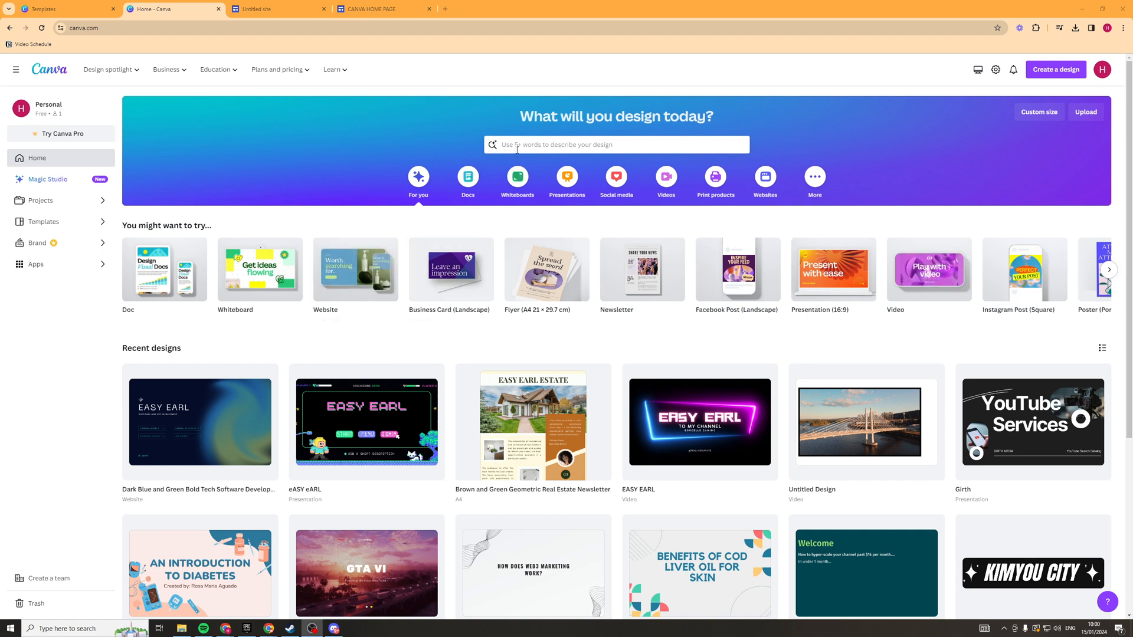
Step: Search Canva's design sizes for 'us letter' from the home page
text(us letter)
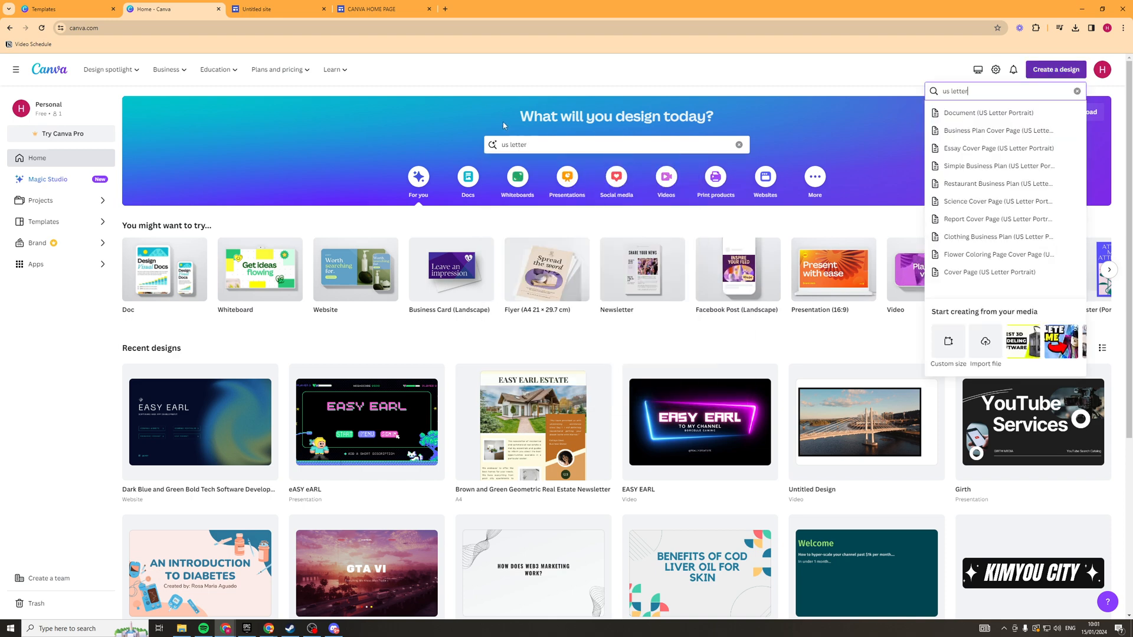
mouse_move(1048, 60)
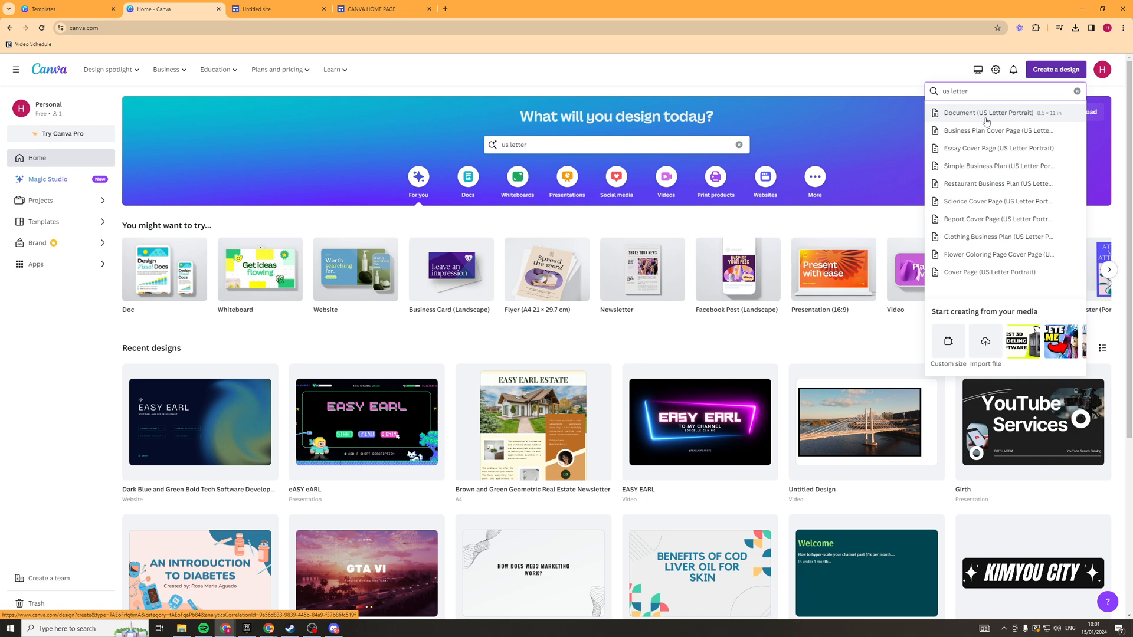
mouse_move(1042, 123)
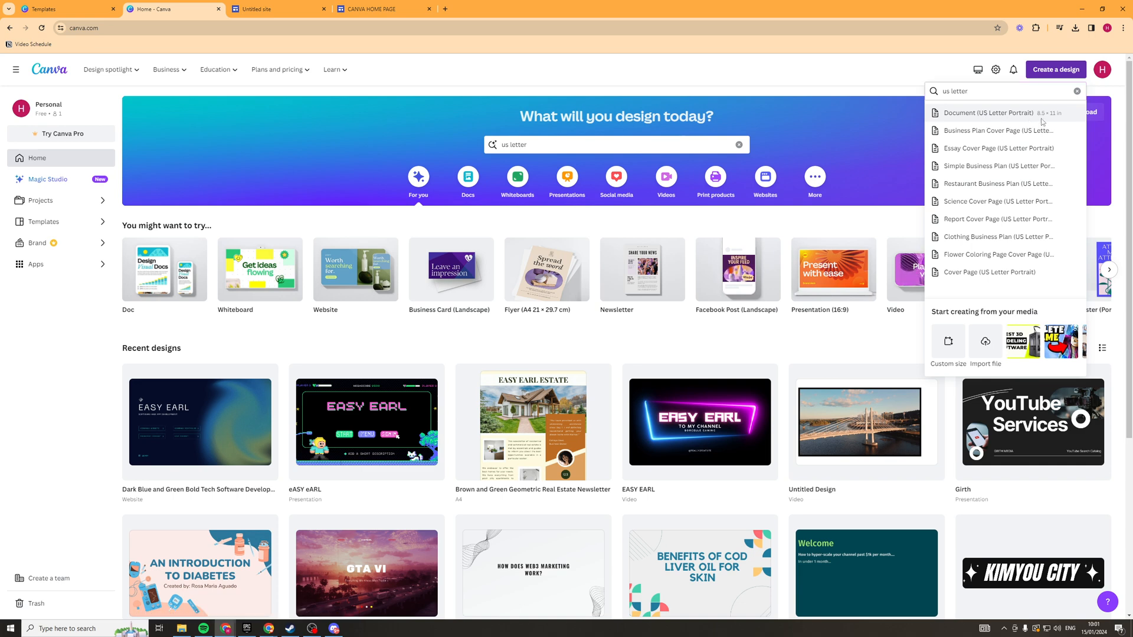
Step: Create a blank Document (US Letter Portrait) and browse the suggested templates
click(989, 113)
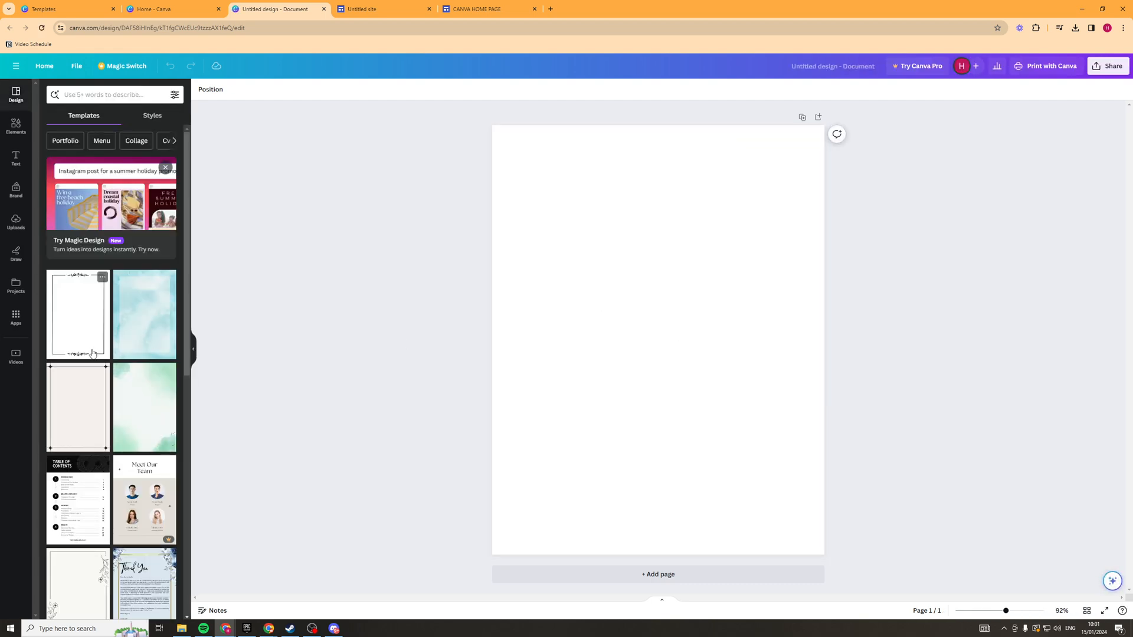
scroll(down, 3)
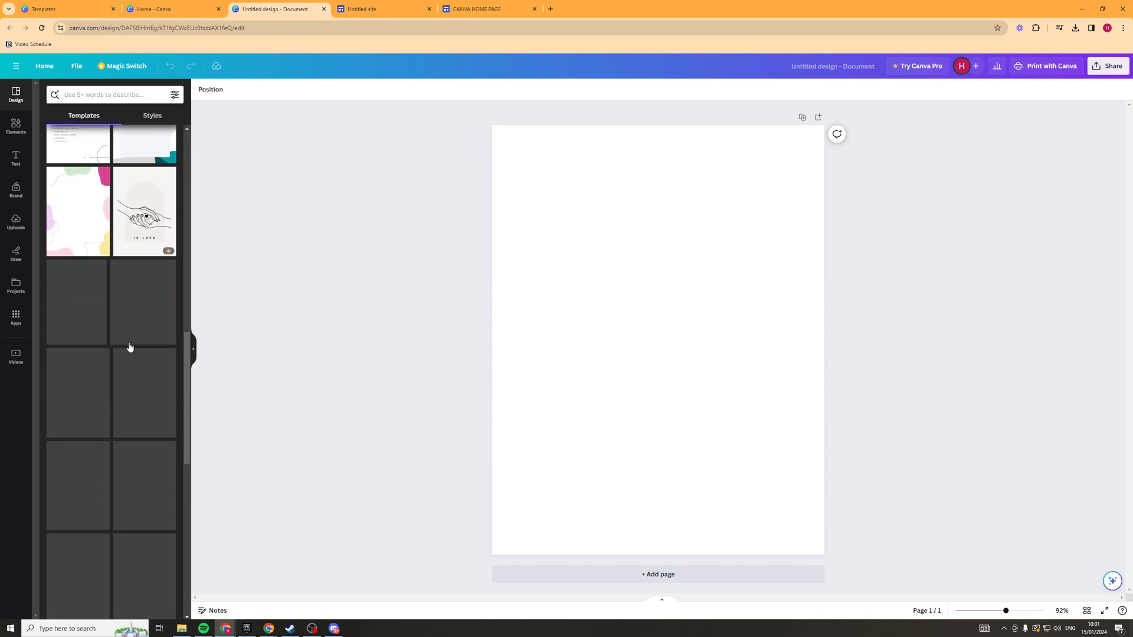
scroll(down, 3)
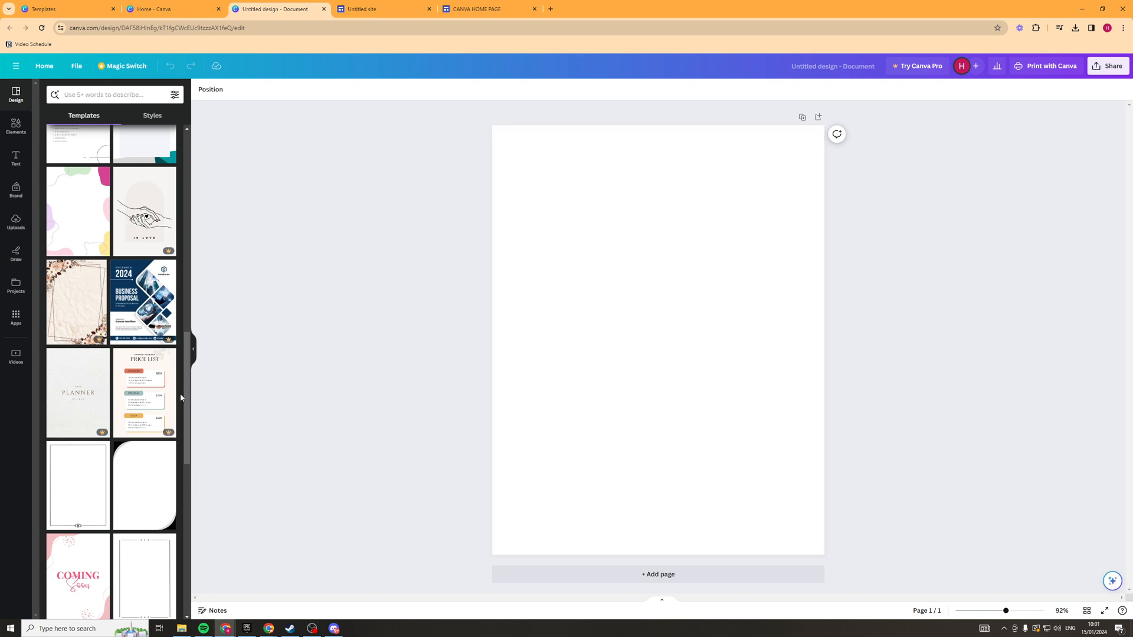
scroll(up, 3)
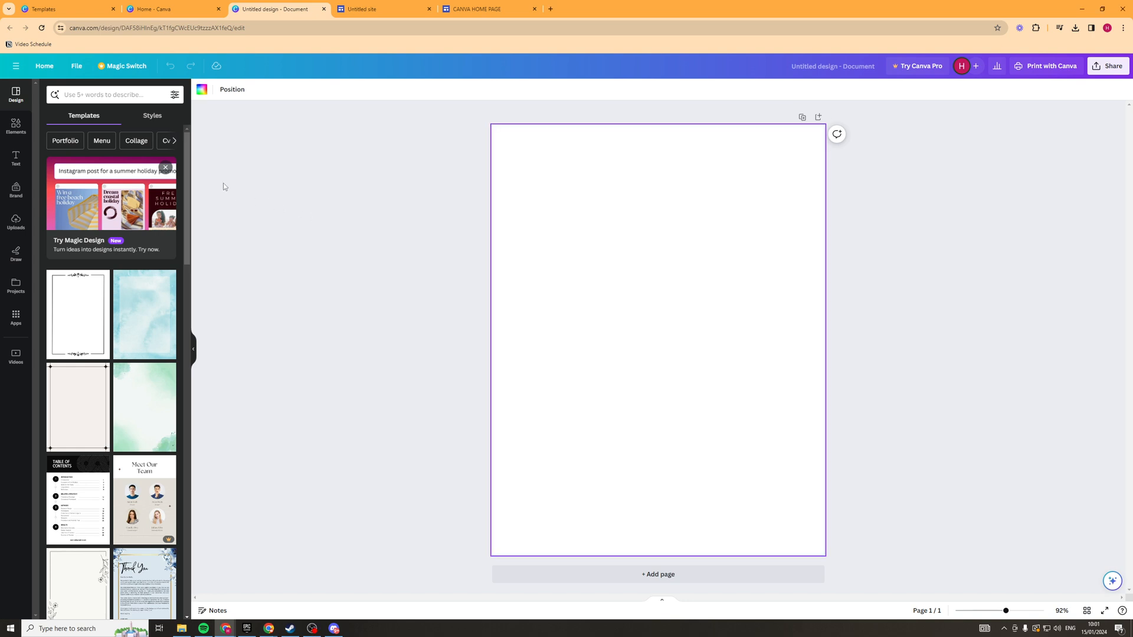
Step: Search templates for 'notebook' and scroll through the notebook cover and paper results
click(109, 95)
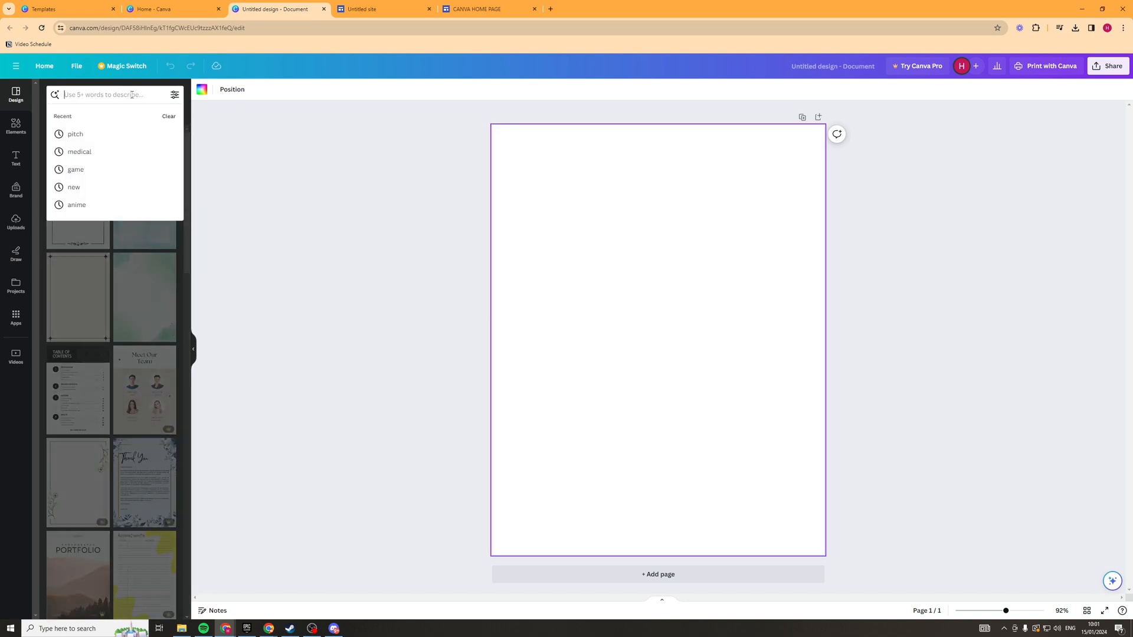
text(notebook)
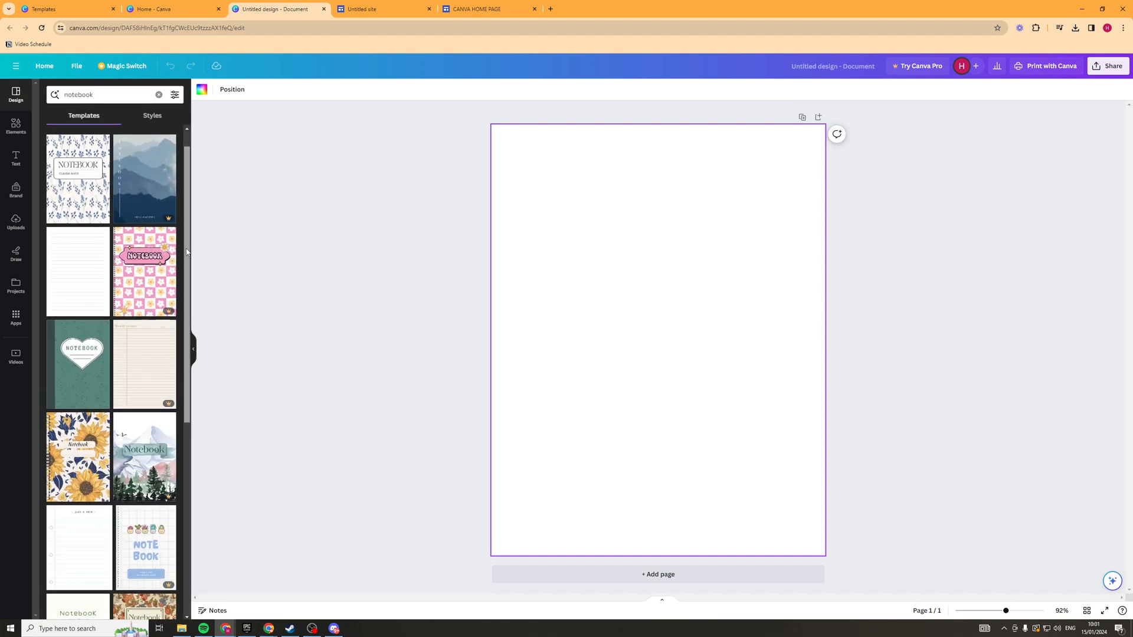
scroll(down, 3)
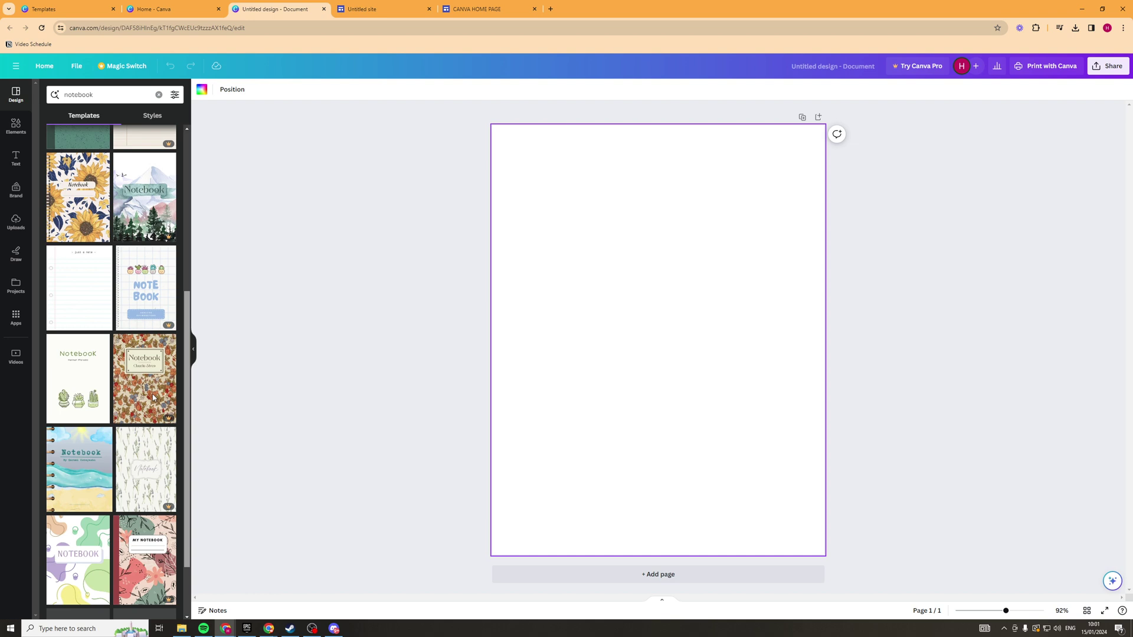
scroll(down, 3)
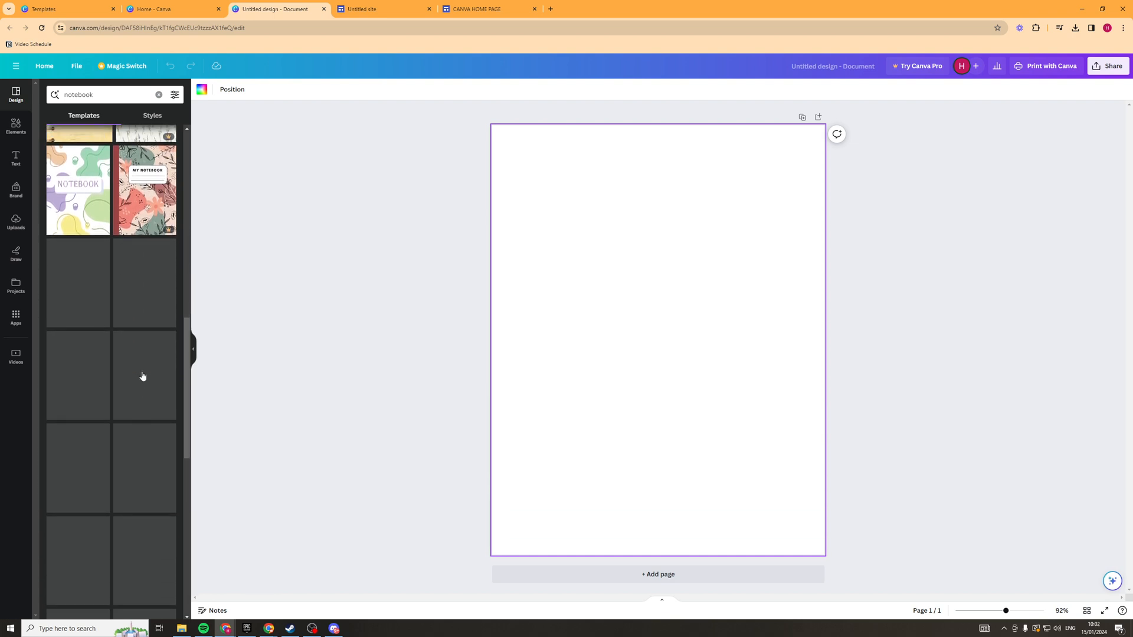
scroll(down, 3)
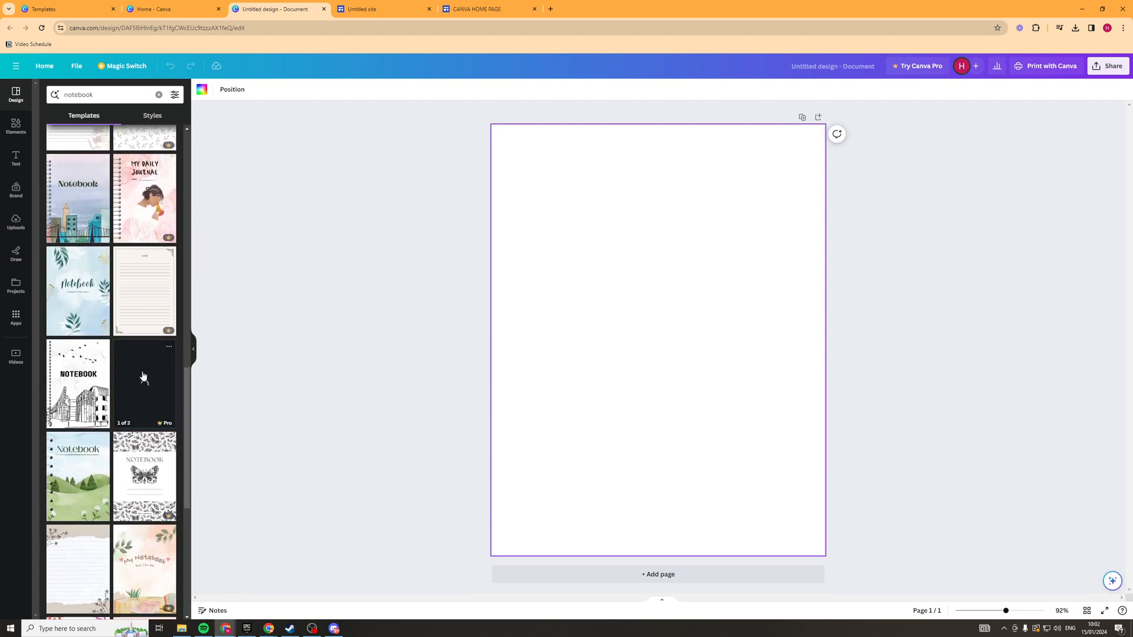
scroll(down, 3)
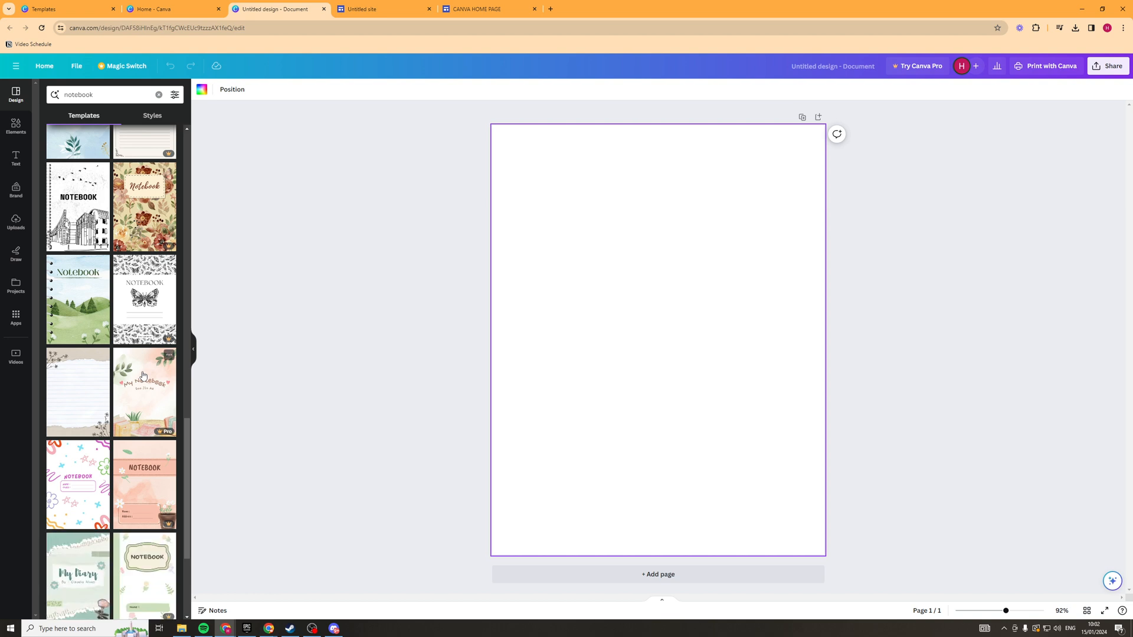
scroll(down, 3)
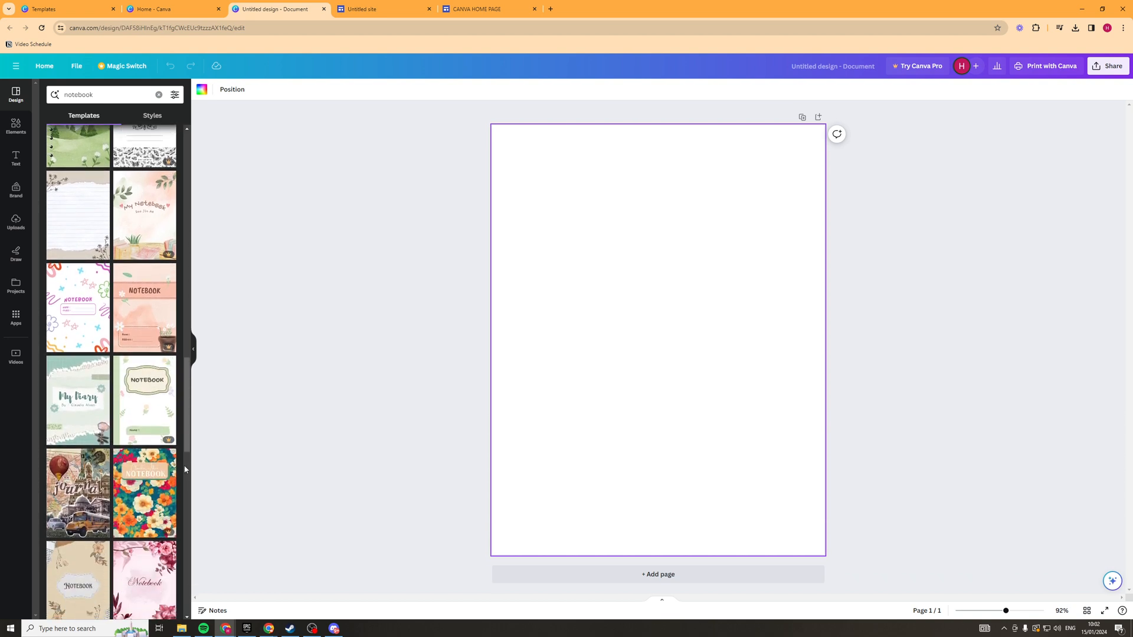
scroll(down, 3)
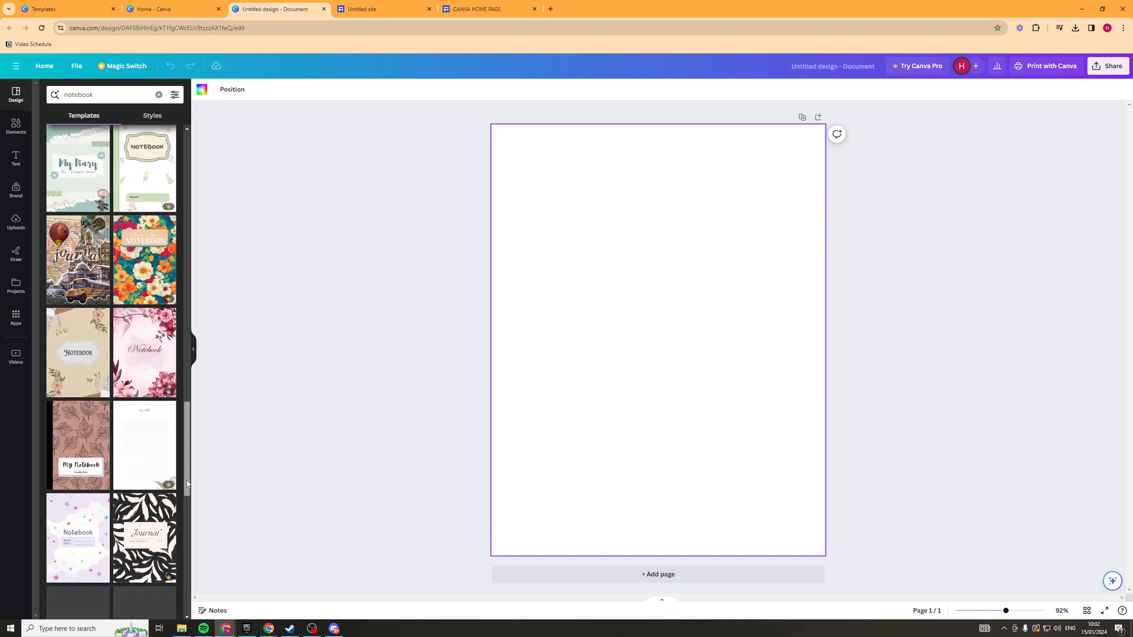
scroll(up, 3)
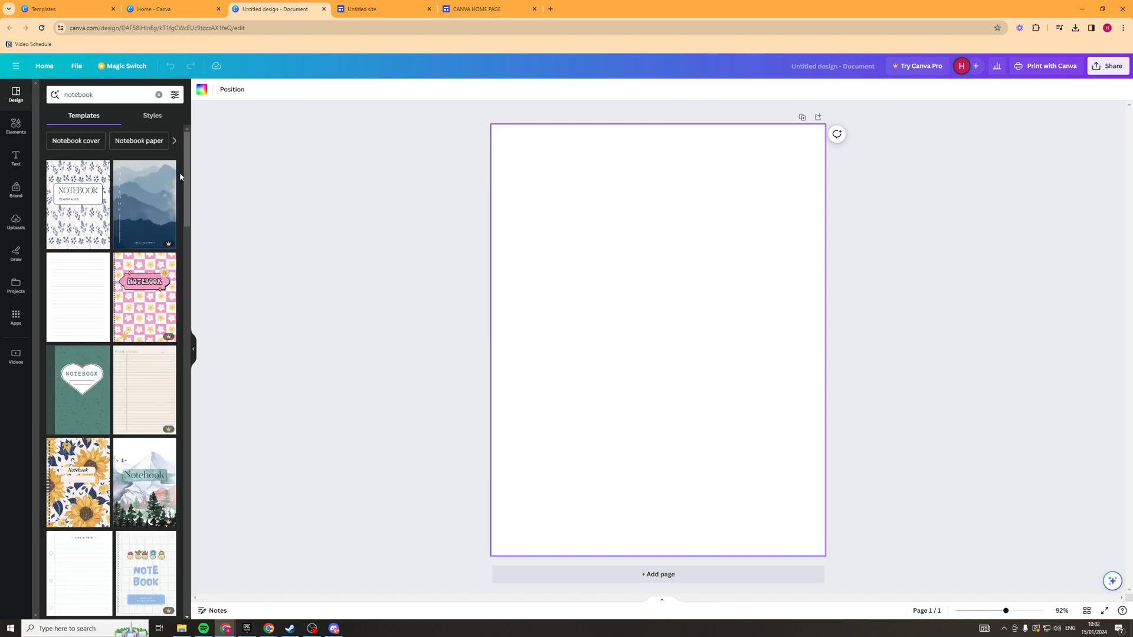
mouse_move(164, 247)
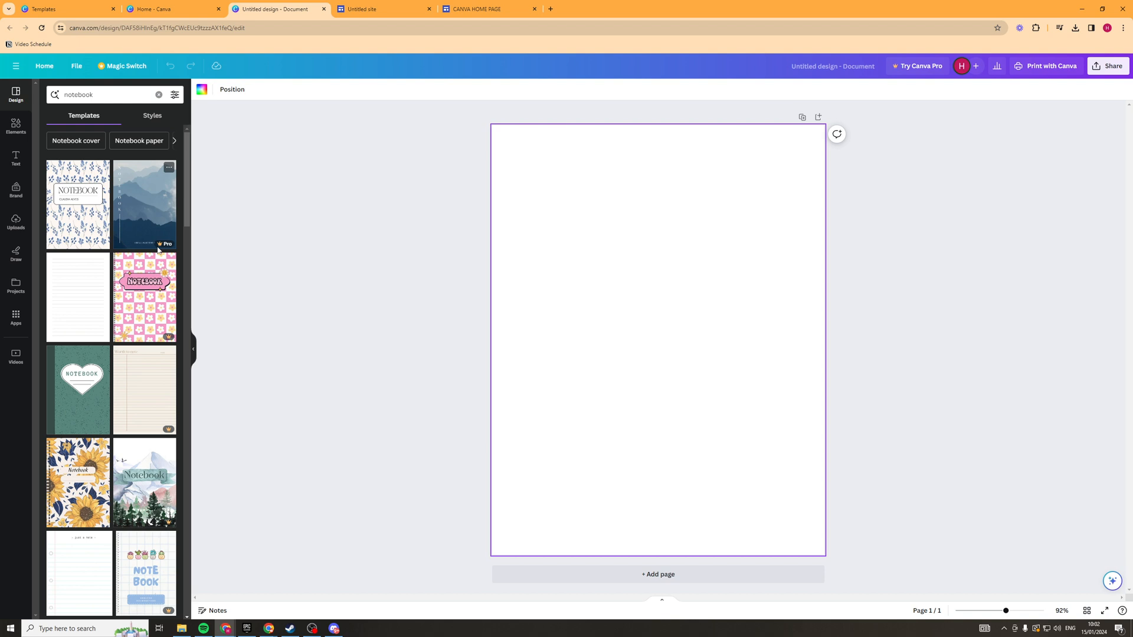
mouse_move(151, 219)
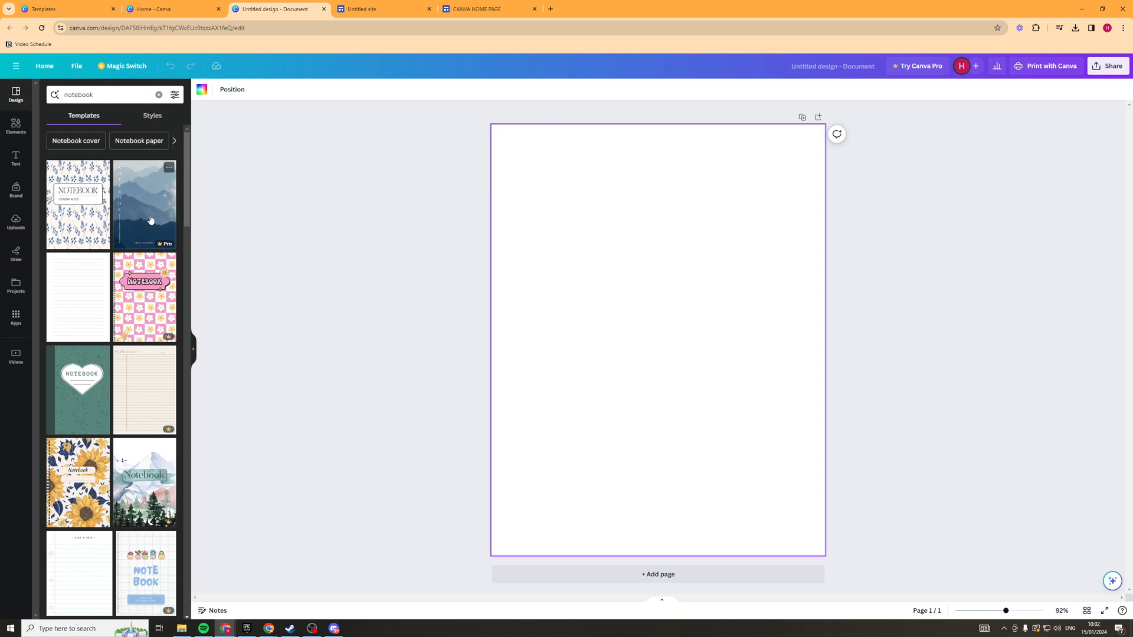
mouse_move(160, 226)
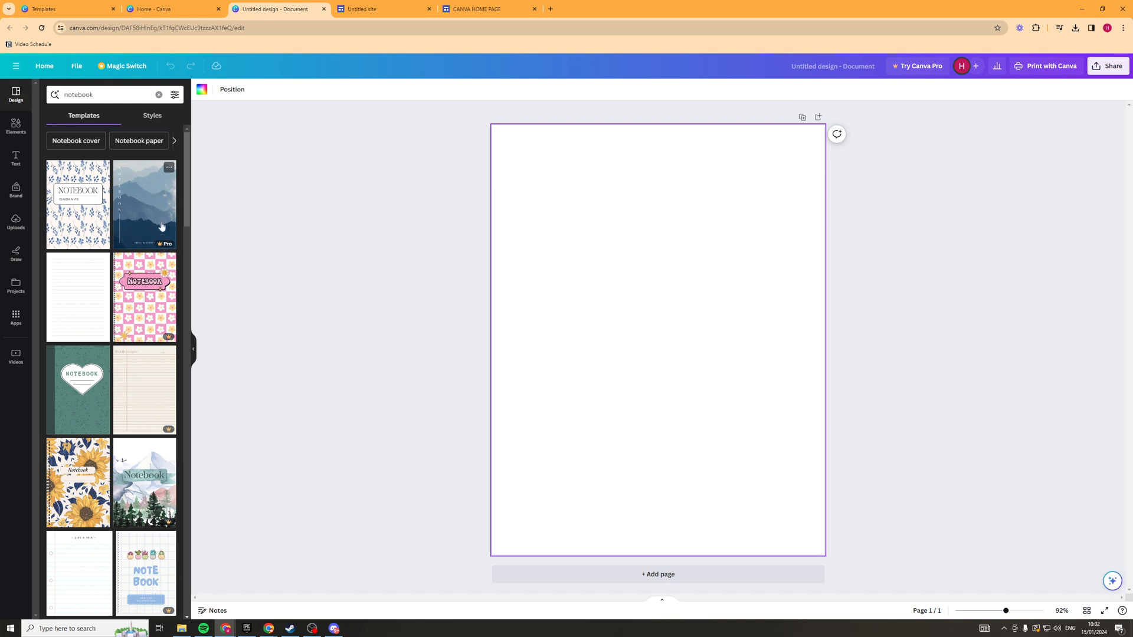
mouse_move(151, 194)
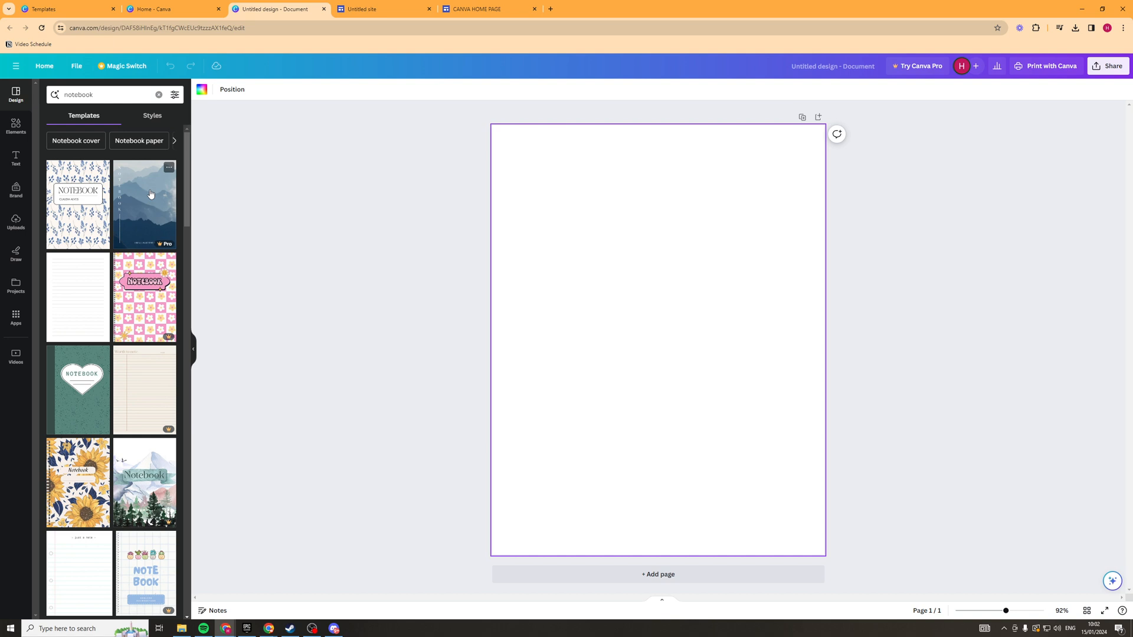
mouse_move(157, 401)
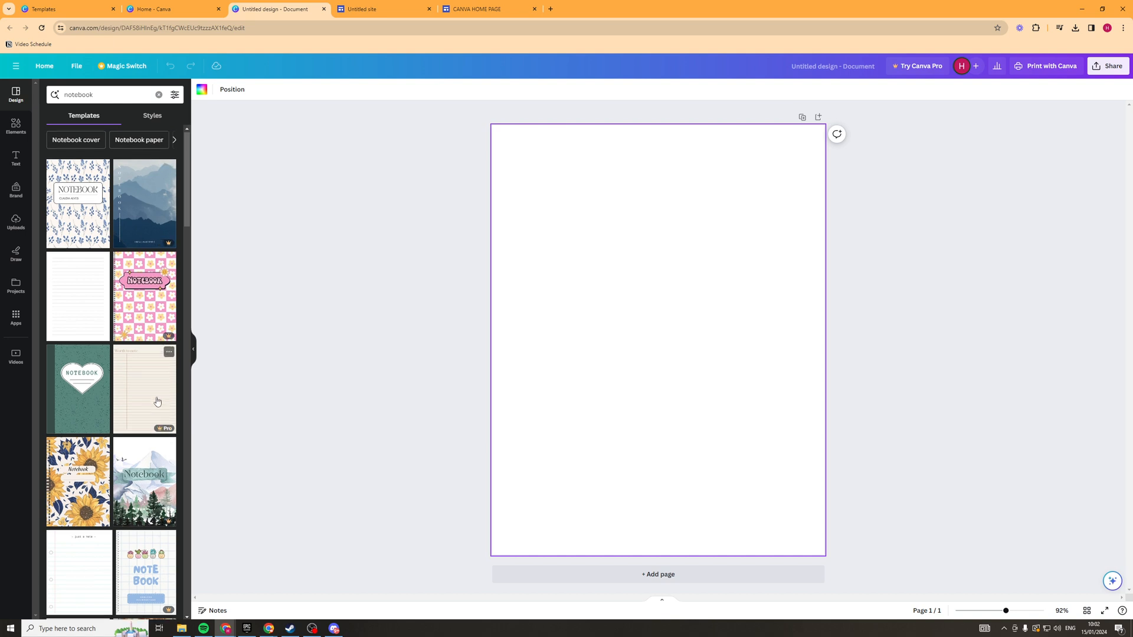
scroll(down, 3)
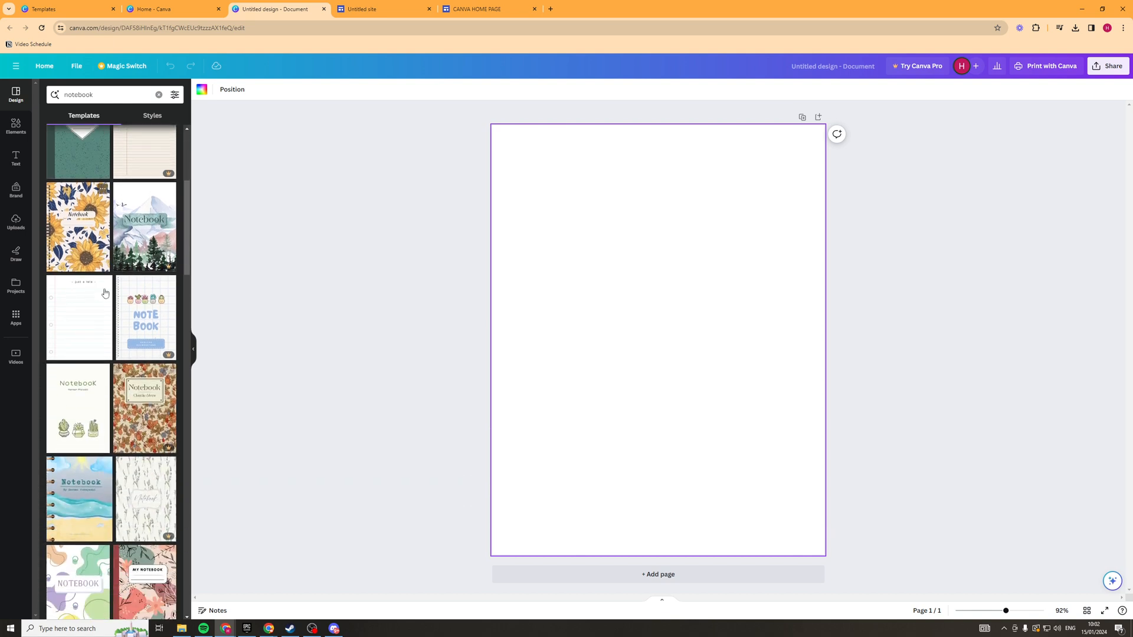
Step: Apply the green cactus Notebook cover, then swap it for the watercolour hills Notebook cover
click(78, 408)
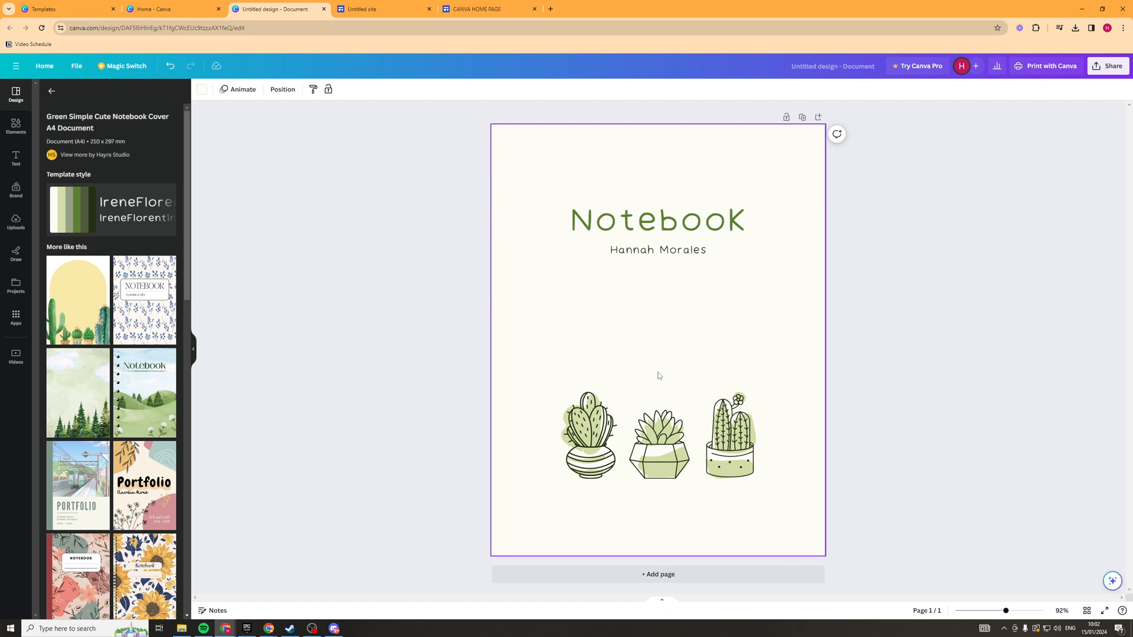
click(322, 329)
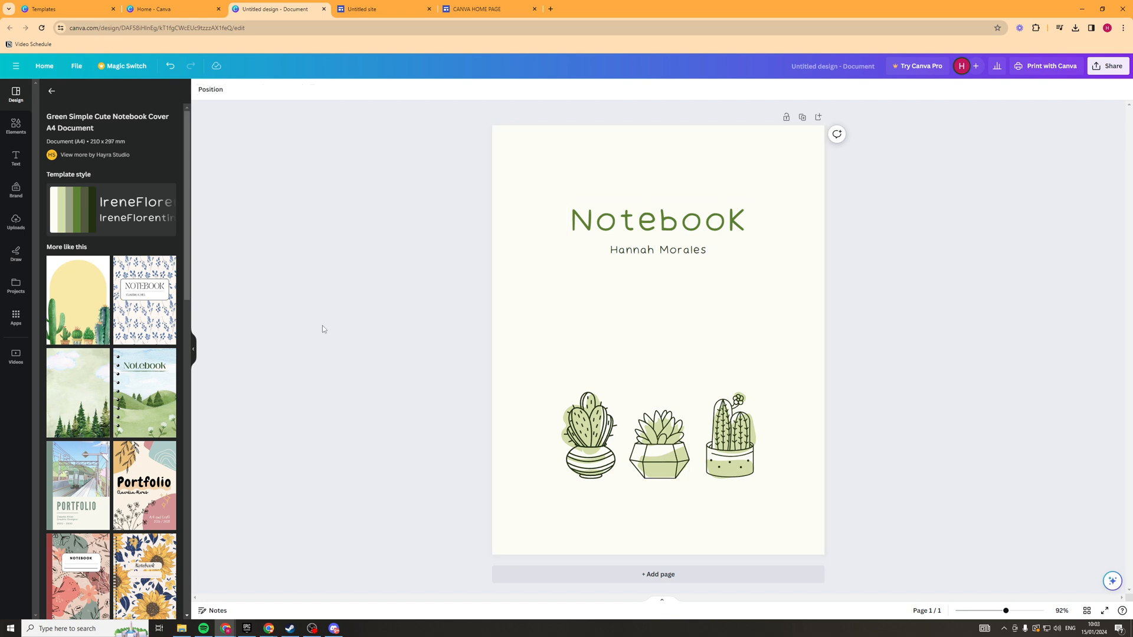
mouse_move(158, 378)
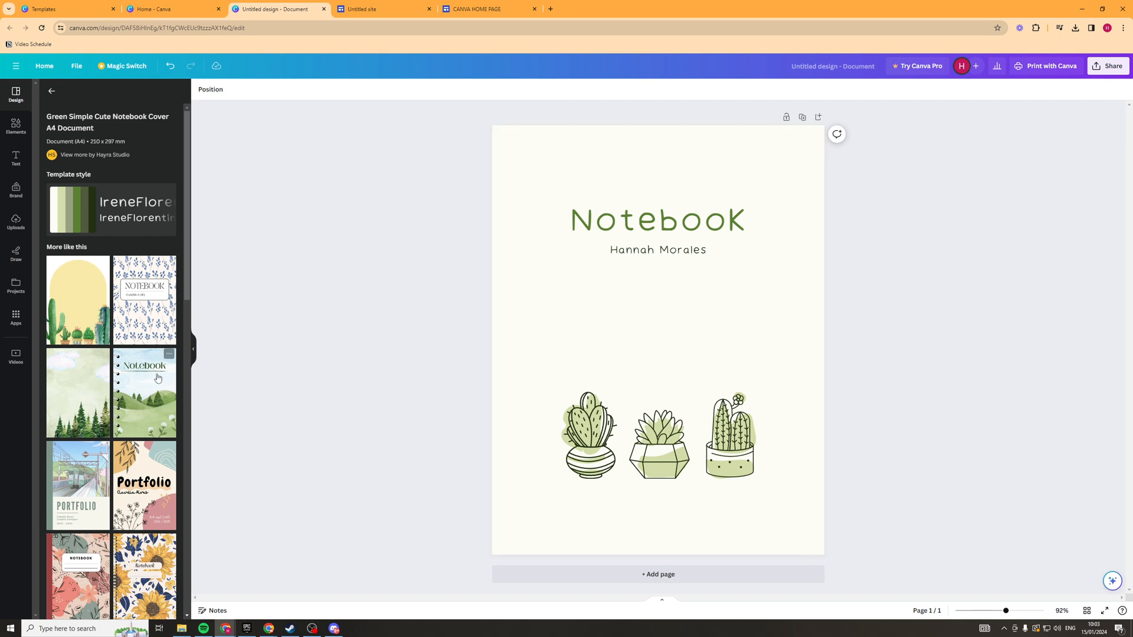
click(144, 392)
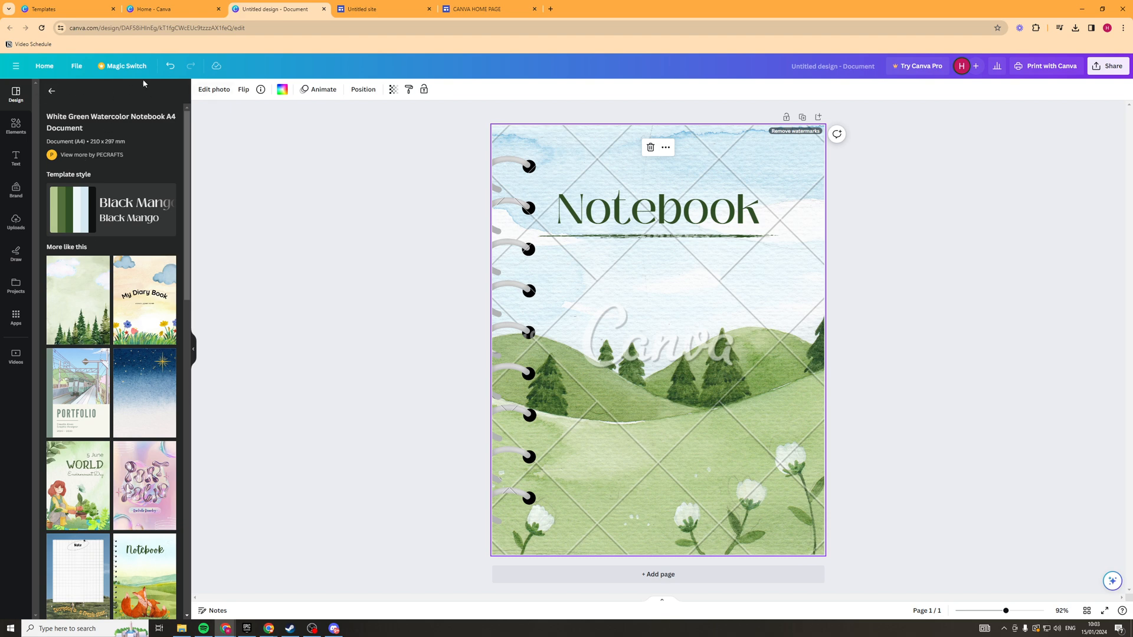
Step: Restore the cactus cover and set the NOTEBOOK title font to Lazydog
click(656, 210)
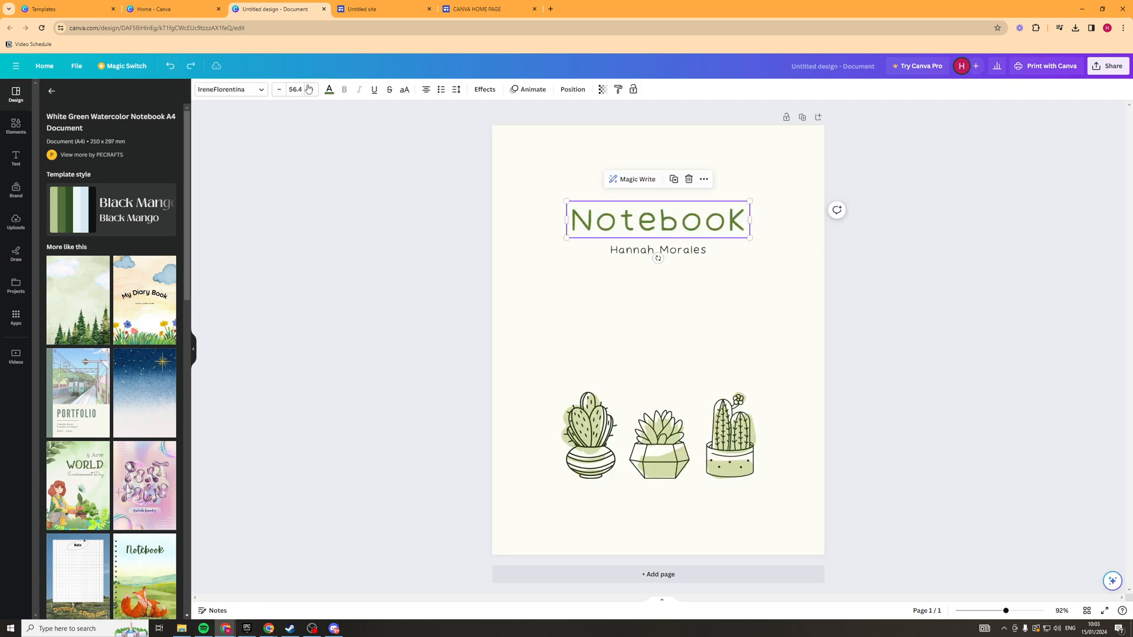
click(230, 89)
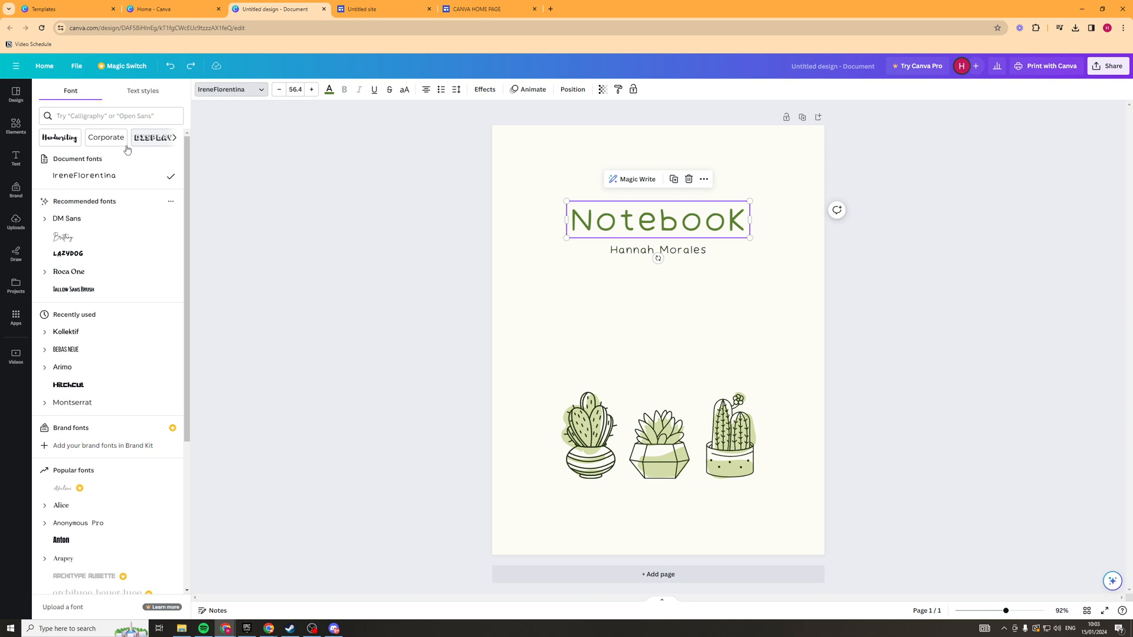
click(68, 254)
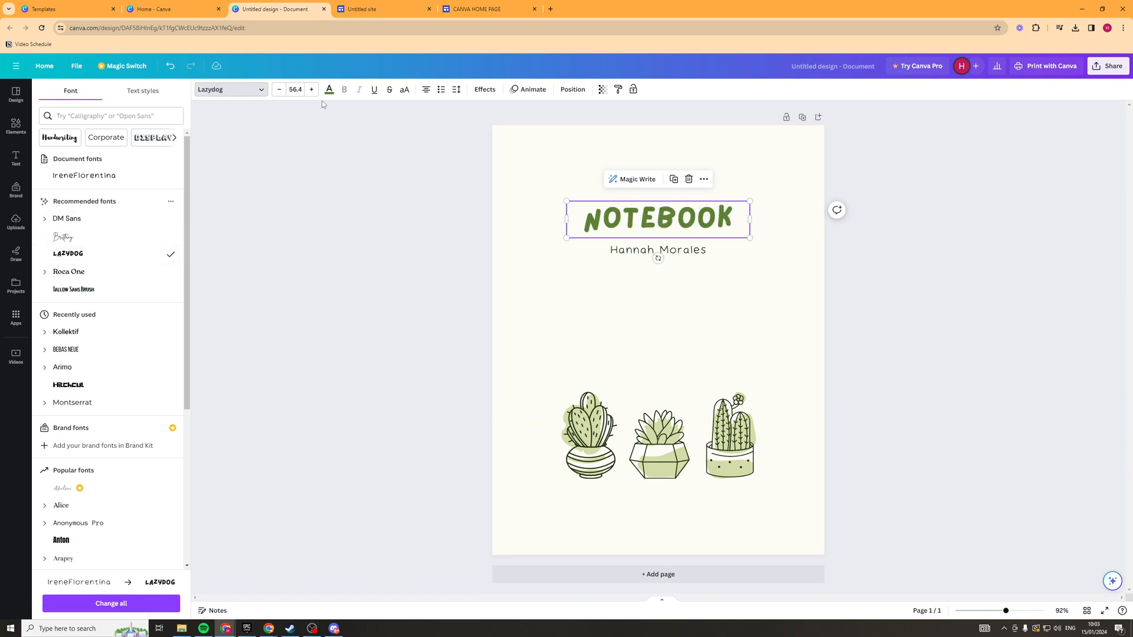
click(311, 89)
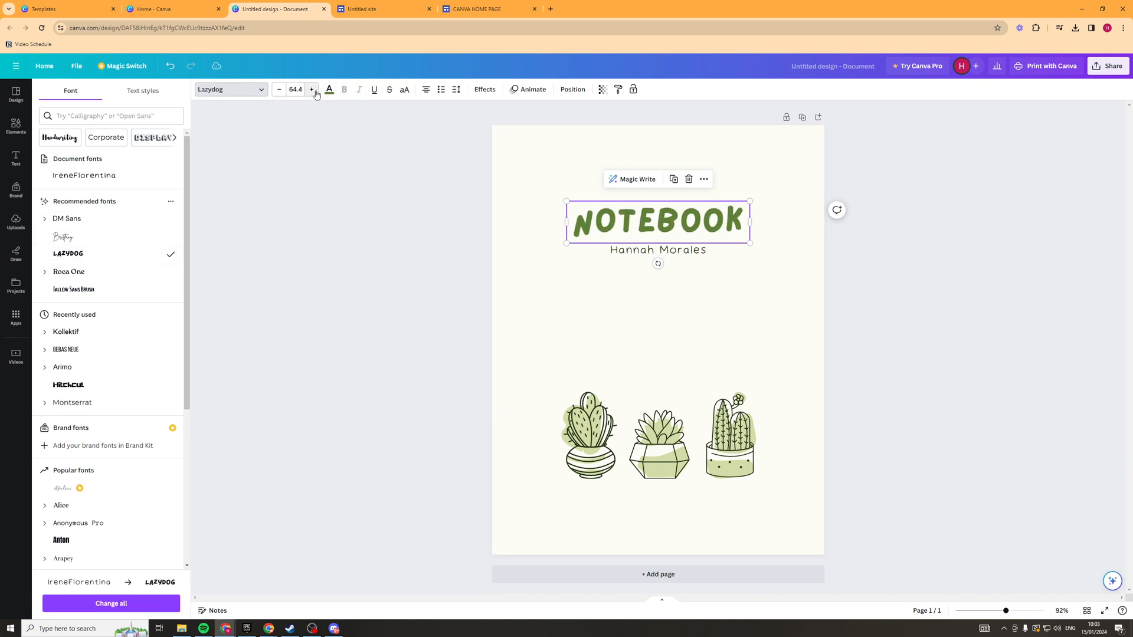
Step: Colour the NOTEBOOK title deep purple and replace the subtitle name with 'EASY'
click(311, 90)
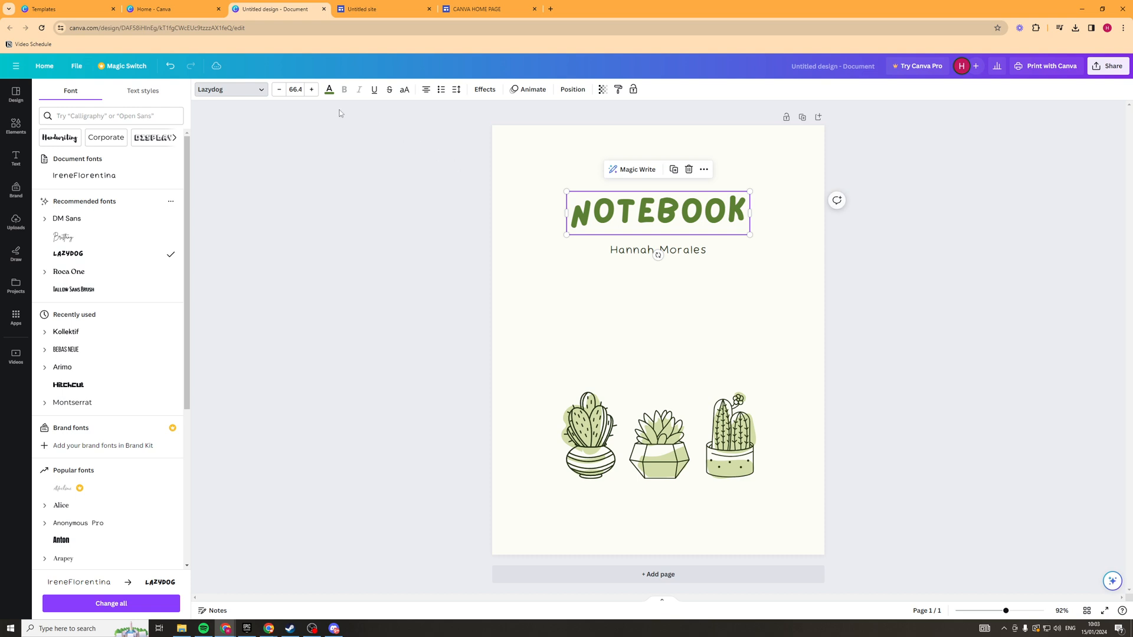
click(329, 90)
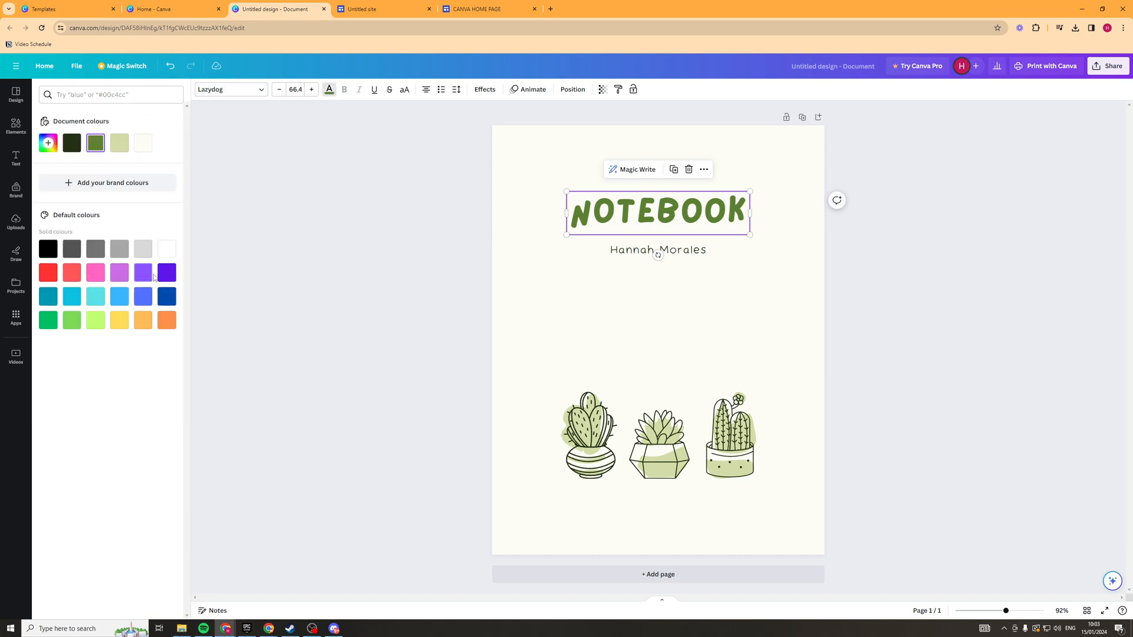
click(142, 273)
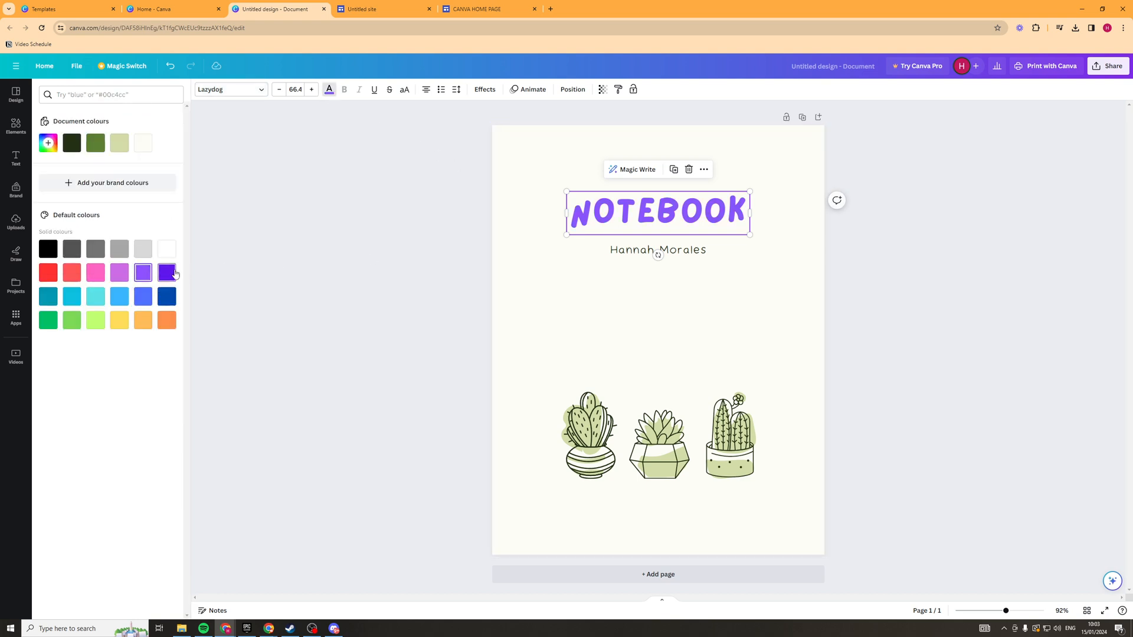
click(656, 250)
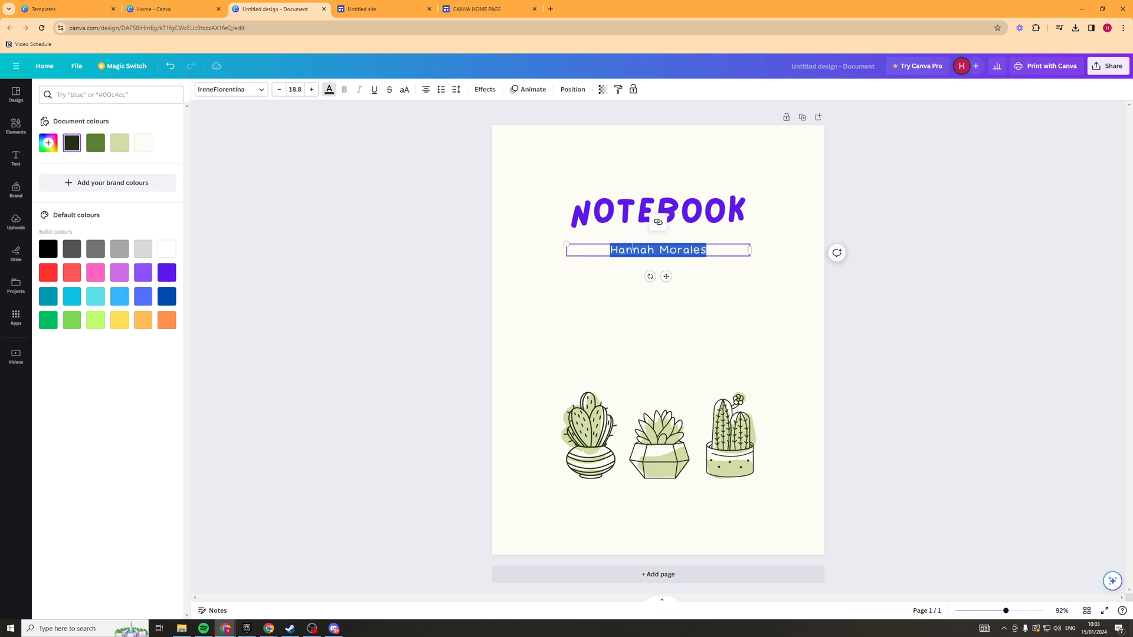
text(EASY EARL)
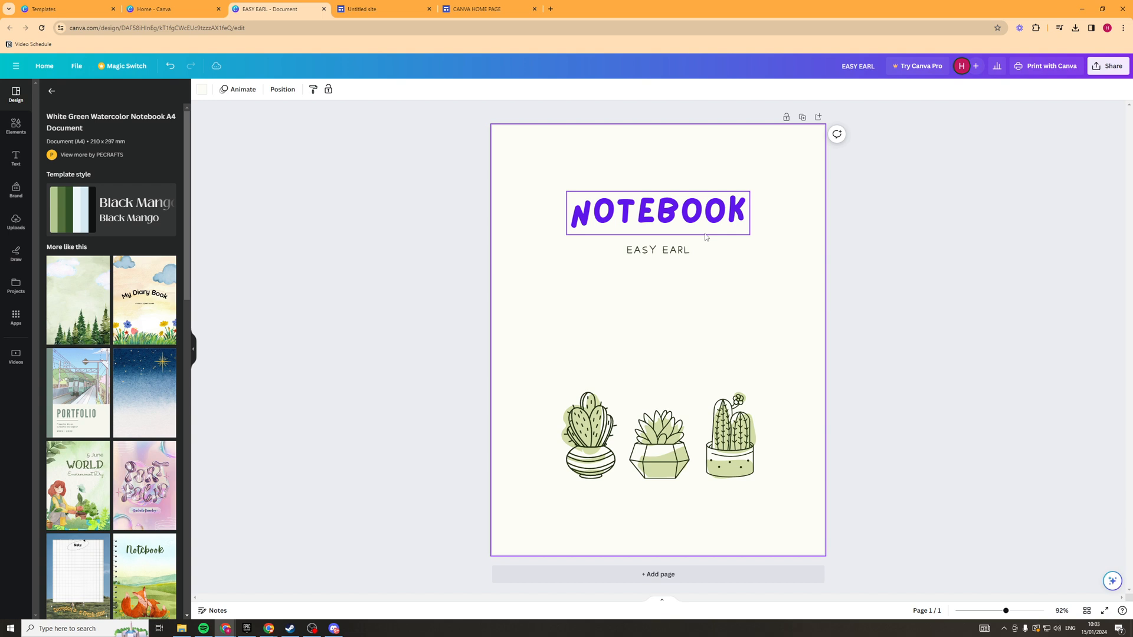
click(658, 441)
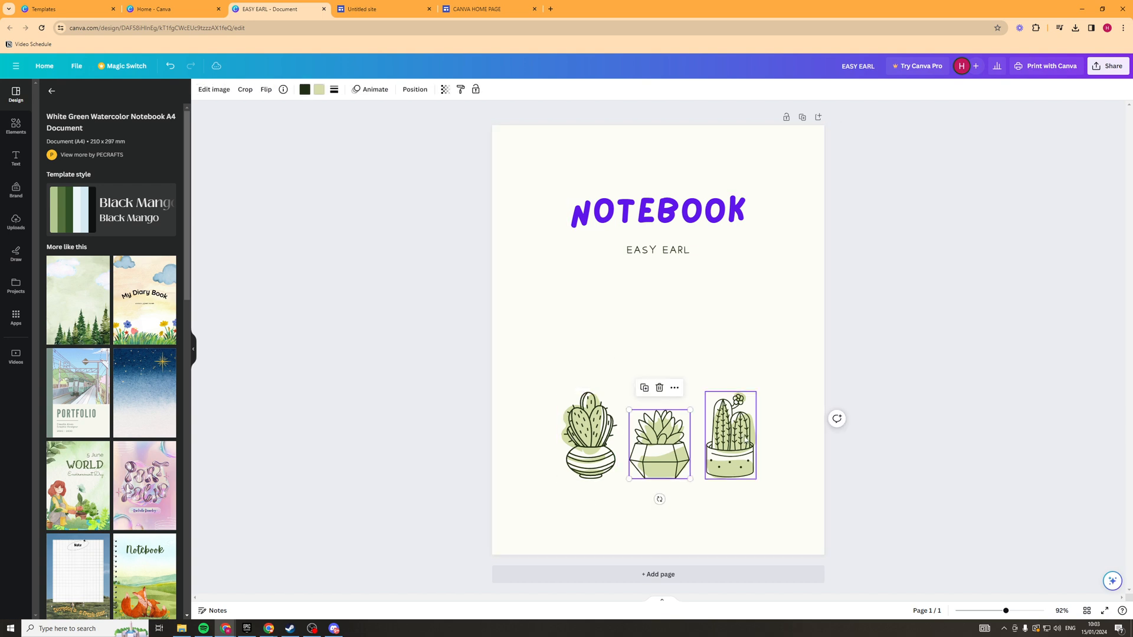
click(316, 163)
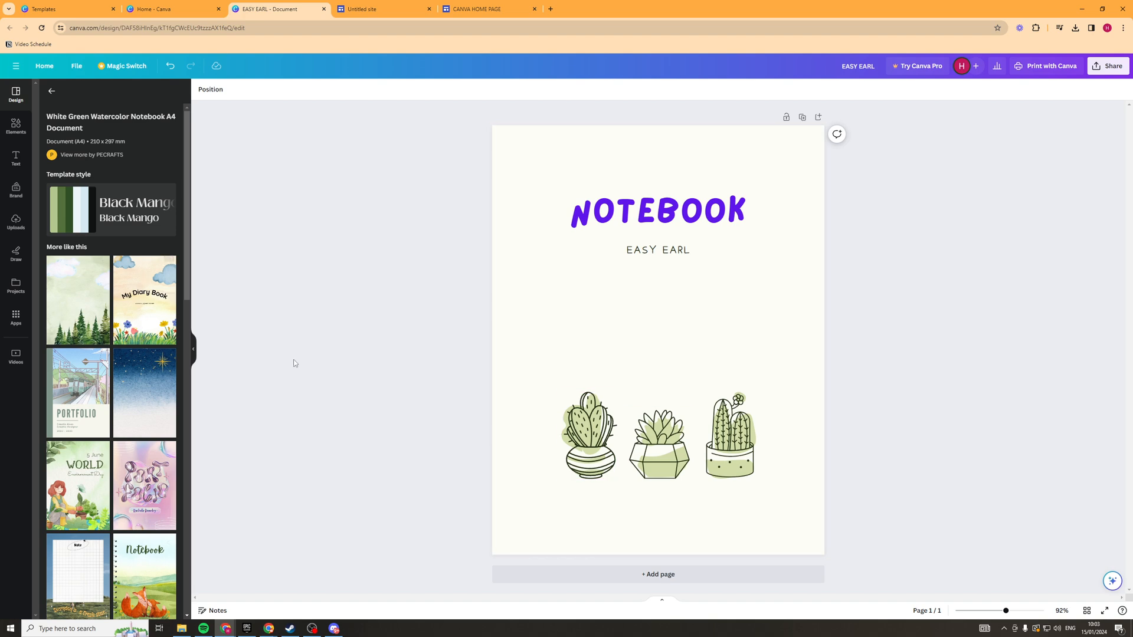
Step: Search elements for 'binder', browse the Graphics results, then return to All results
click(16, 127)
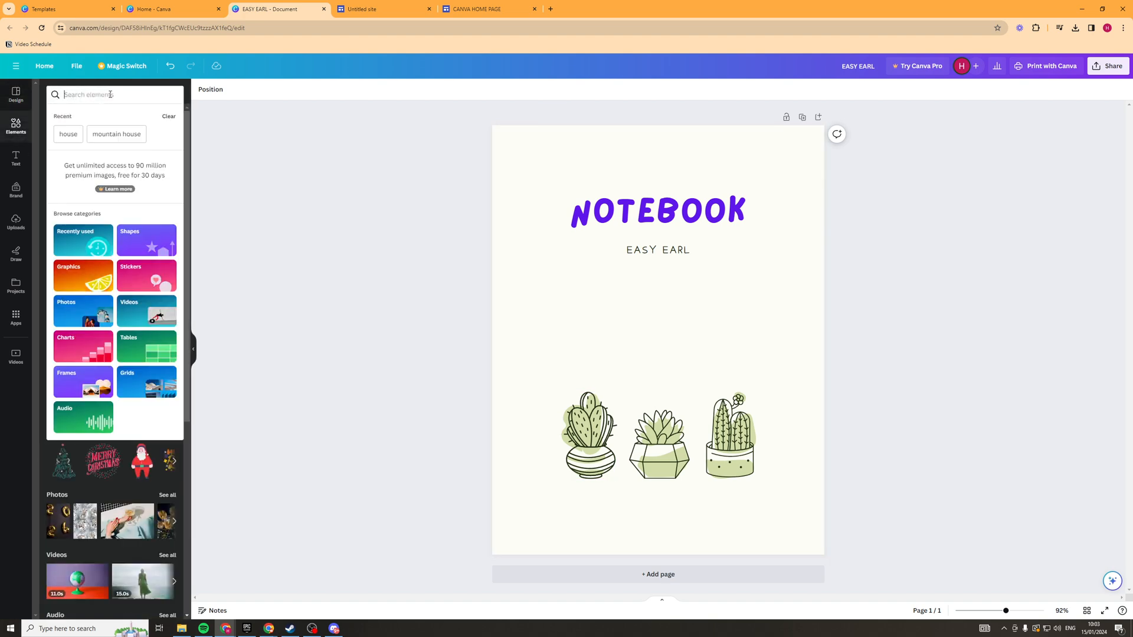
text(binder)
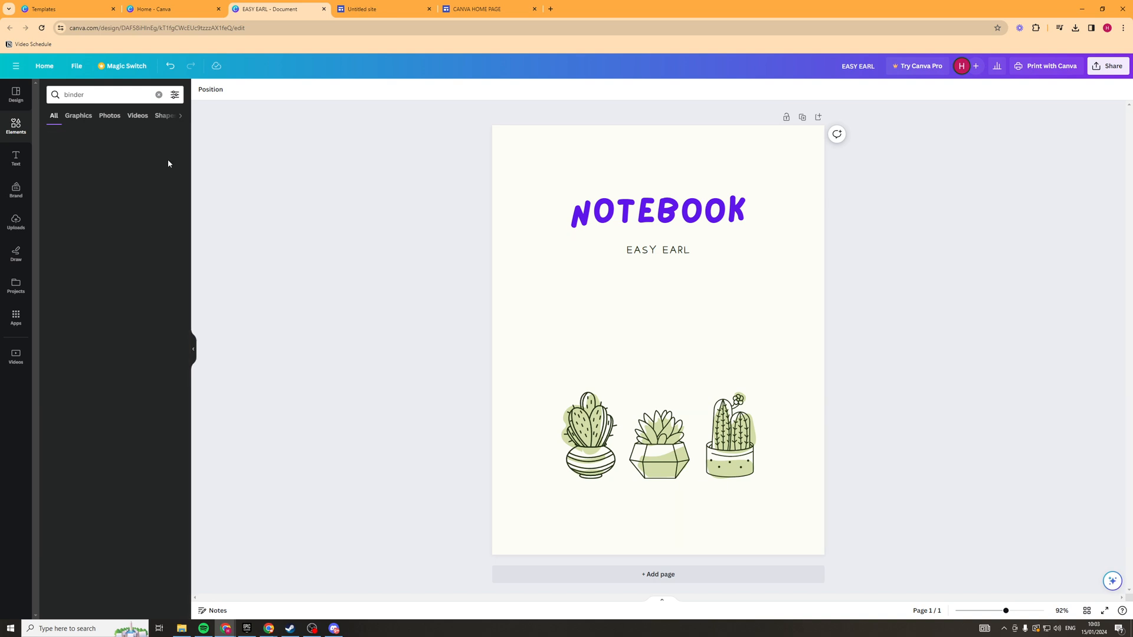
click(78, 116)
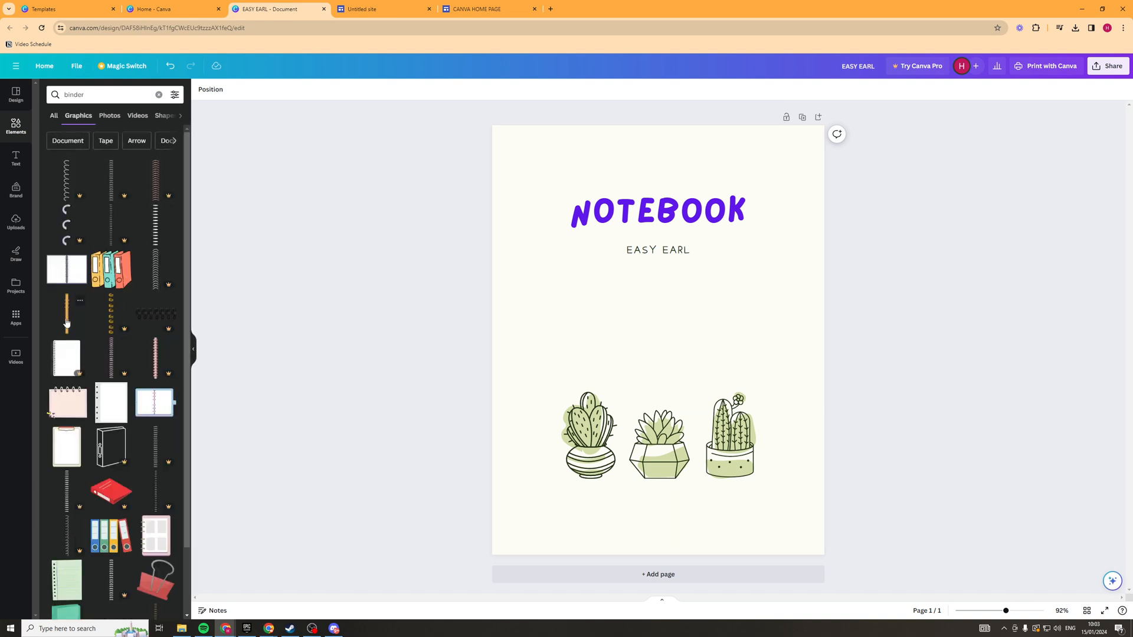
click(66, 313)
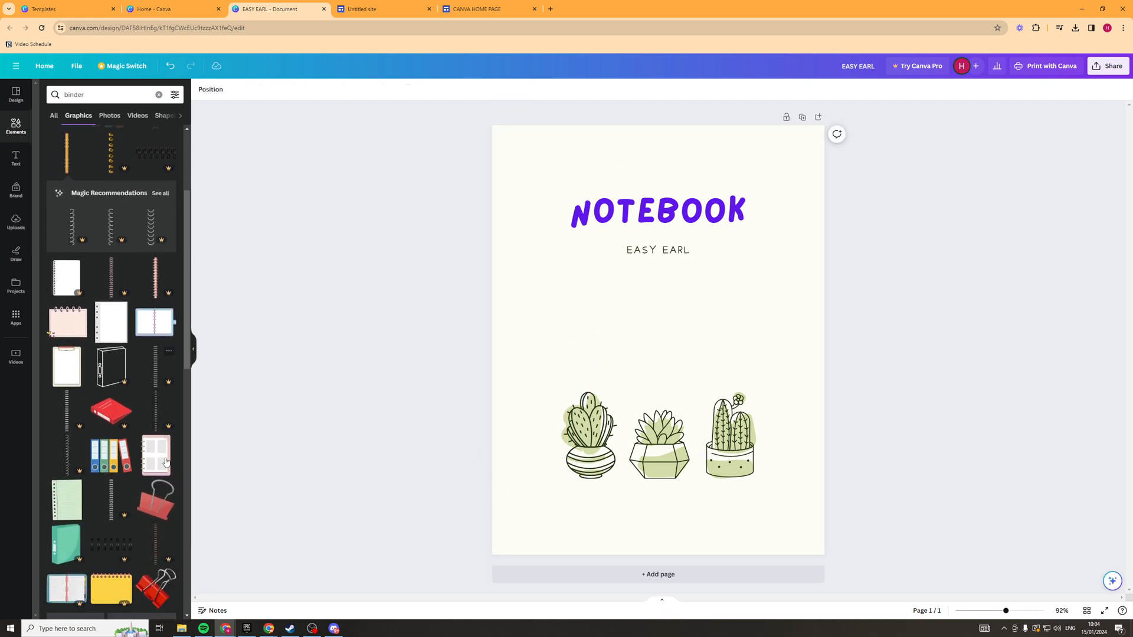
scroll(down, 3)
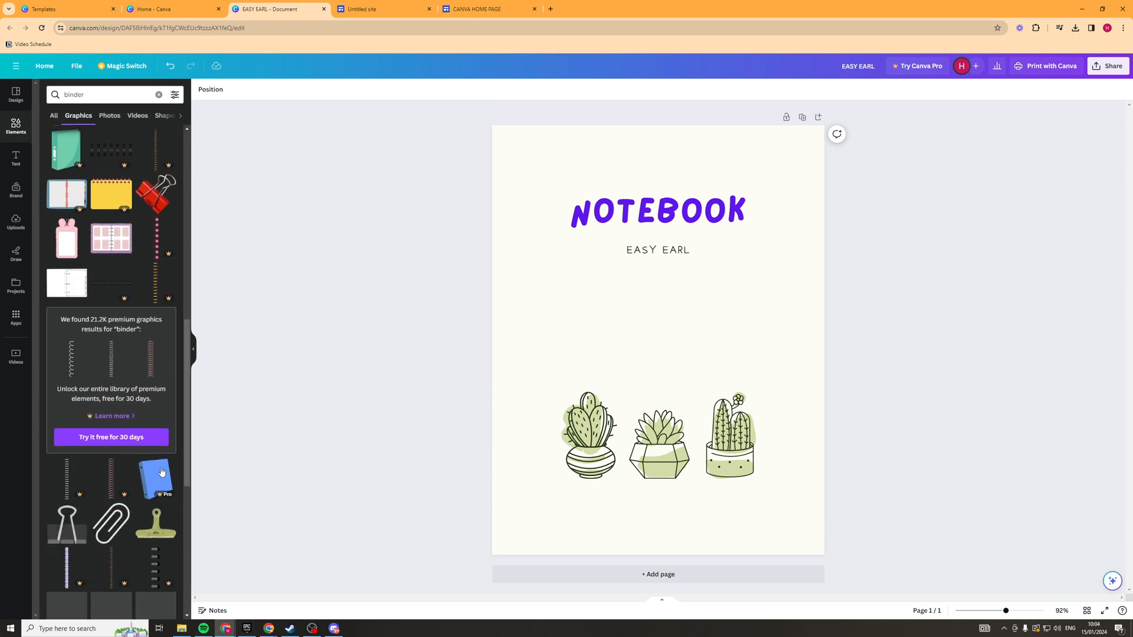
scroll(down, 3)
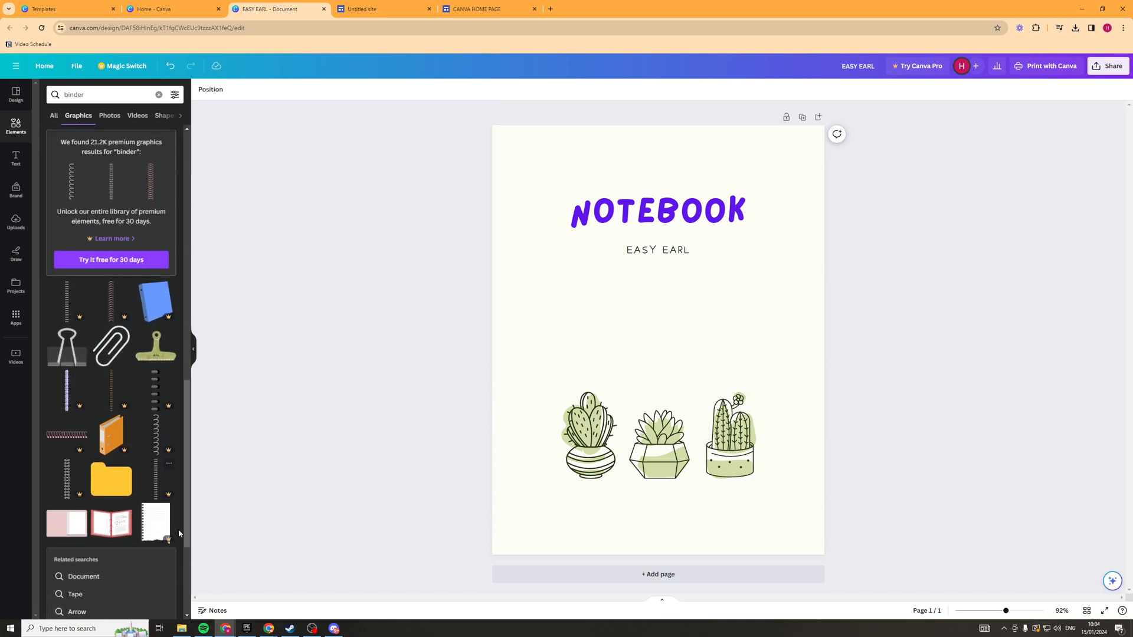
scroll(up, 3)
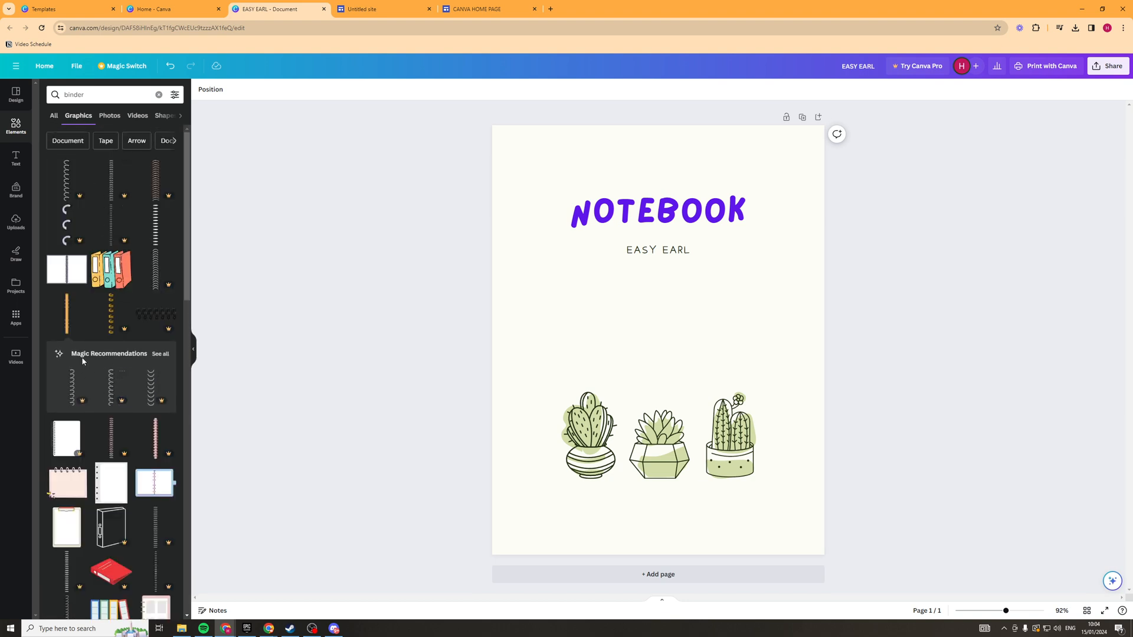
mouse_move(65, 315)
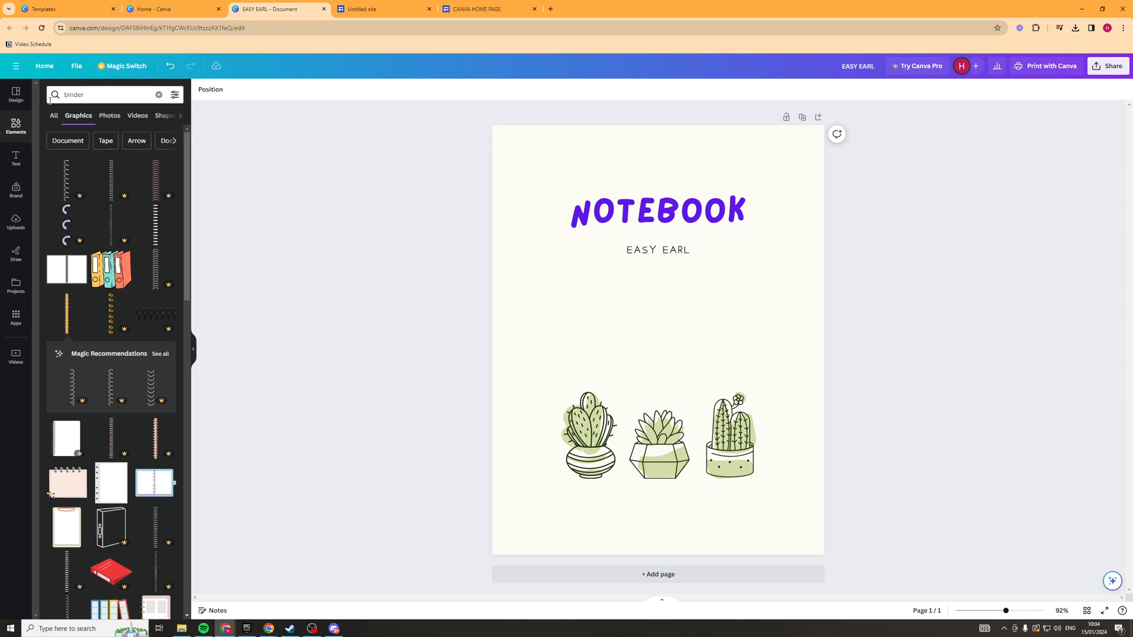
click(54, 116)
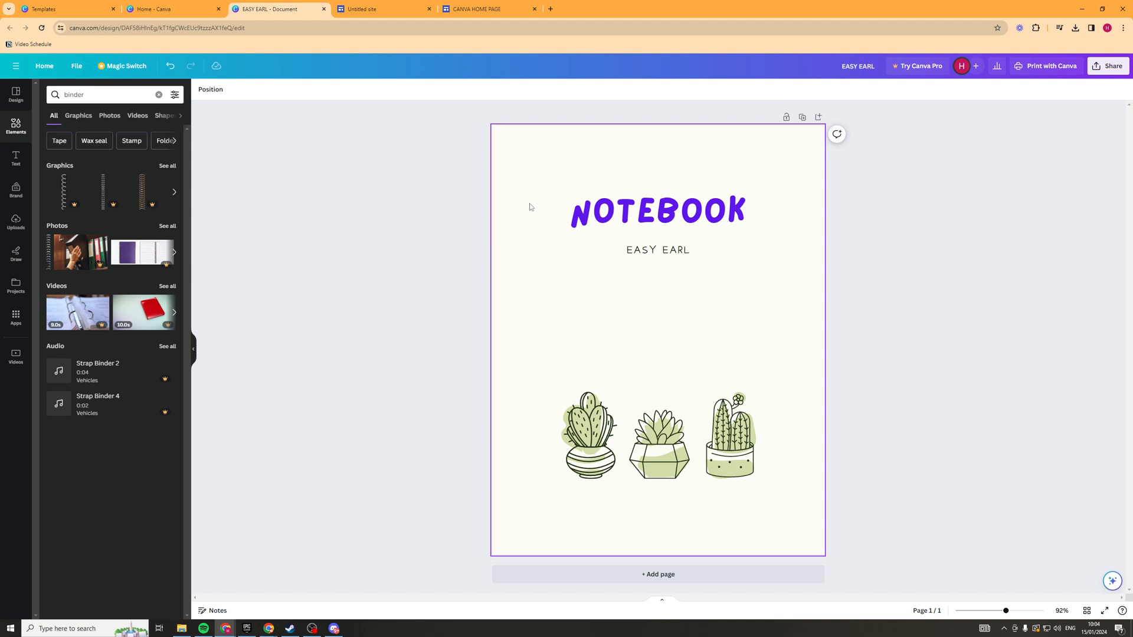
Step: Search elements for 'floral design' and add the pink floral pattern to the cover
click(158, 94)
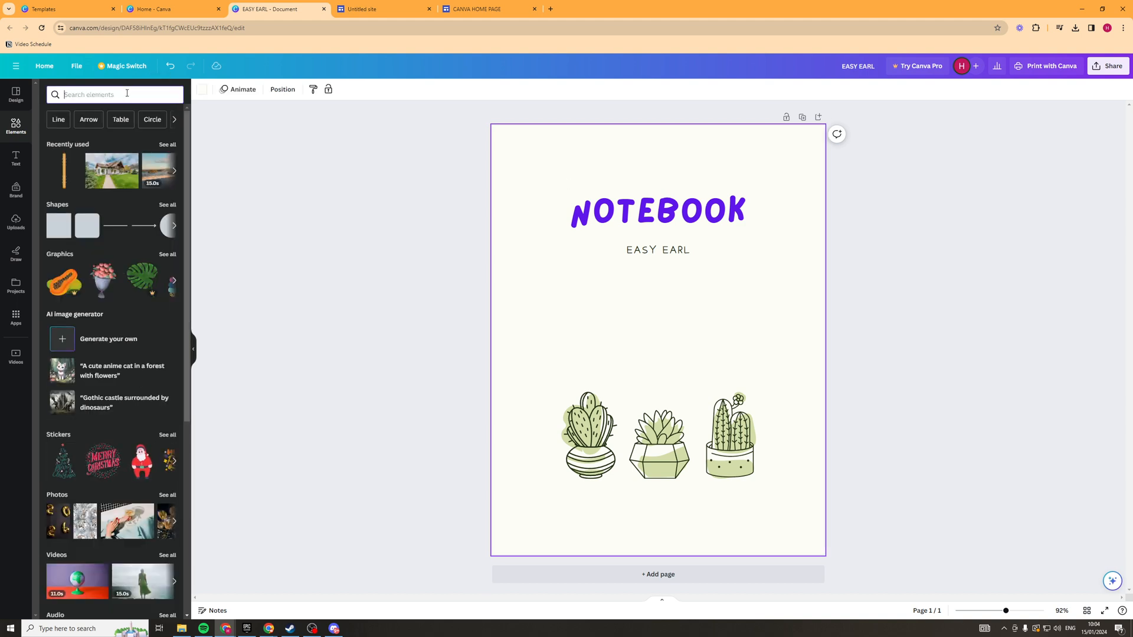
text(floral desig)
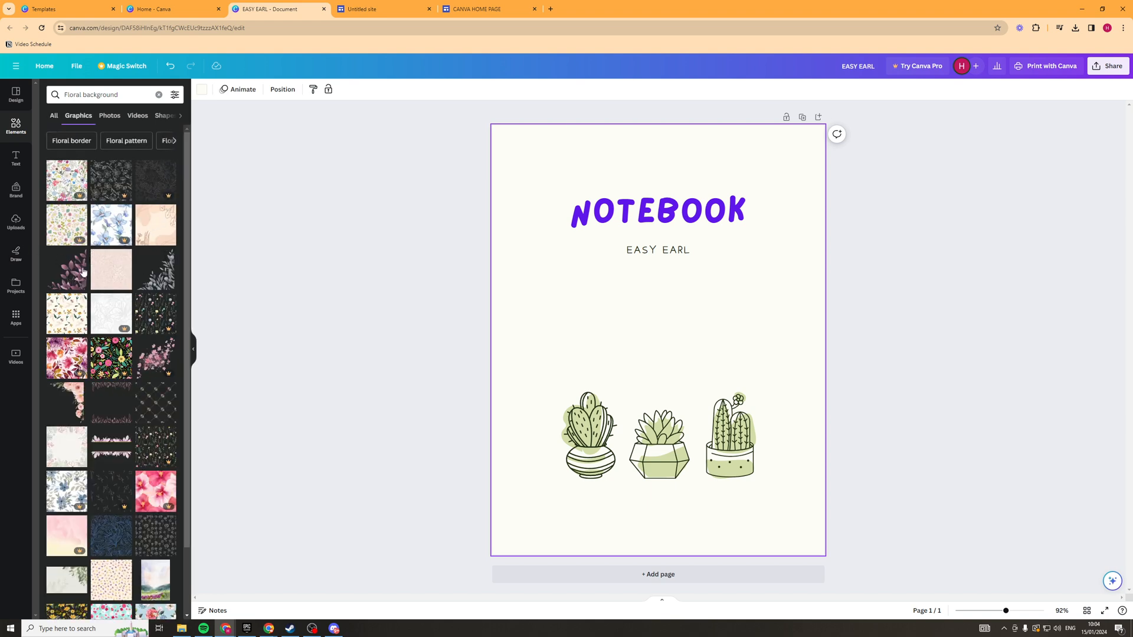
mouse_move(120, 302)
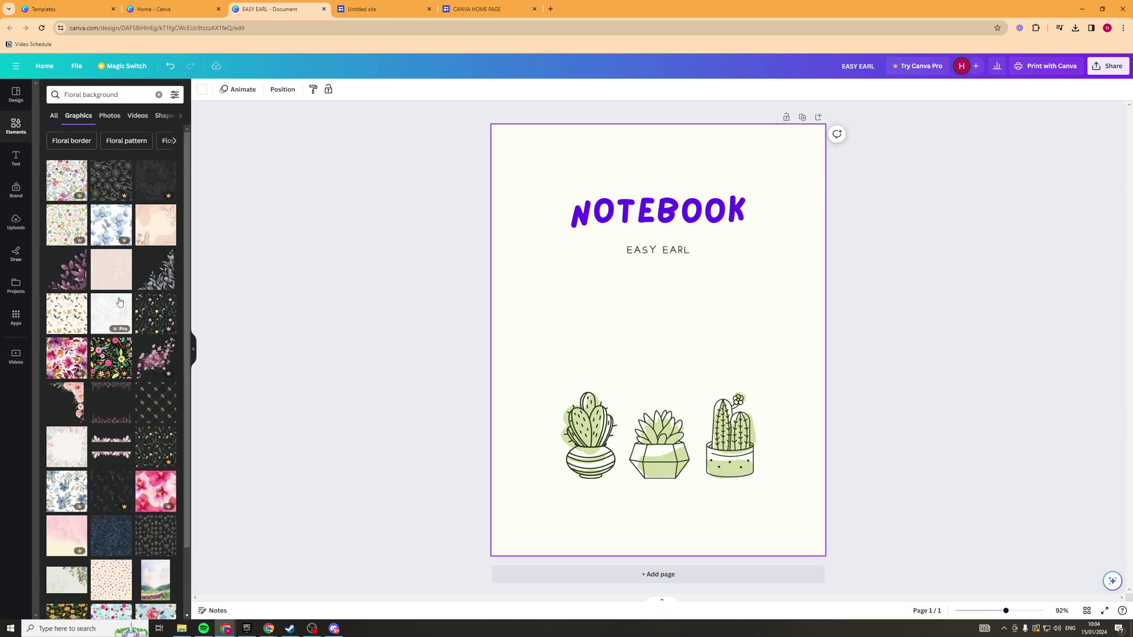
click(110, 269)
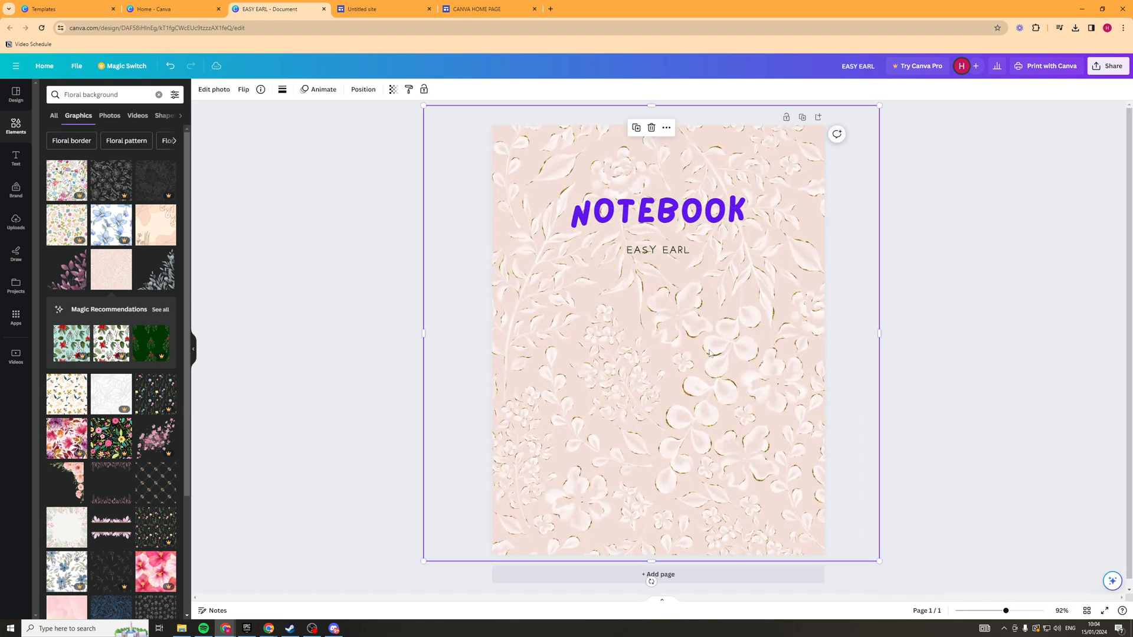
Step: Send the floral pattern behind the cover and lower its transparency to about 8
right_click(708, 354)
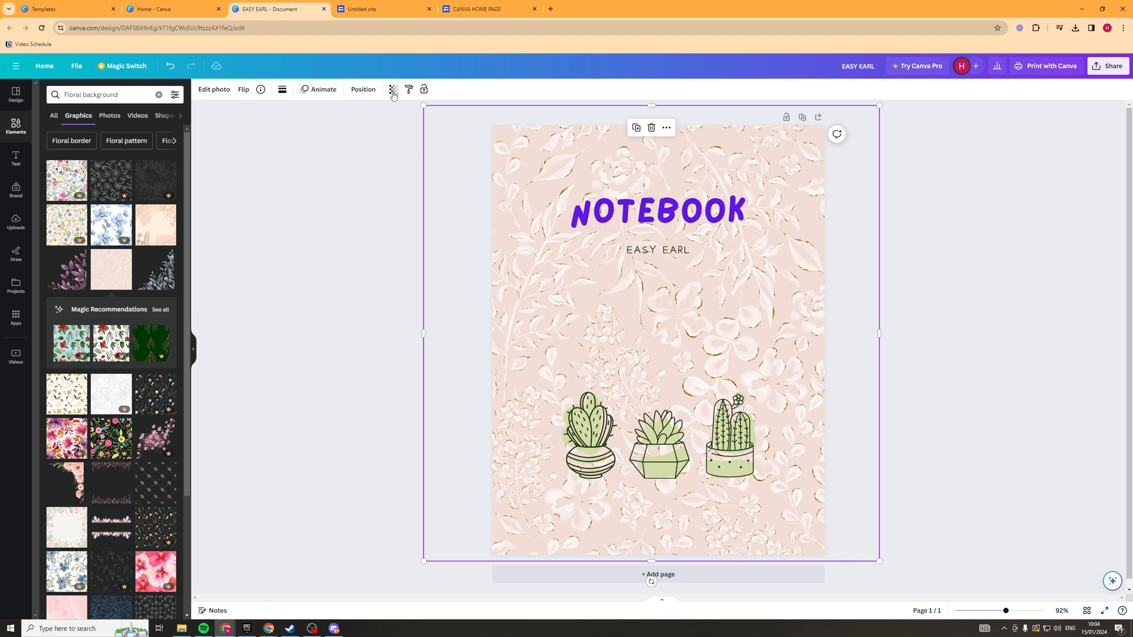
click(393, 90)
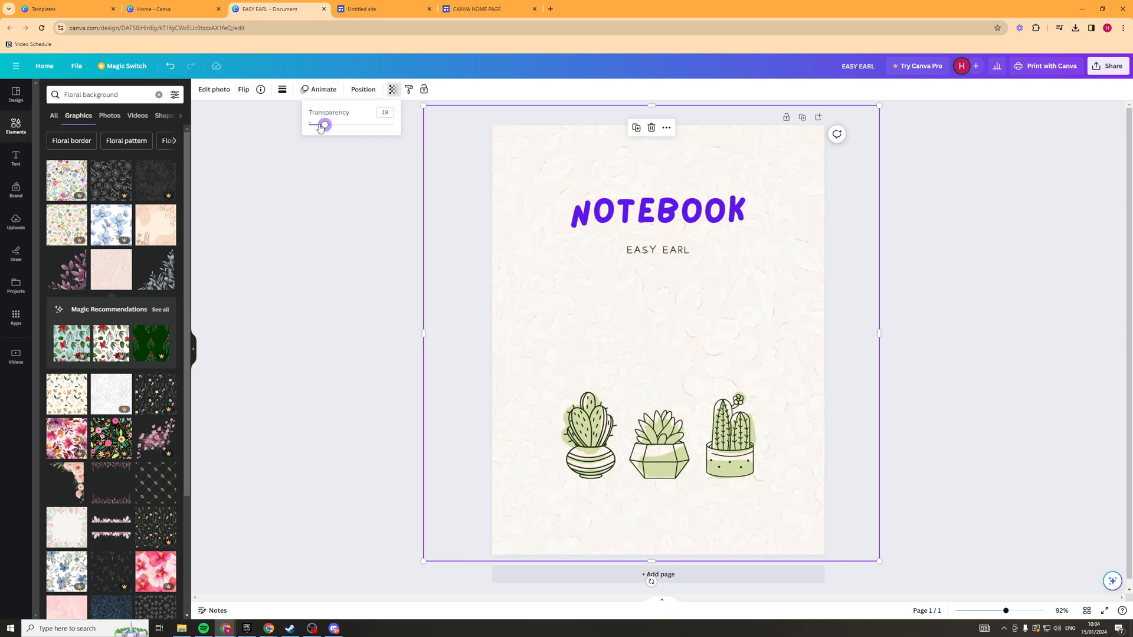
drag(324, 124, 315, 125)
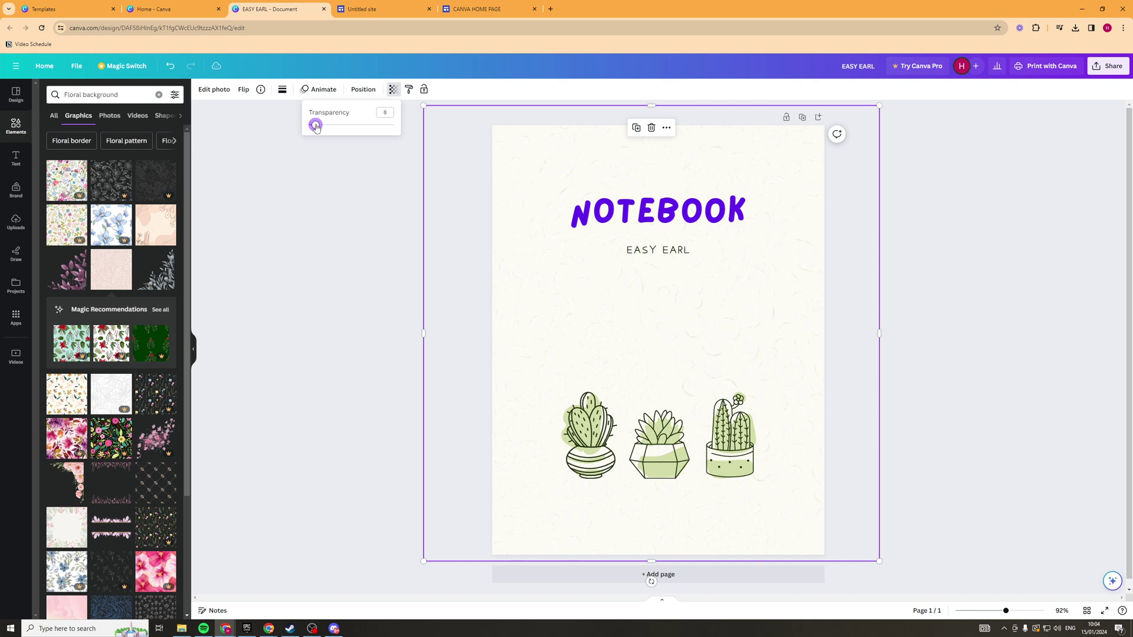
click(847, 256)
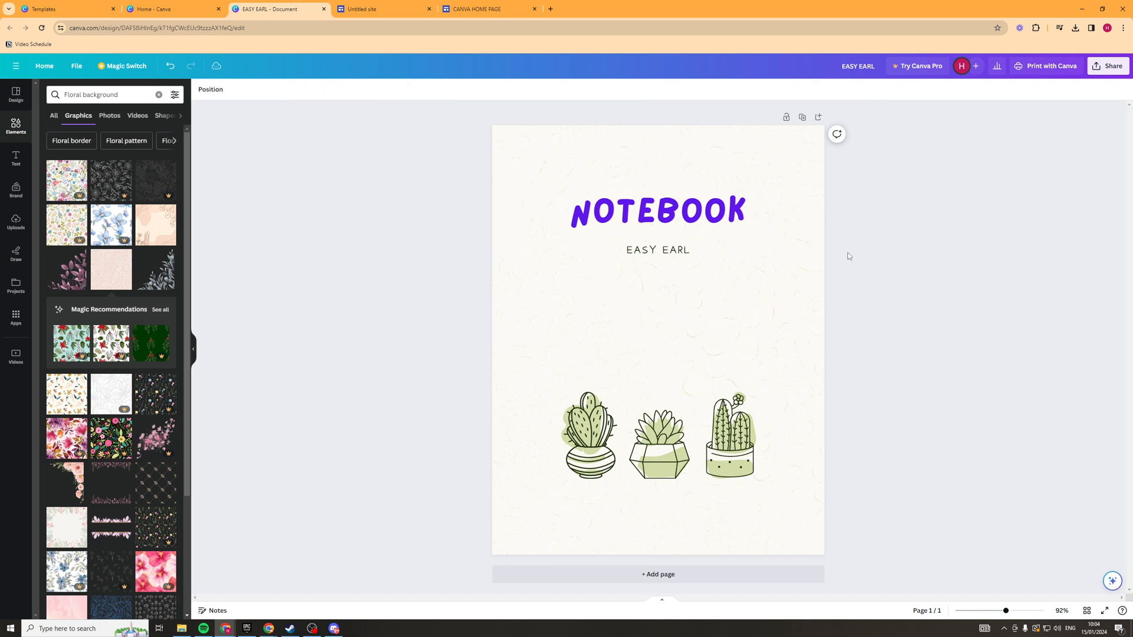
click(588, 435)
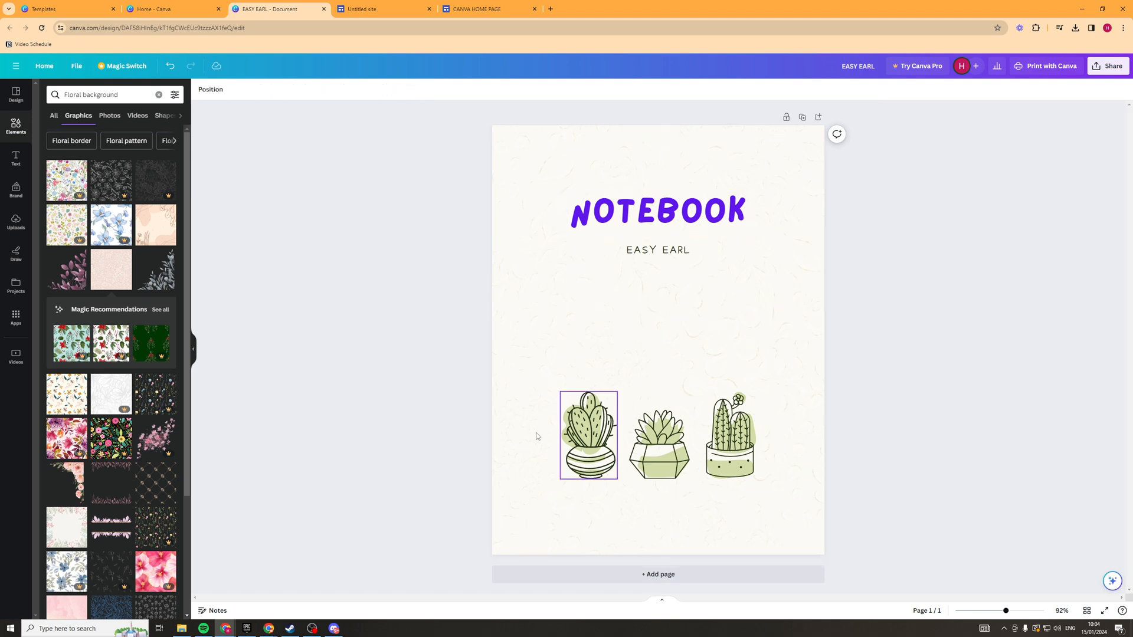
scroll(down, 3)
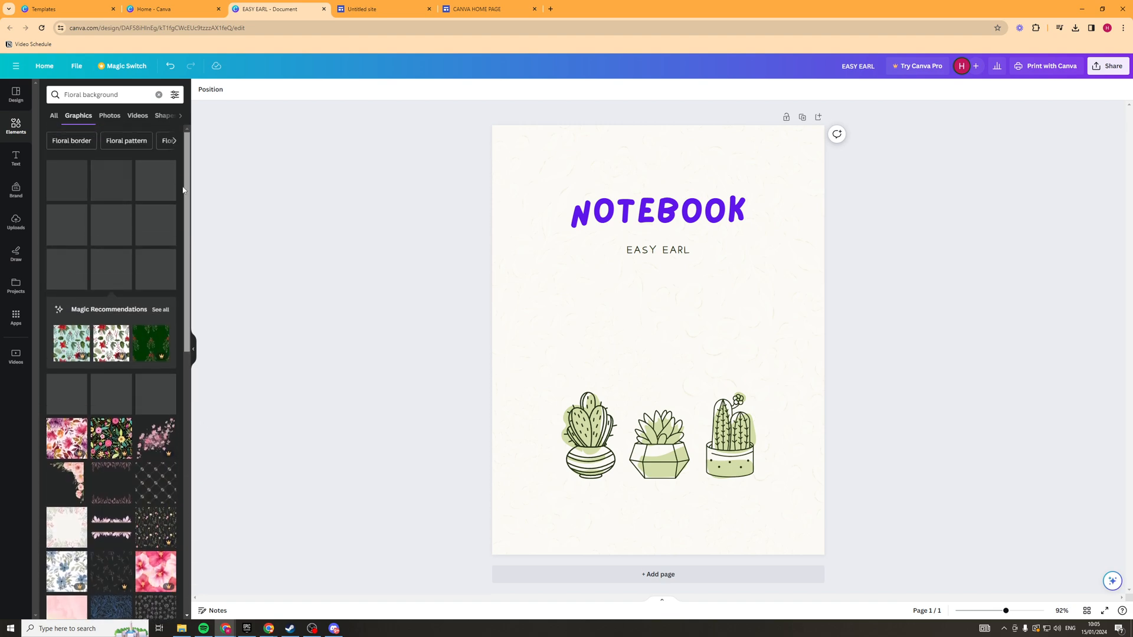
Step: Add a blank page 2 after the finished notebook cover
click(656, 210)
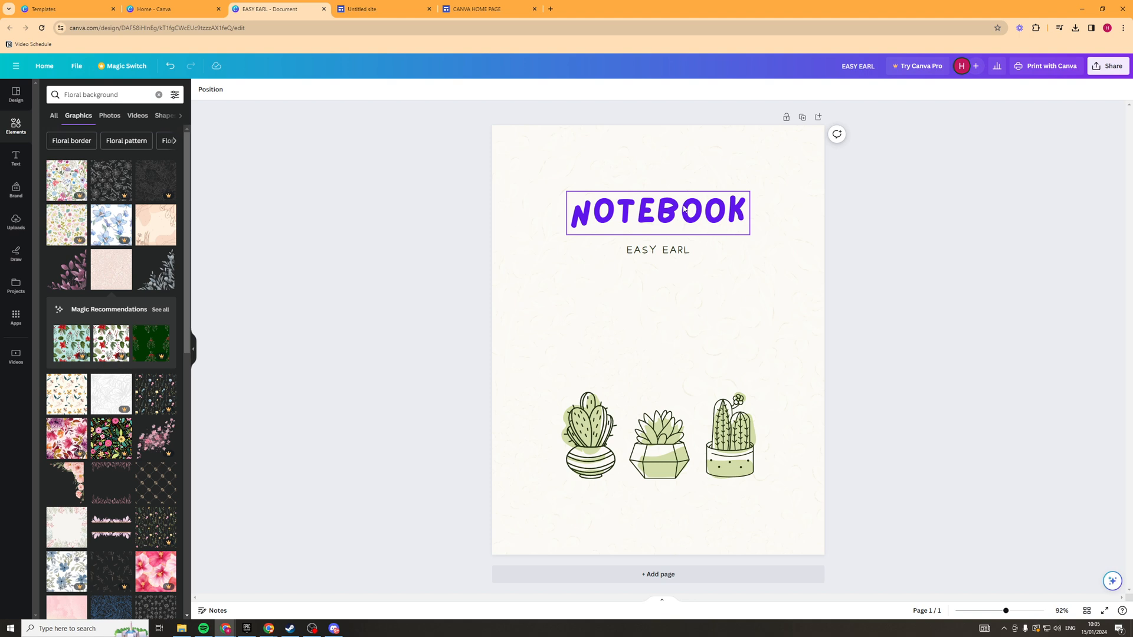
mouse_move(625, 202)
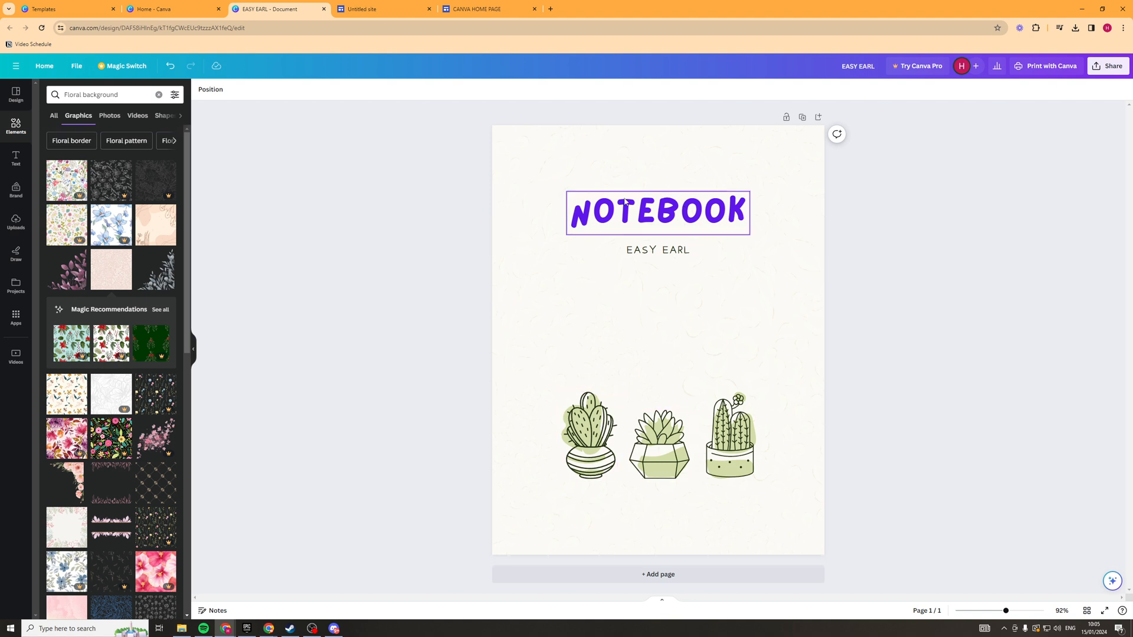
click(894, 203)
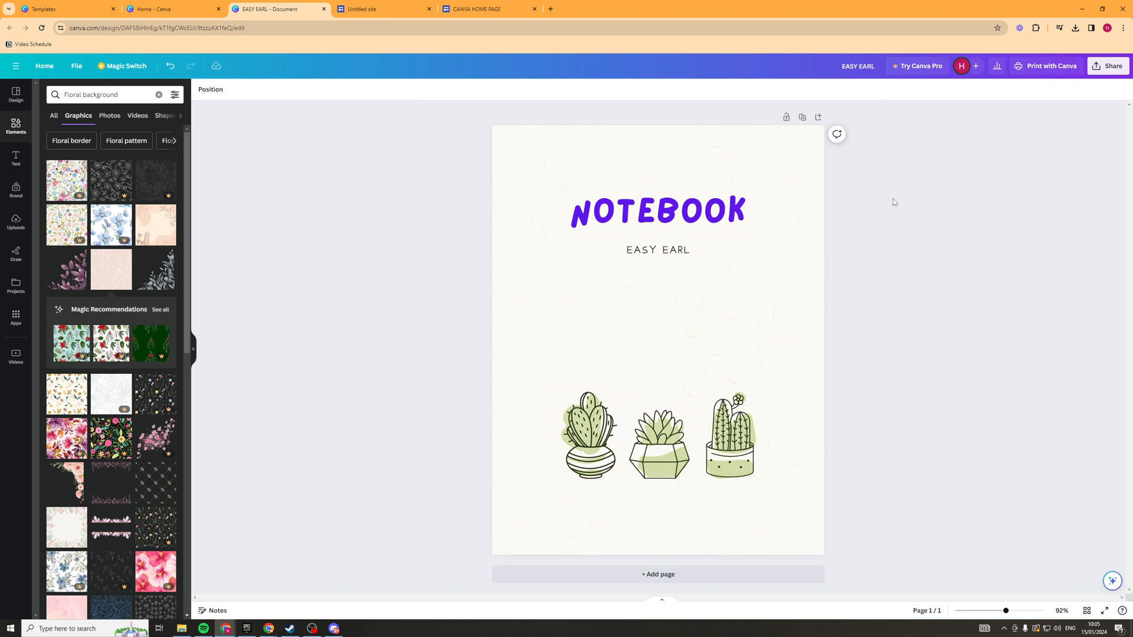
mouse_move(679, 578)
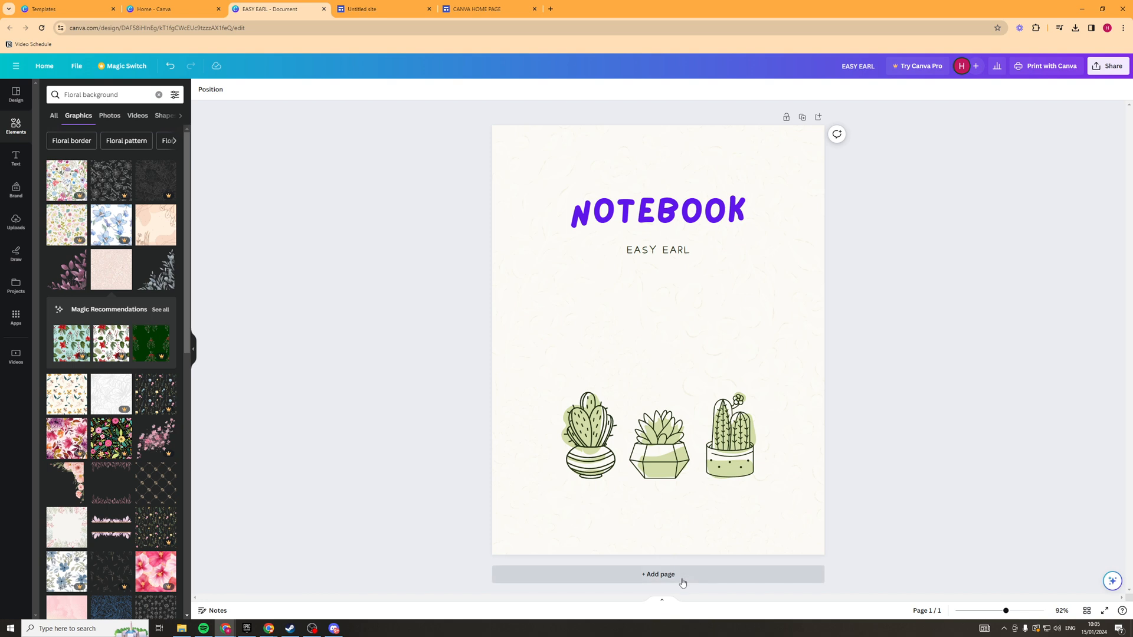
click(656, 574)
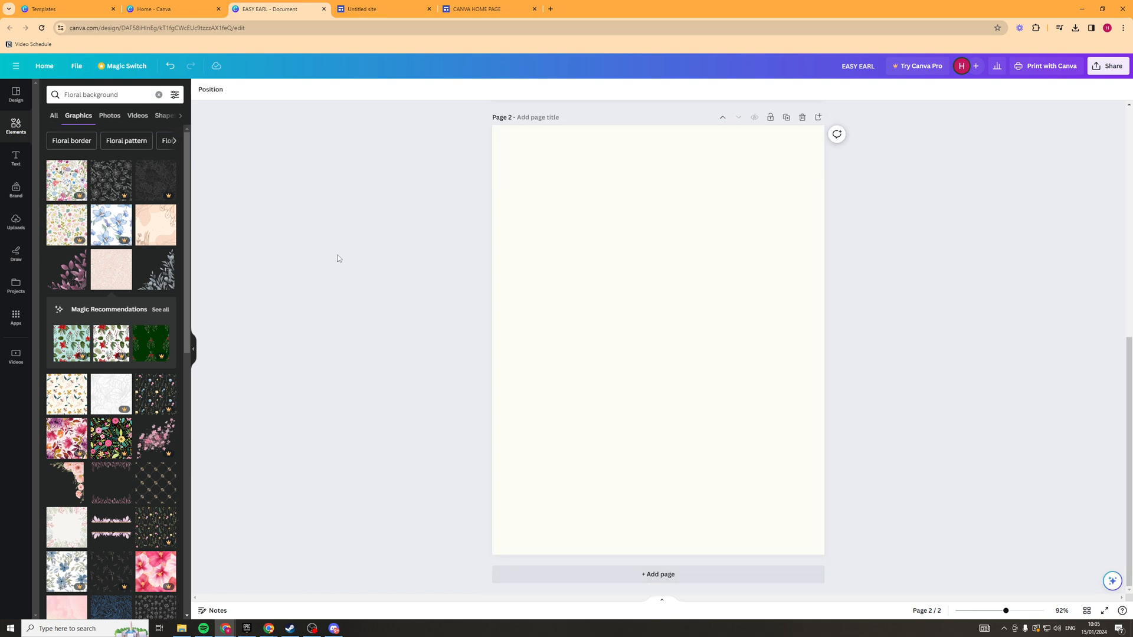
scroll(up, 3)
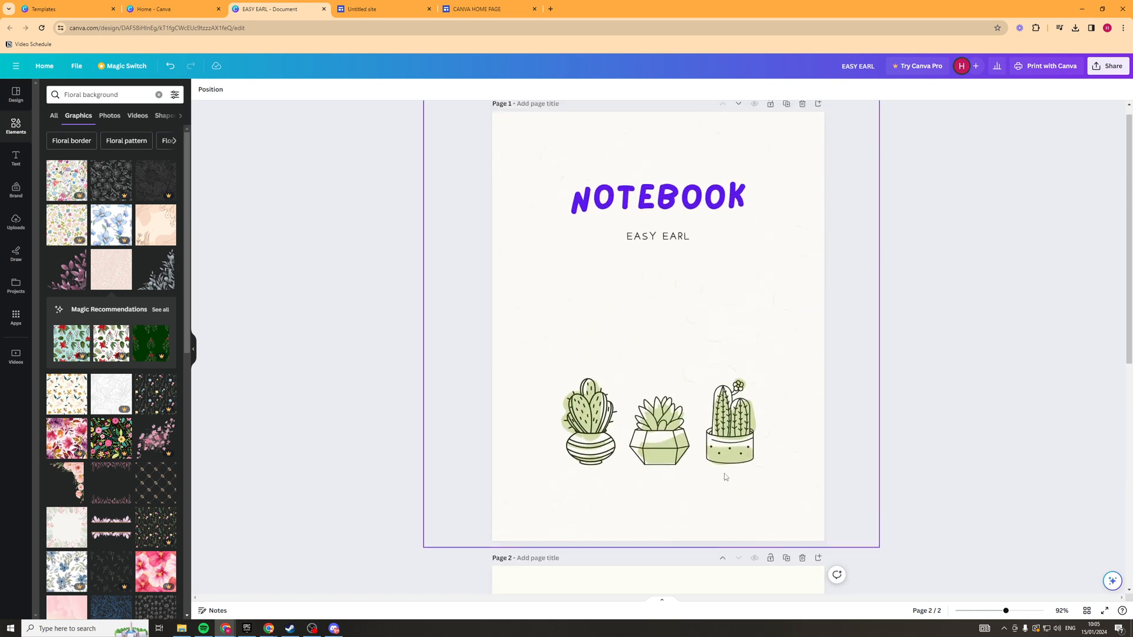
scroll(down, 3)
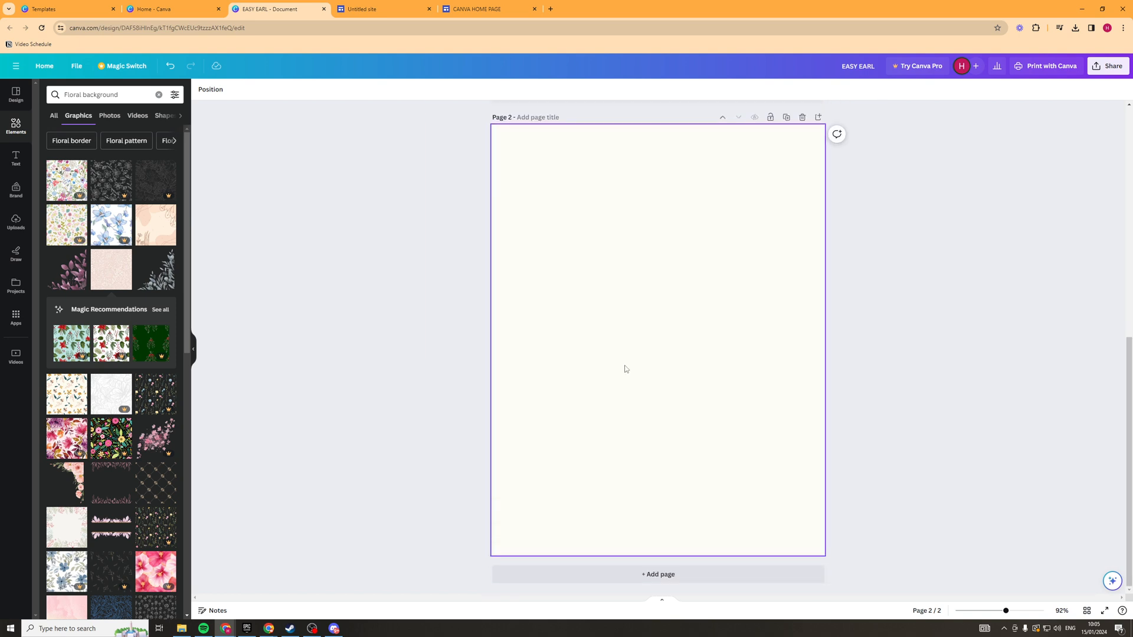
Step: Search elements for 'lined paper' and add the red-margin lined paper to page 2
click(158, 94)
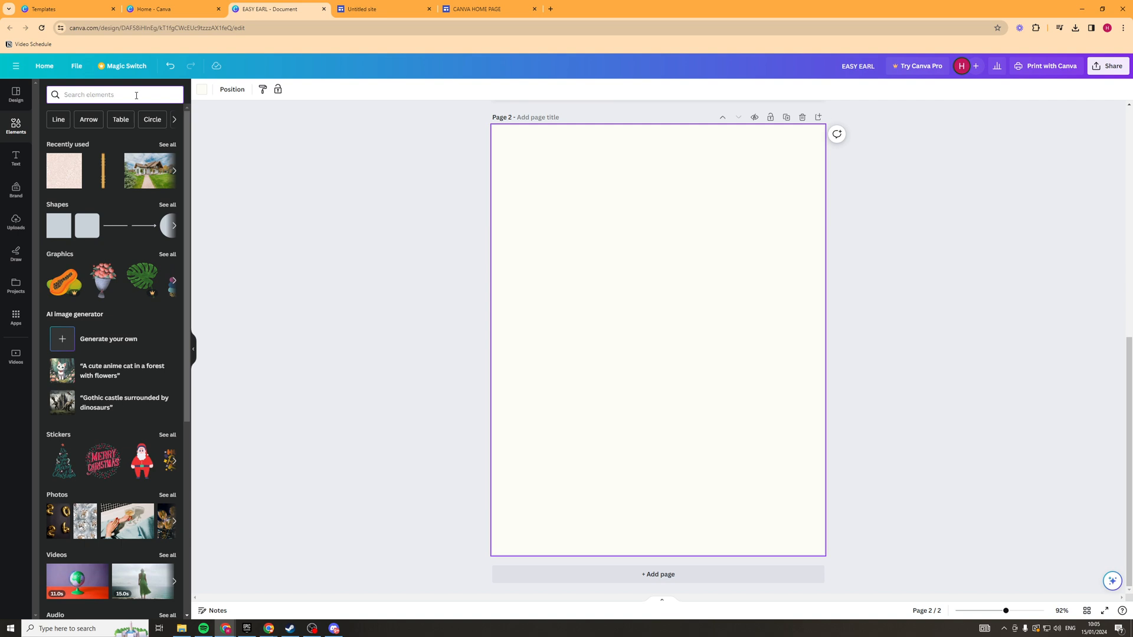
text(lined paper)
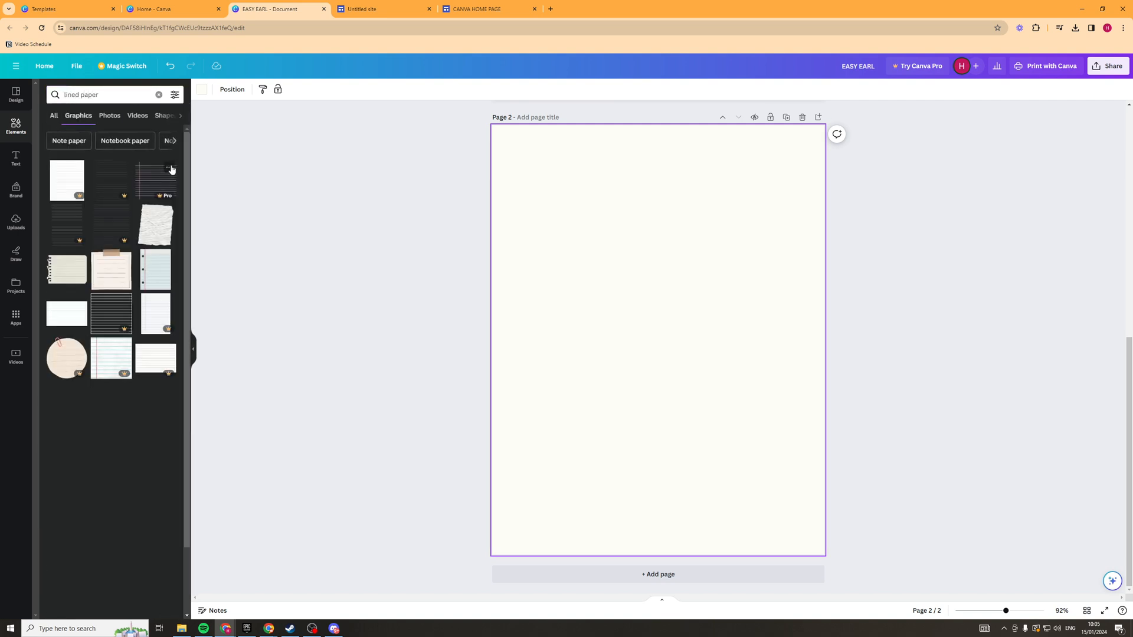
scroll(down, 3)
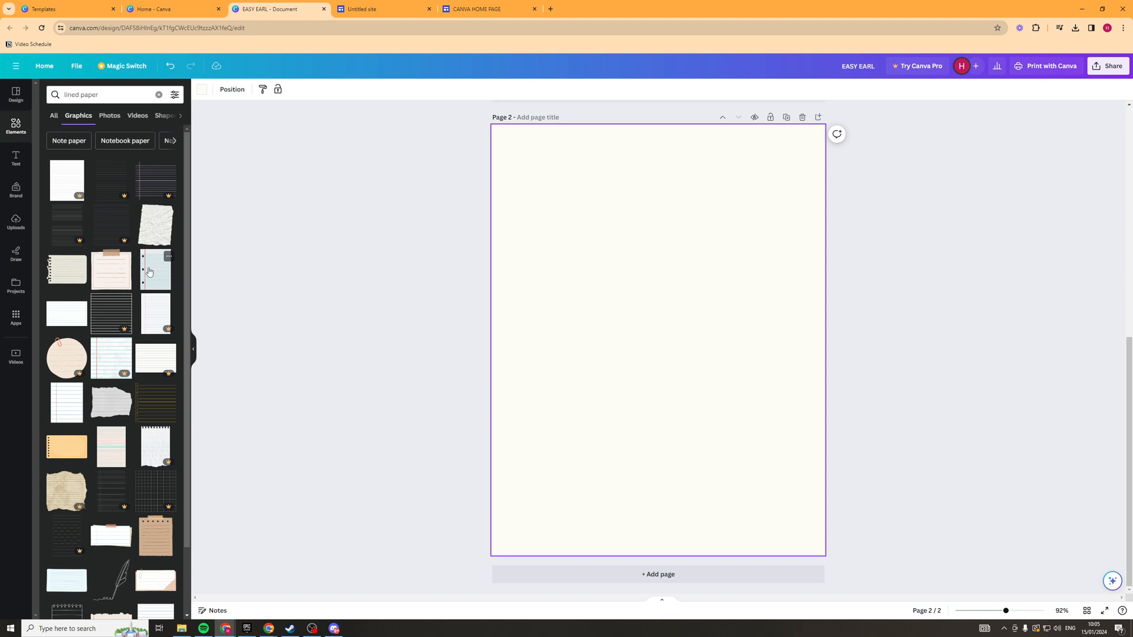
mouse_move(158, 273)
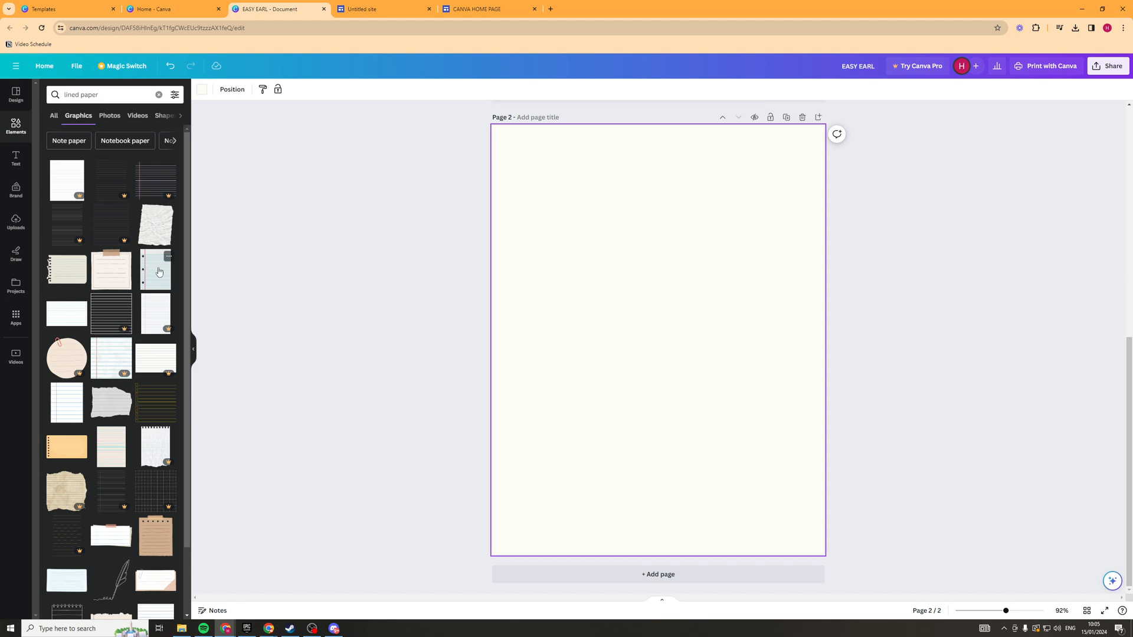
click(155, 269)
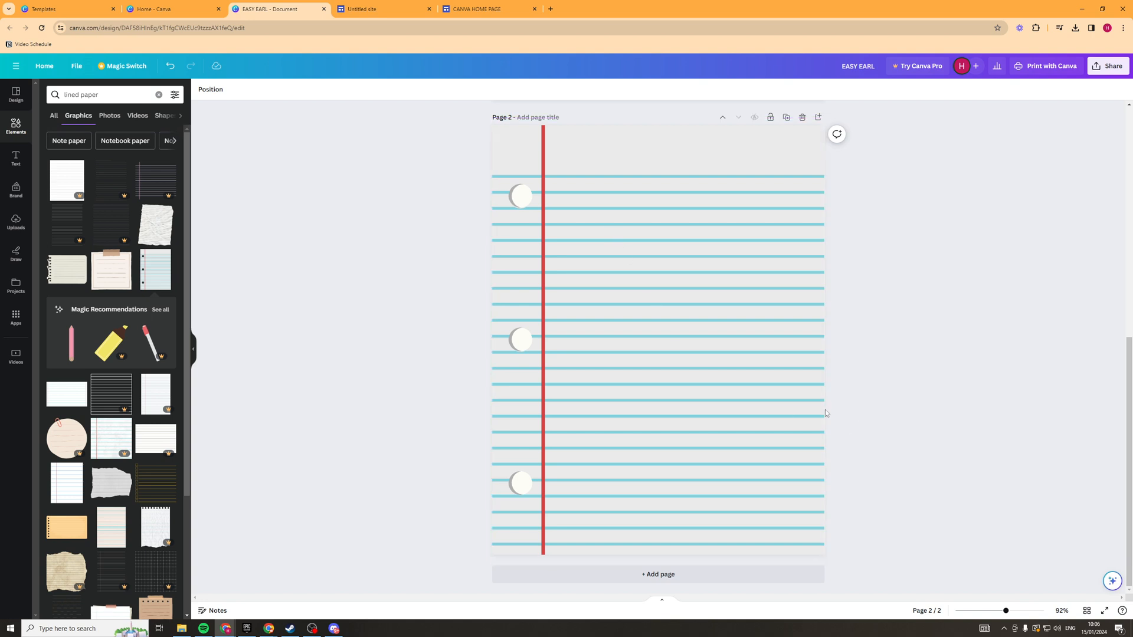
scroll(up, 3)
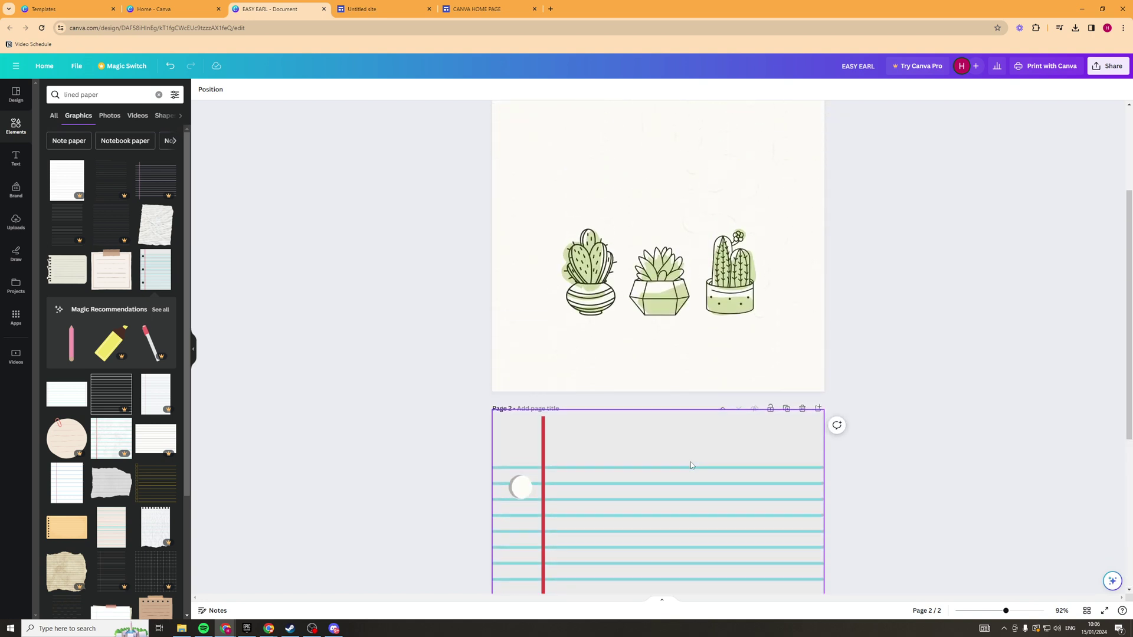
Step: Add page 3, tile it with 'maths paper' grid graphics, and add a blank page 4
click(656, 577)
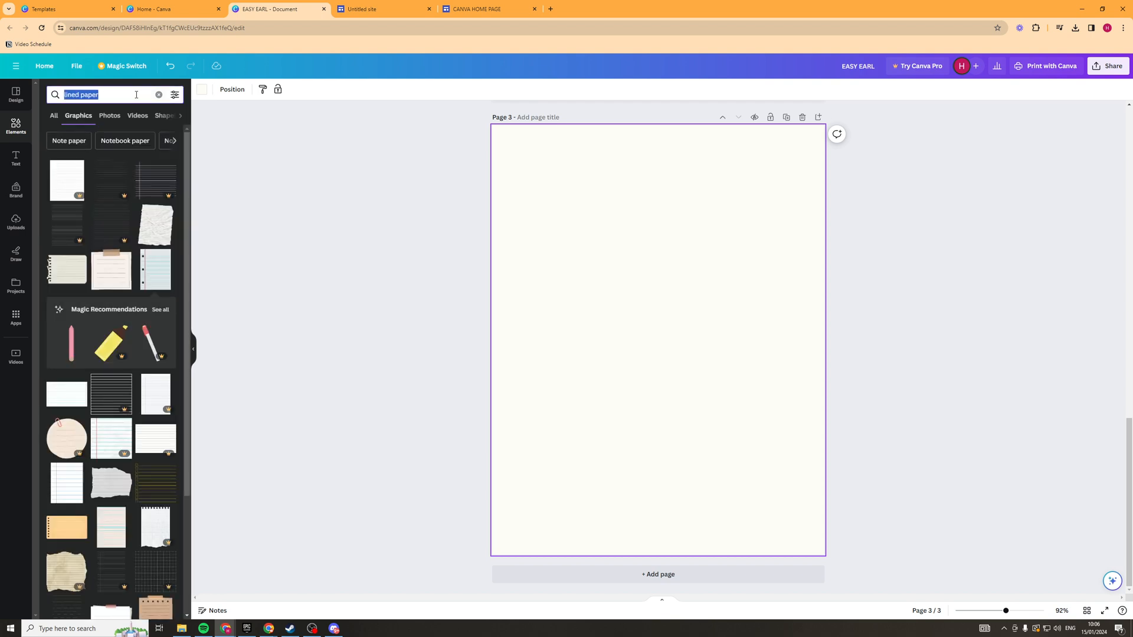
text(math)
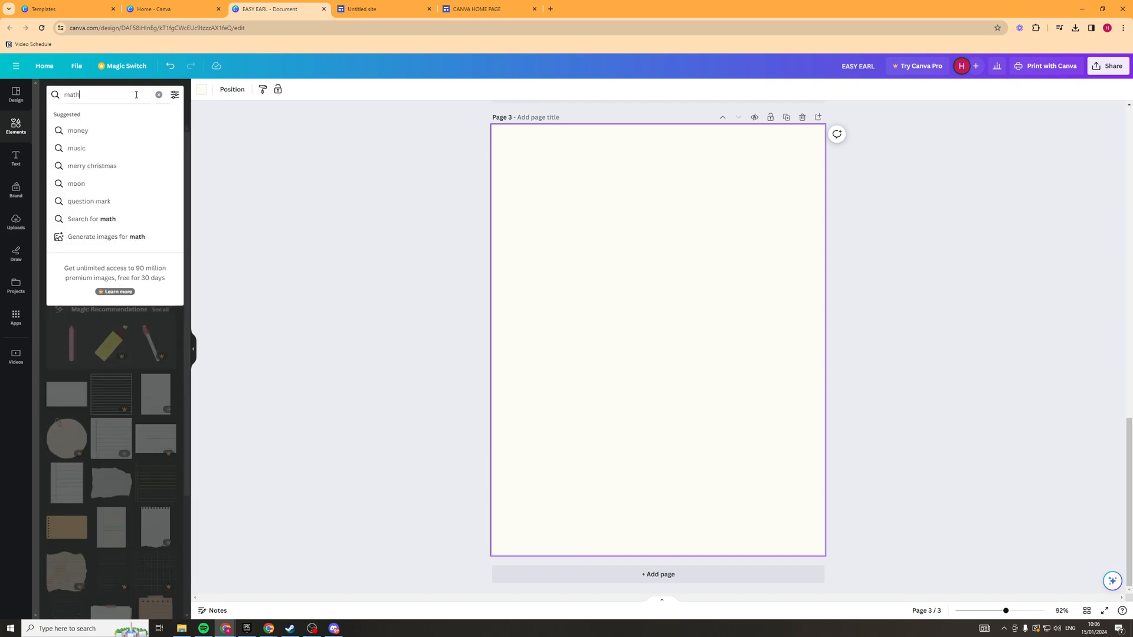
text(maths paper)
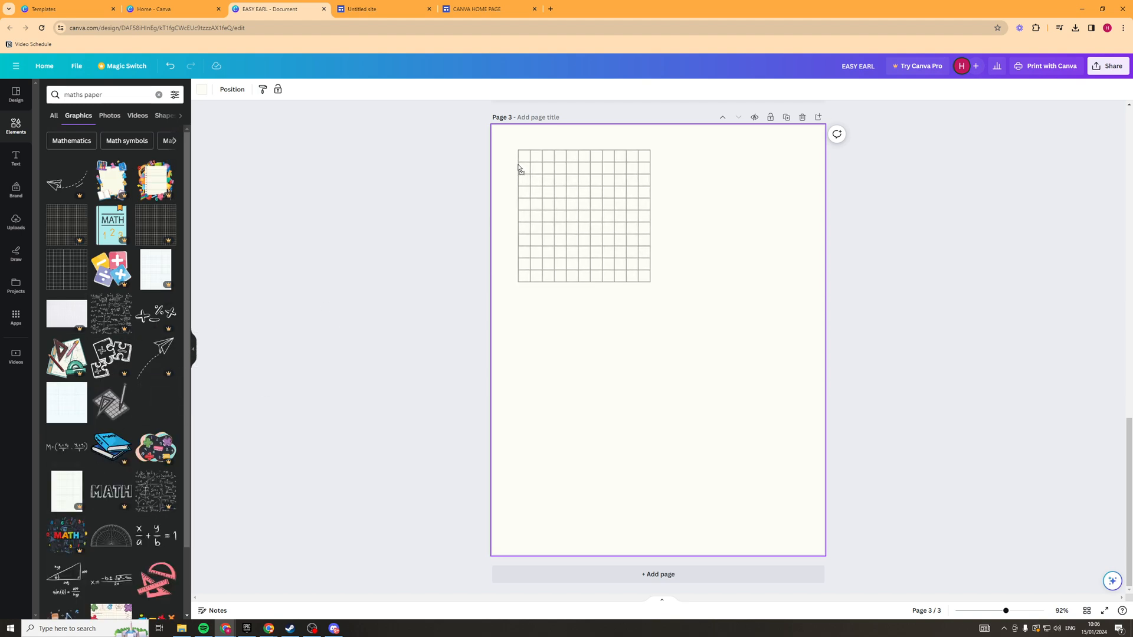
click(583, 214)
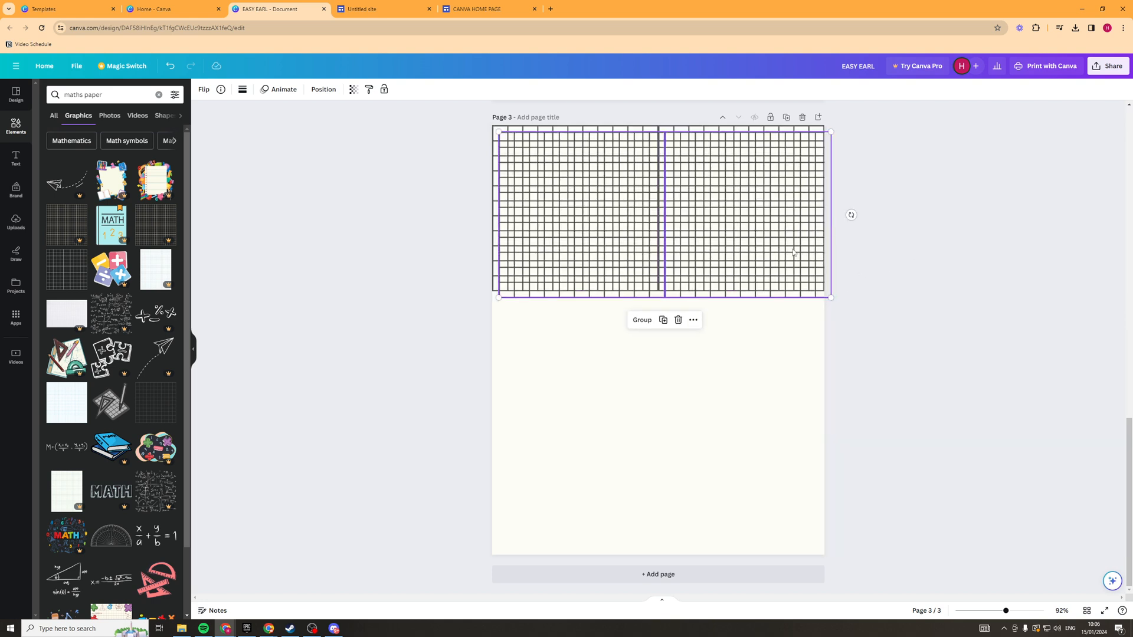
click(905, 370)
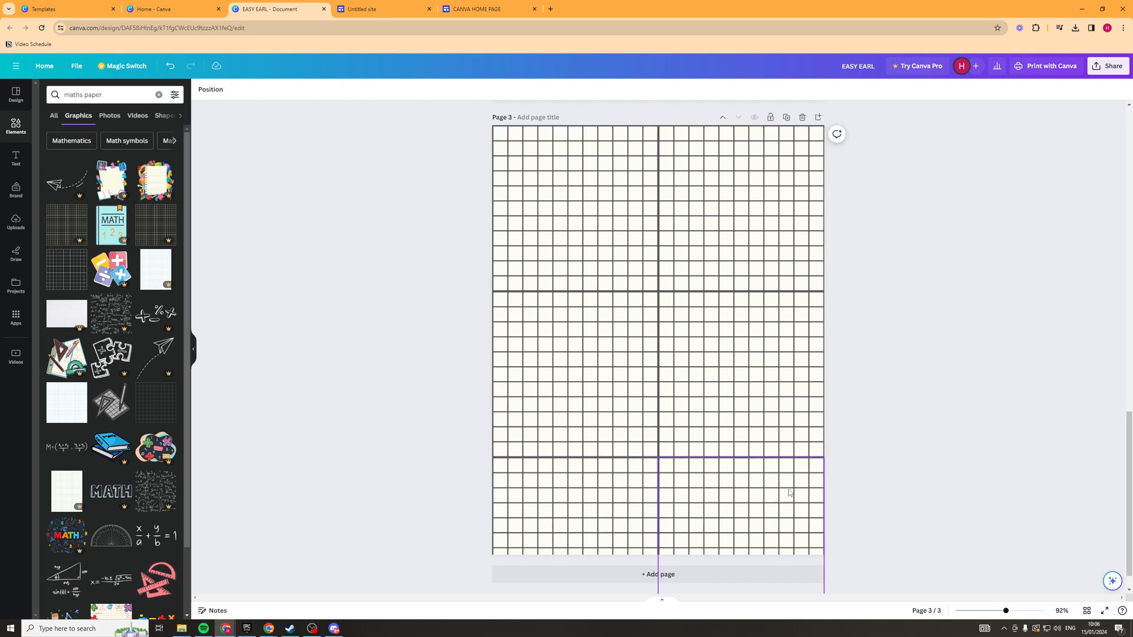
mouse_move(735, 530)
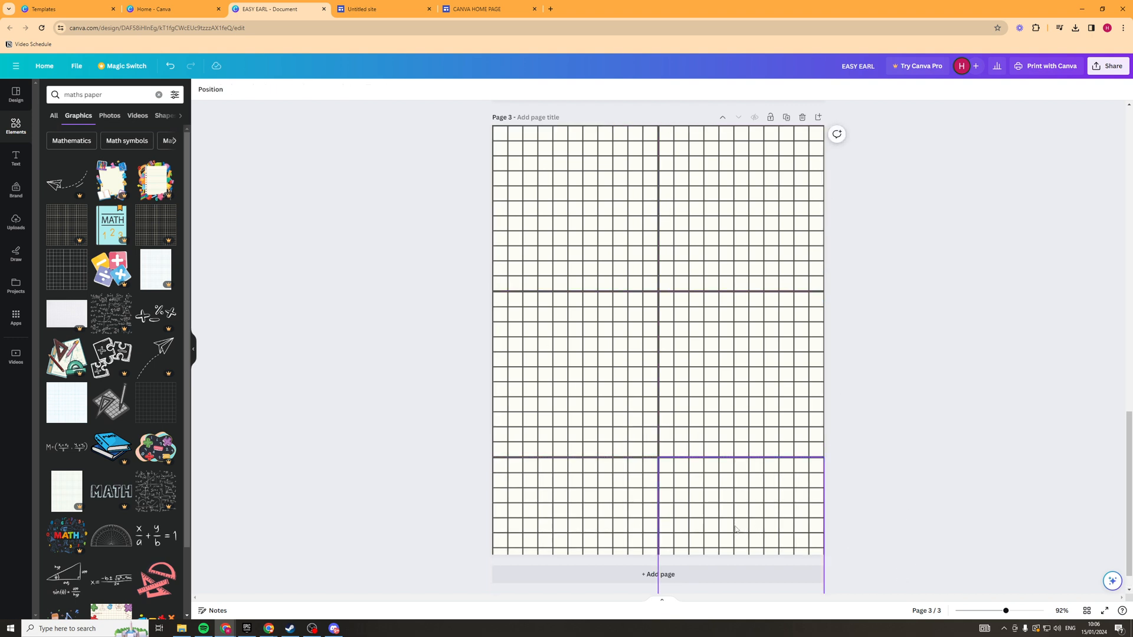
click(656, 573)
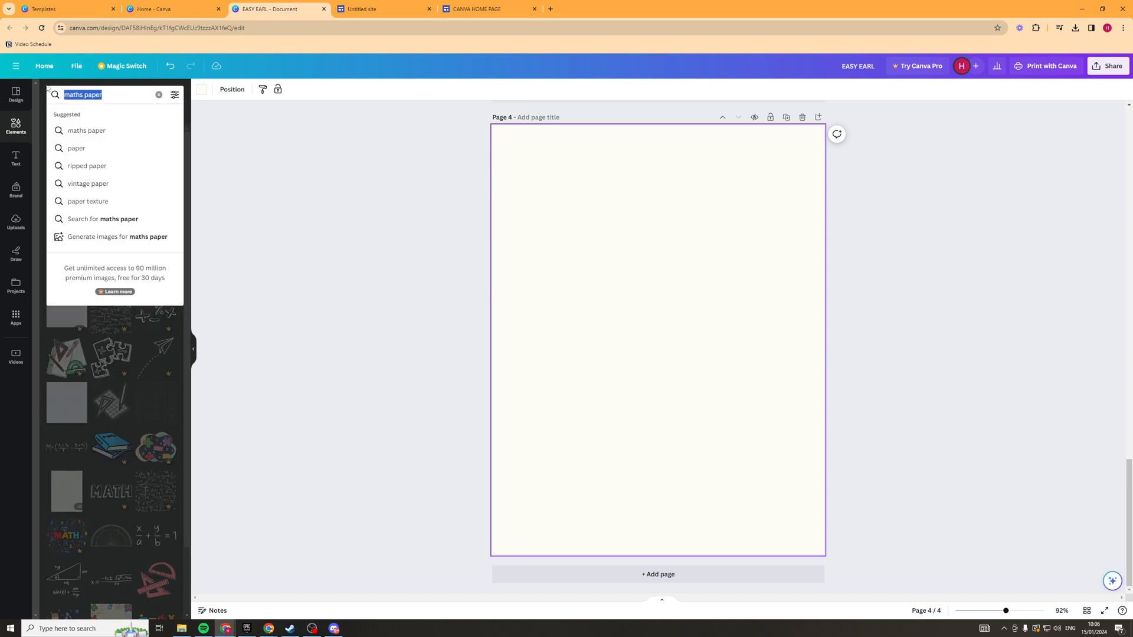
Step: Search Elements for 'journal page' and add the bannered note box frame to page 4
text(jo)
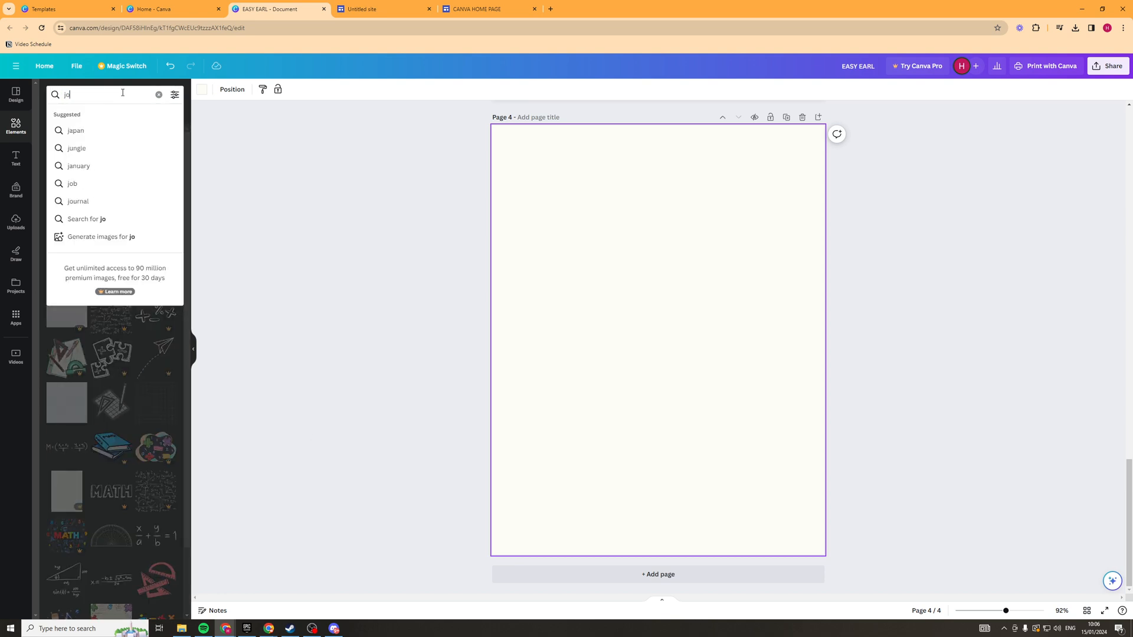
click(78, 200)
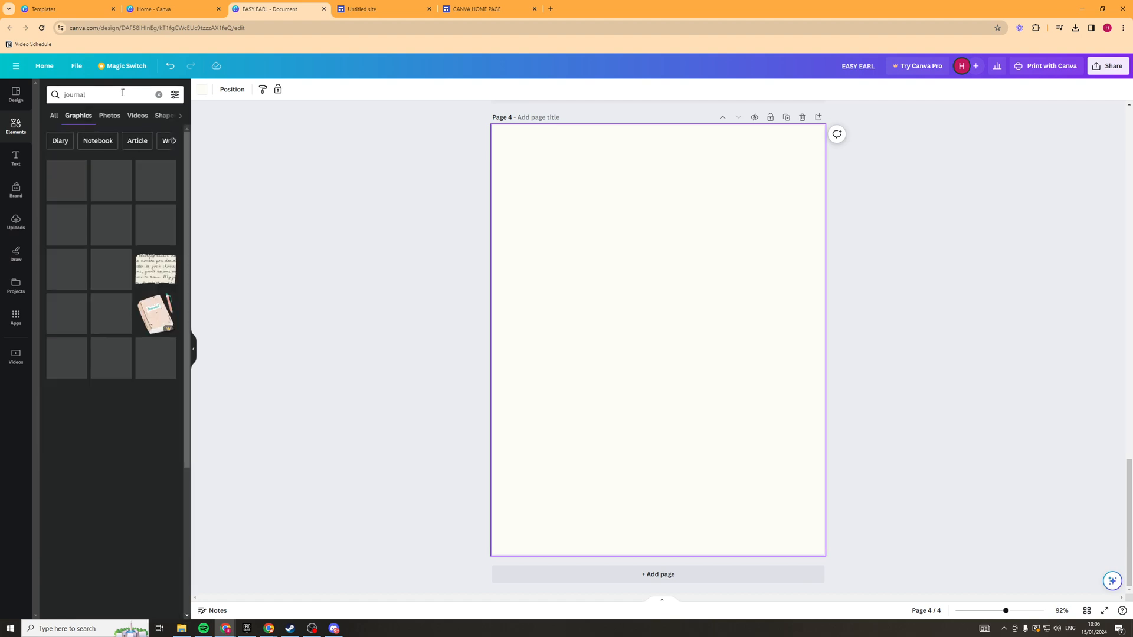
text(page)
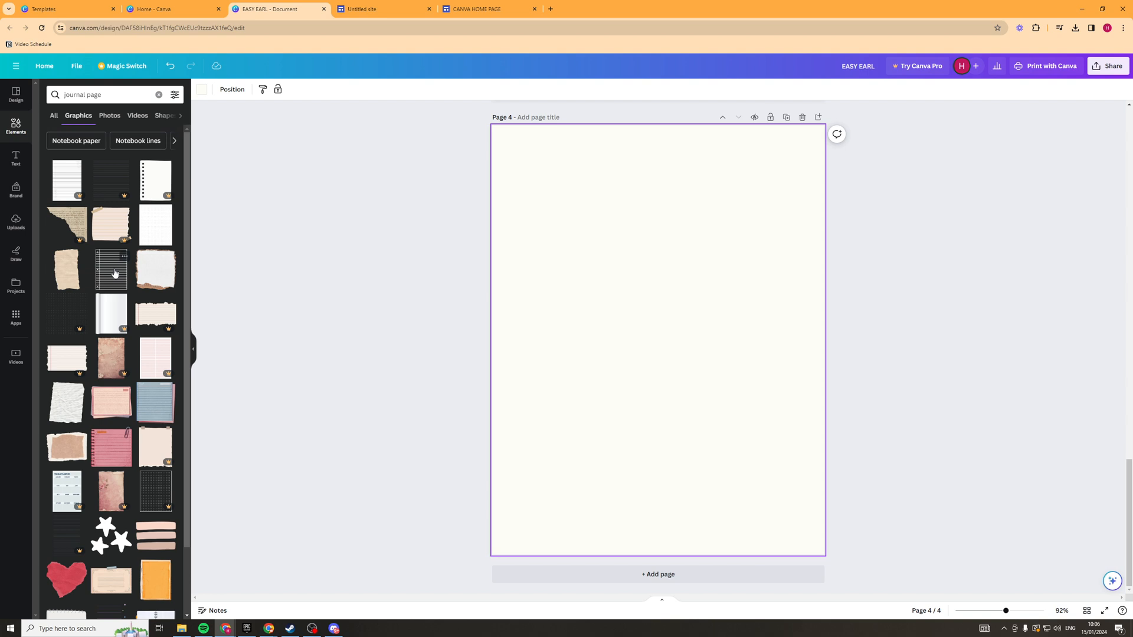
scroll(down, 3)
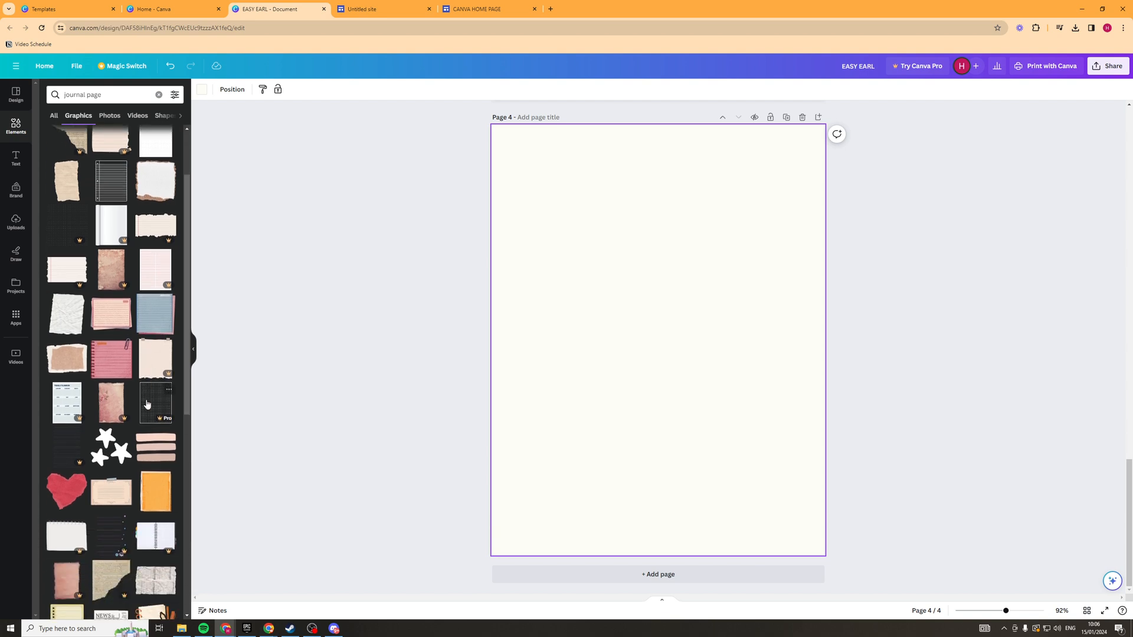
scroll(down, 3)
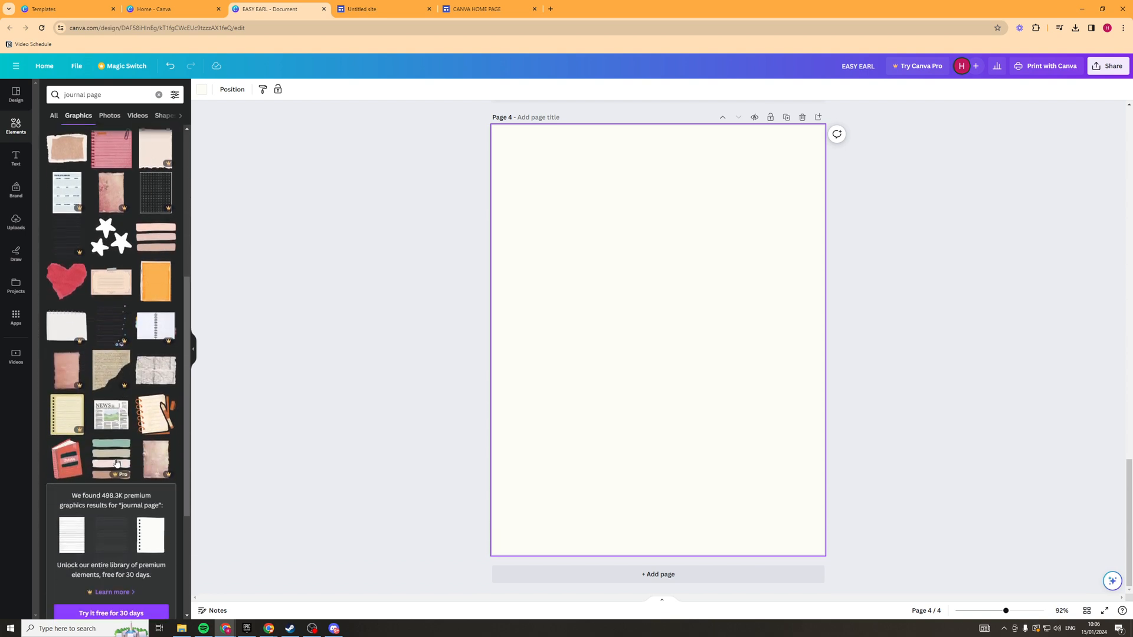
Step: Search 'calender', then 'check boxes', and add three strawberry checklist bars beside the box
click(105, 94)
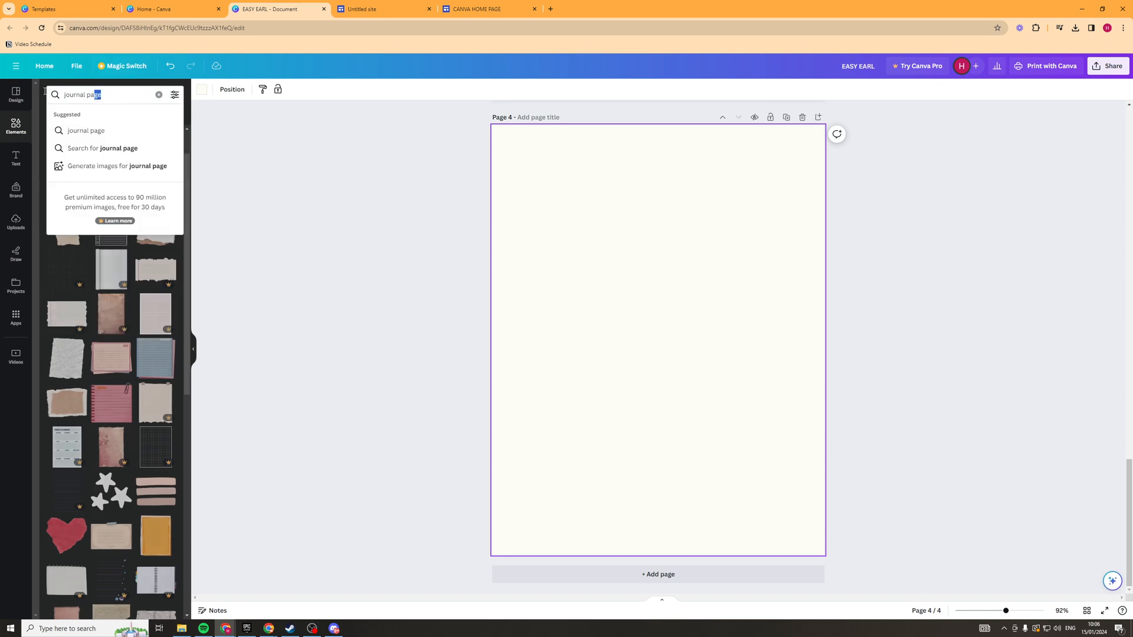
text(calender)
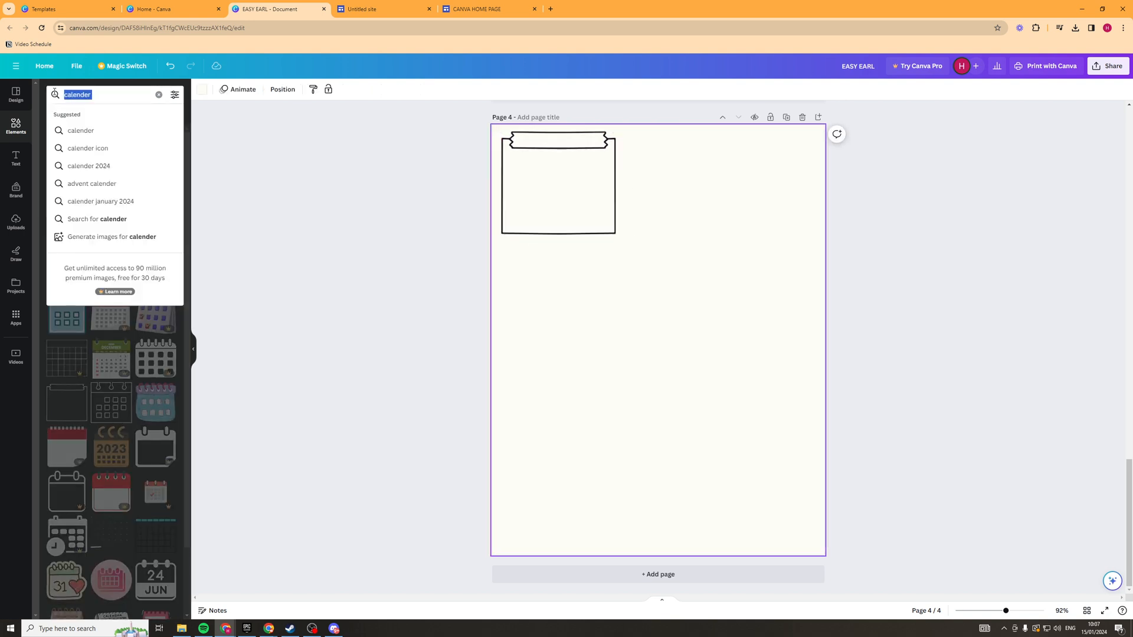
text(b)
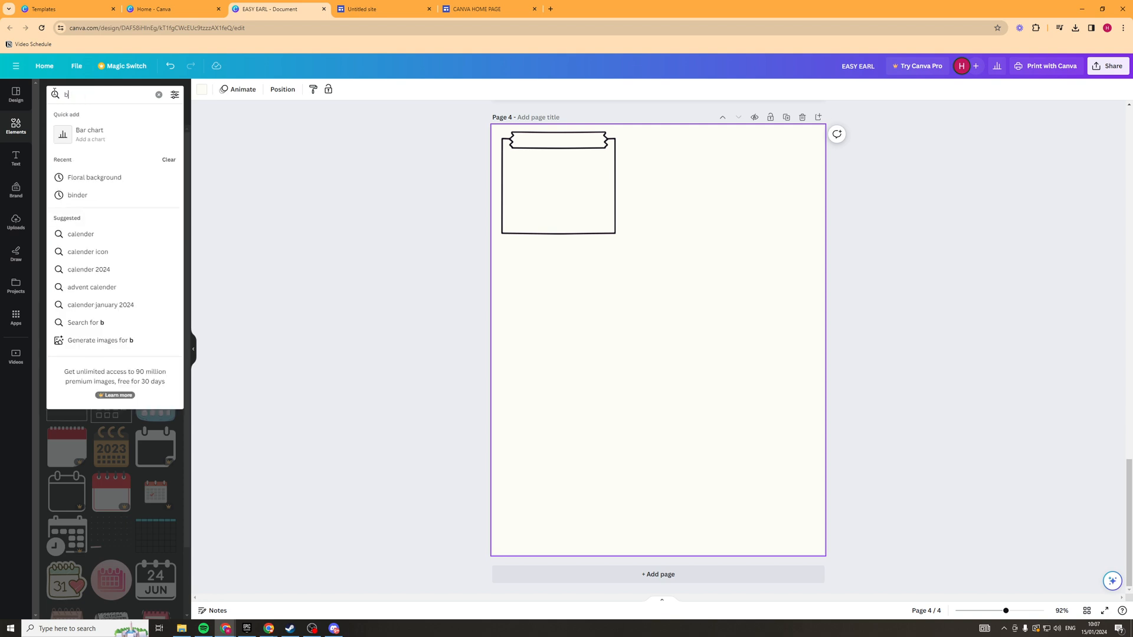
text(boxes)
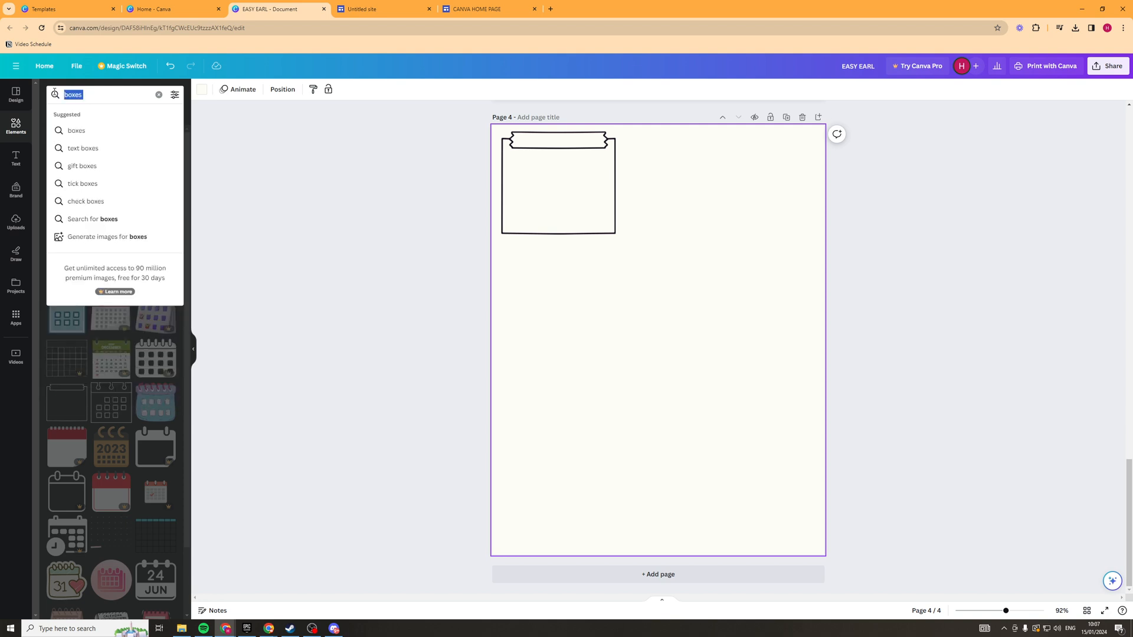
text(check bo)
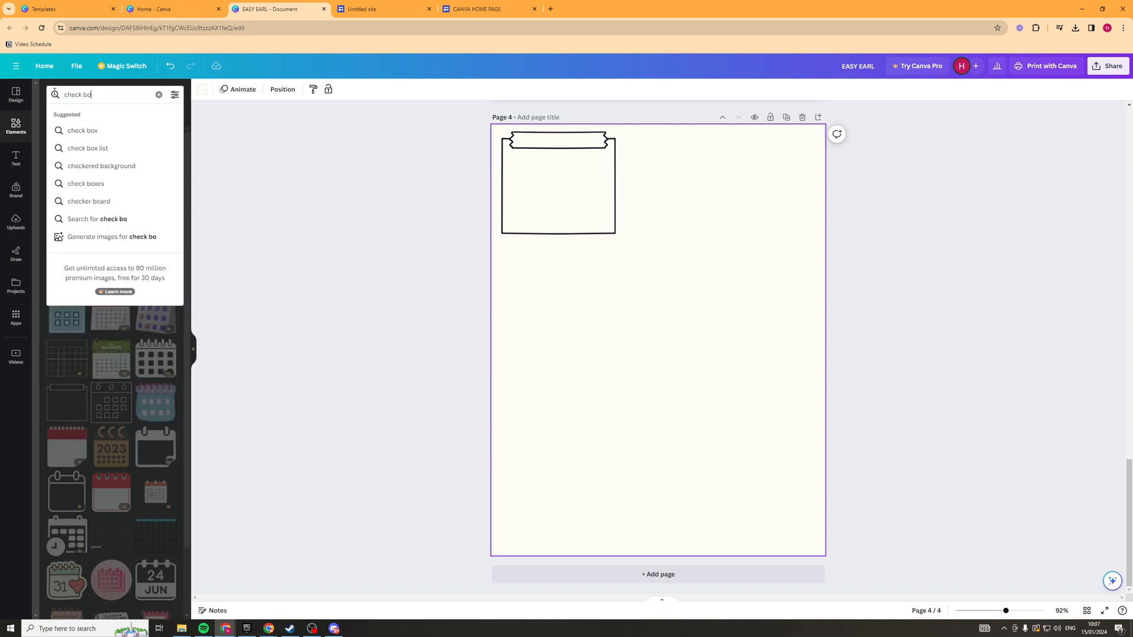
click(85, 184)
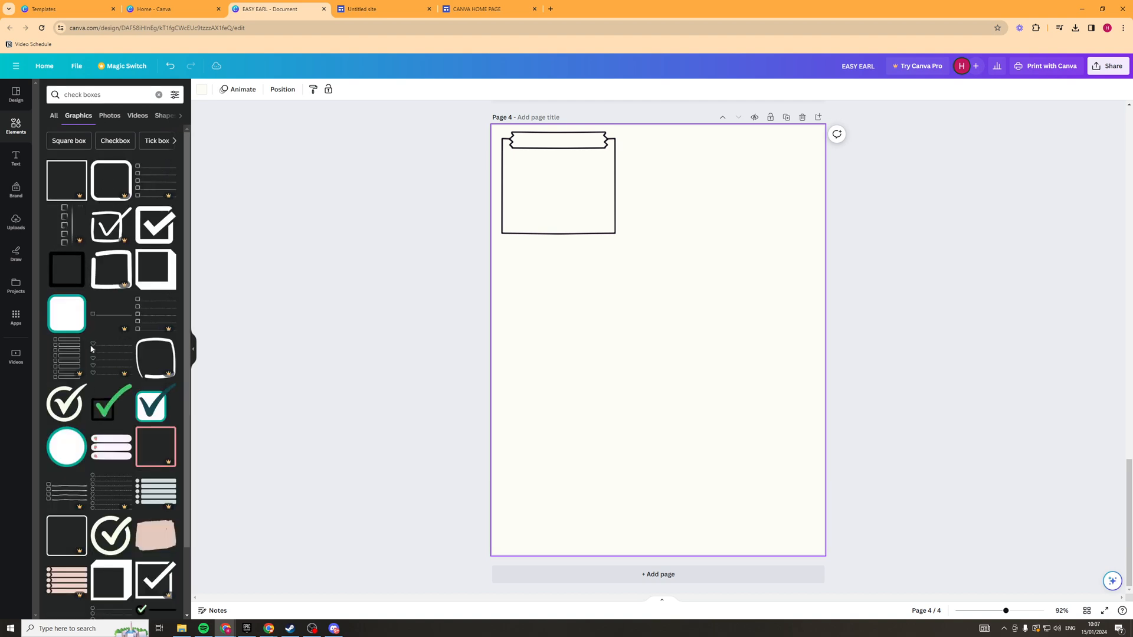
scroll(down, 3)
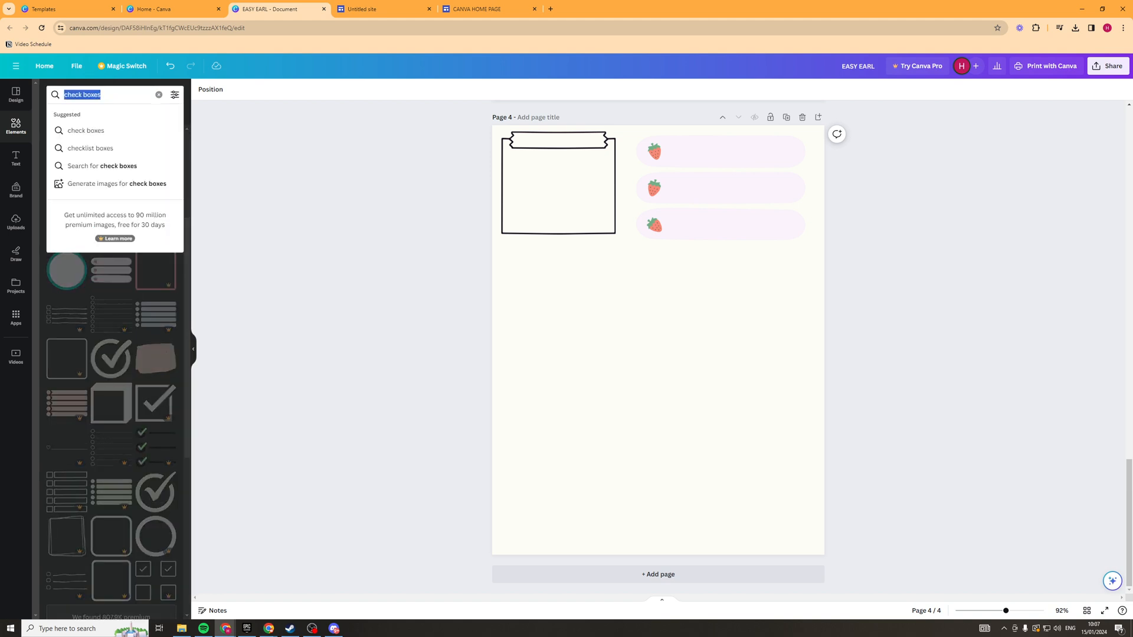
Step: Add the ruled 'lines writing' graphic across the lower part of page 4
text(lines)
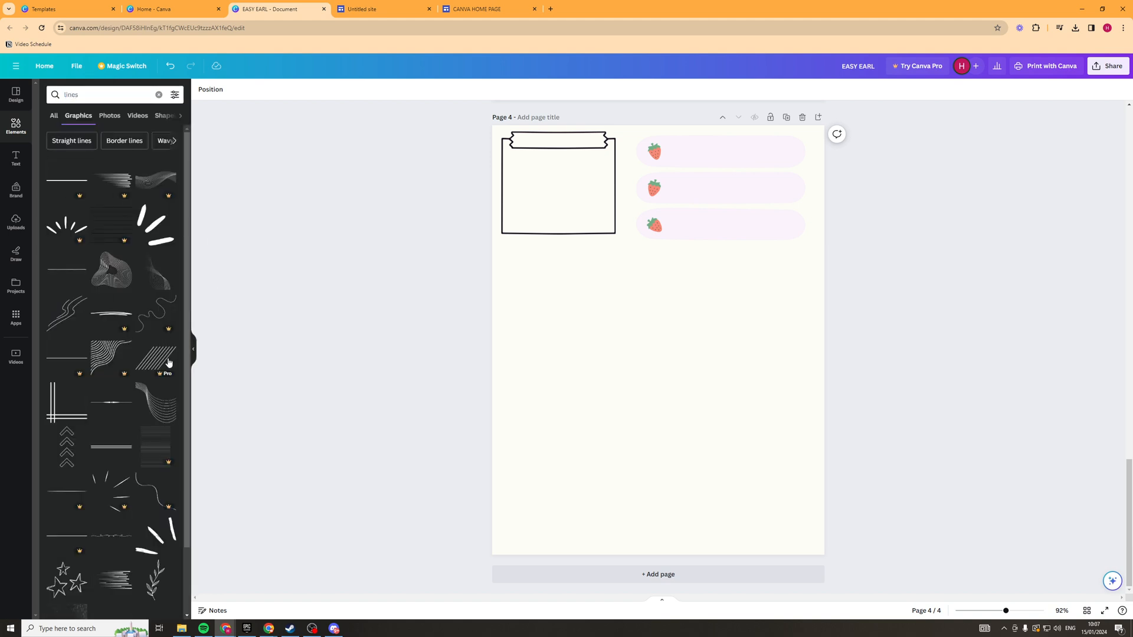
text(writi)
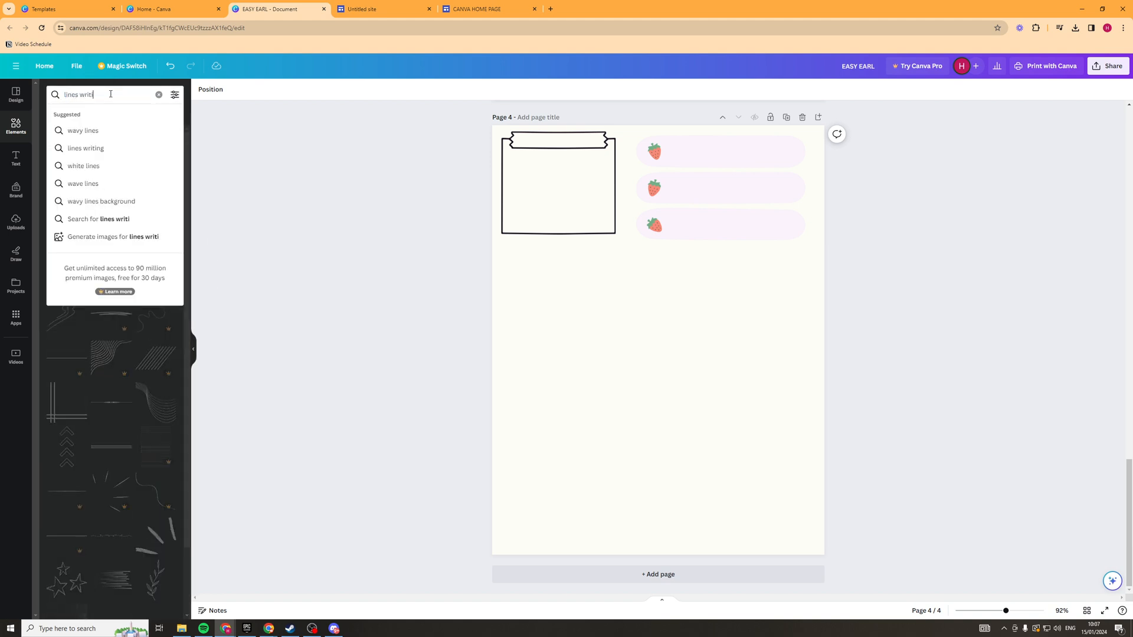
click(85, 148)
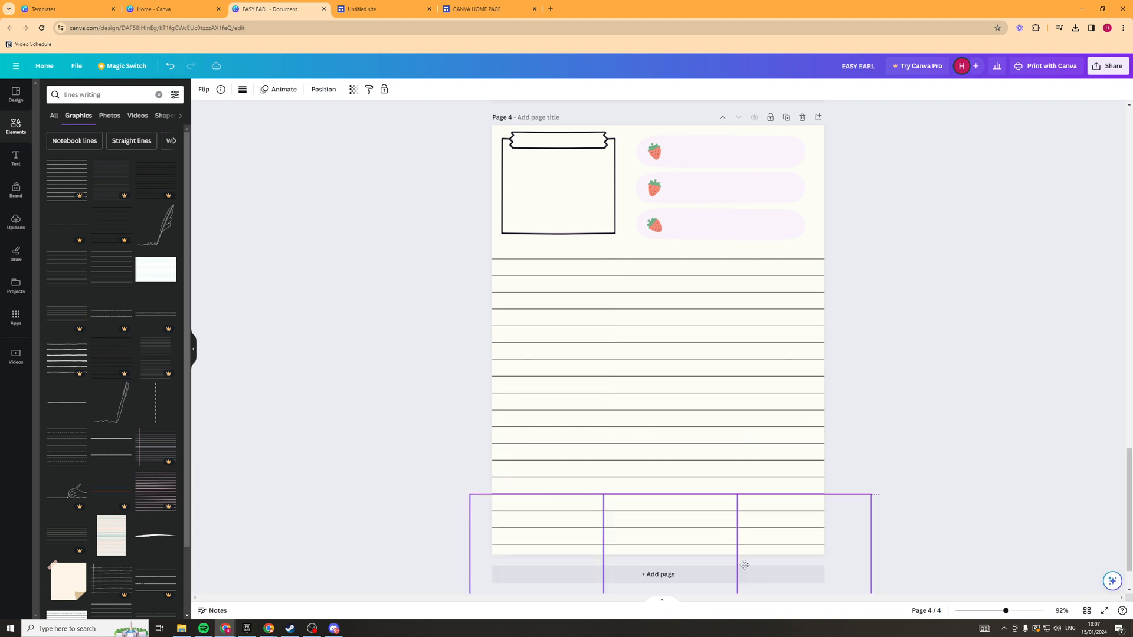
click(859, 284)
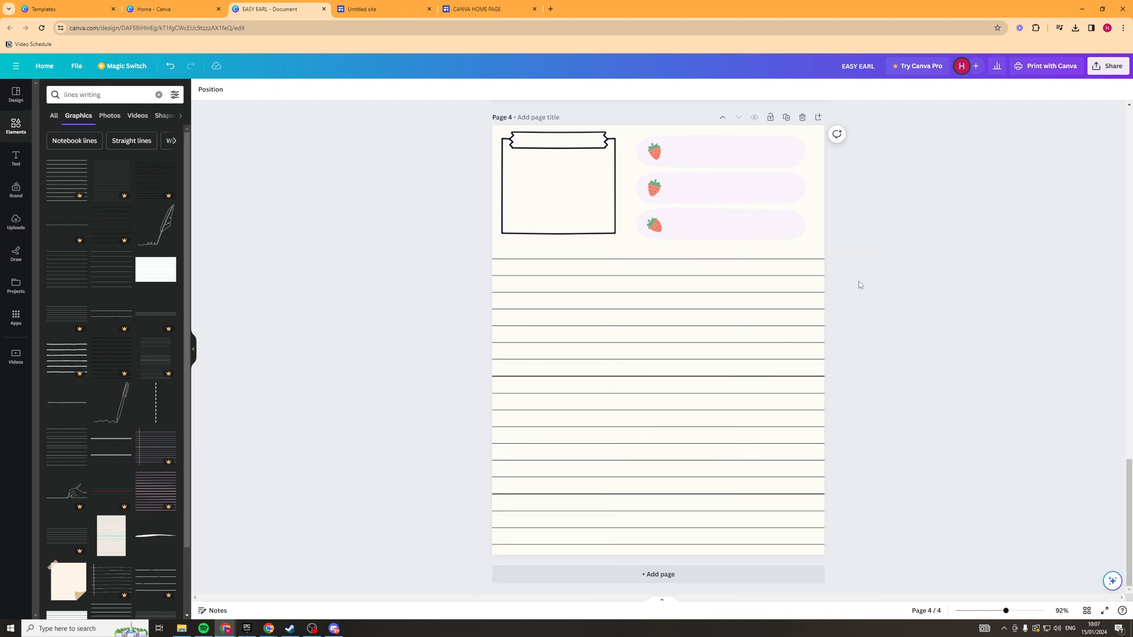
scroll(up, 3)
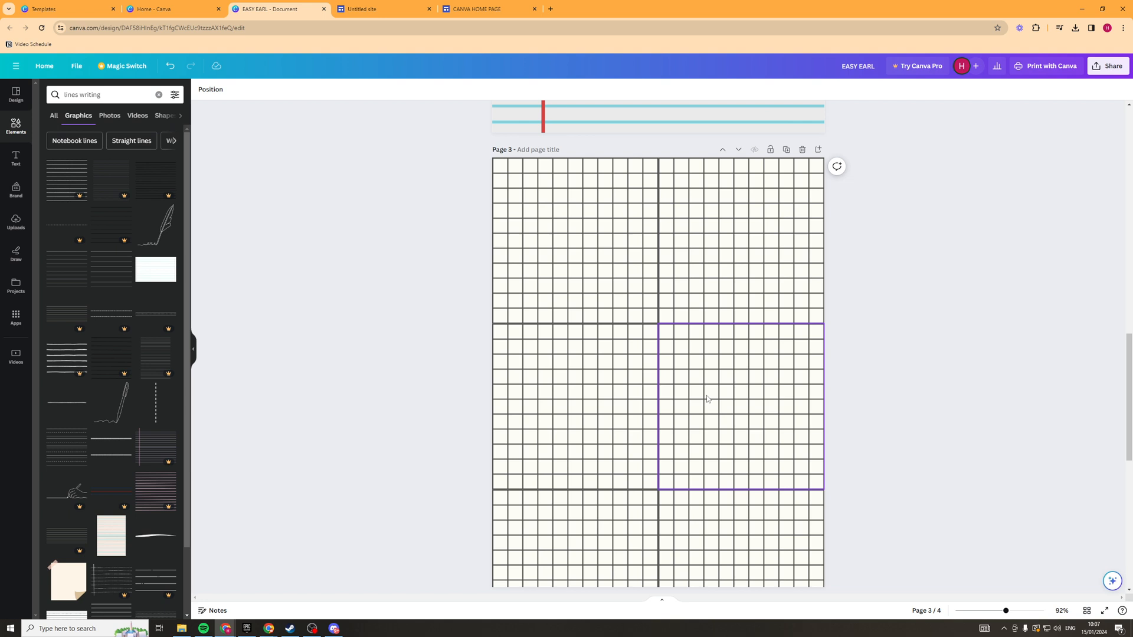
scroll(up, 3)
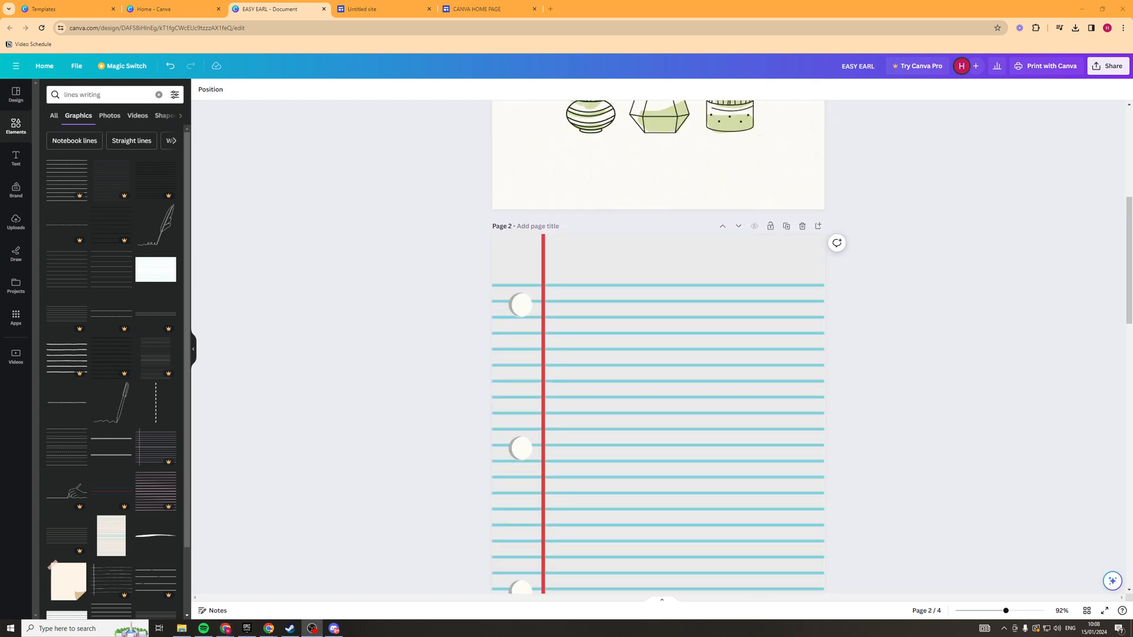
scroll(up, 3)
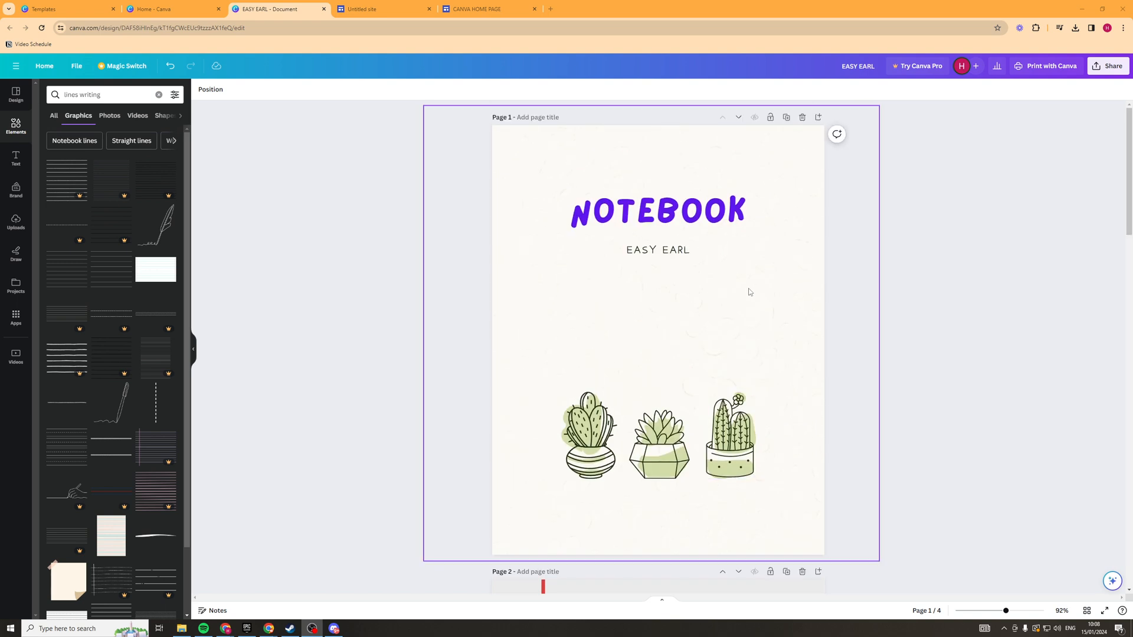
scroll(down, 3)
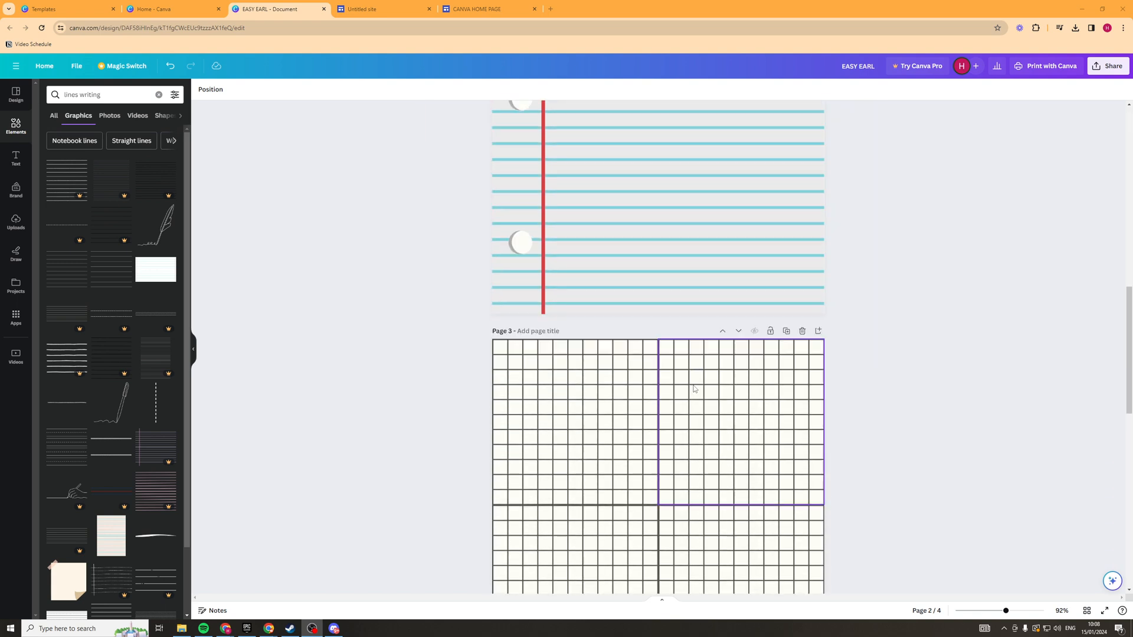
scroll(down, 3)
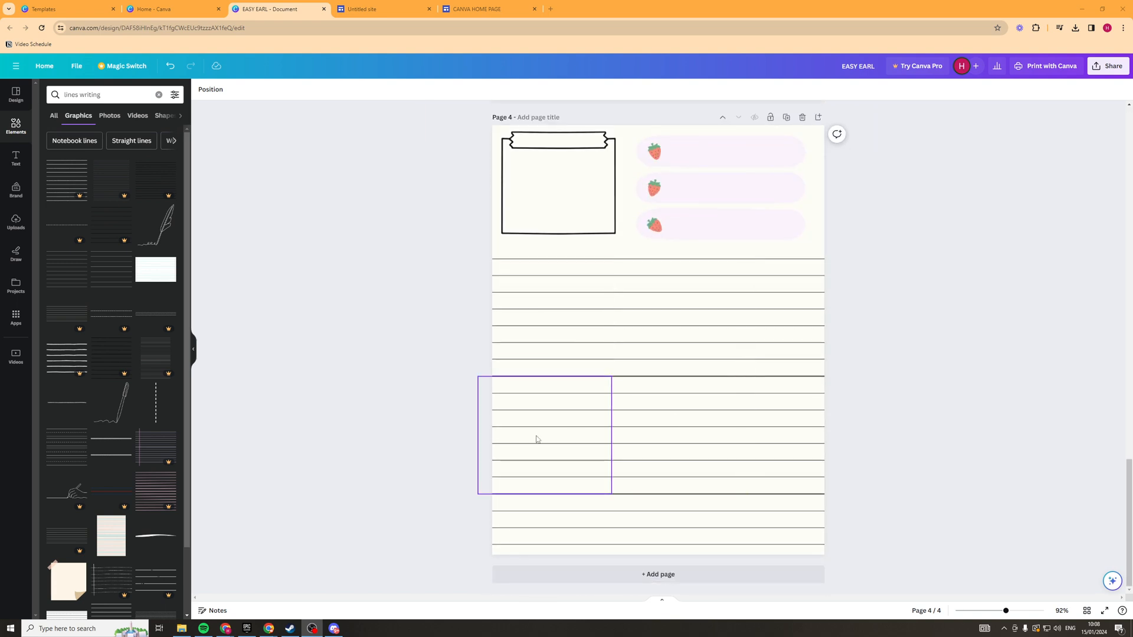
click(1026, 195)
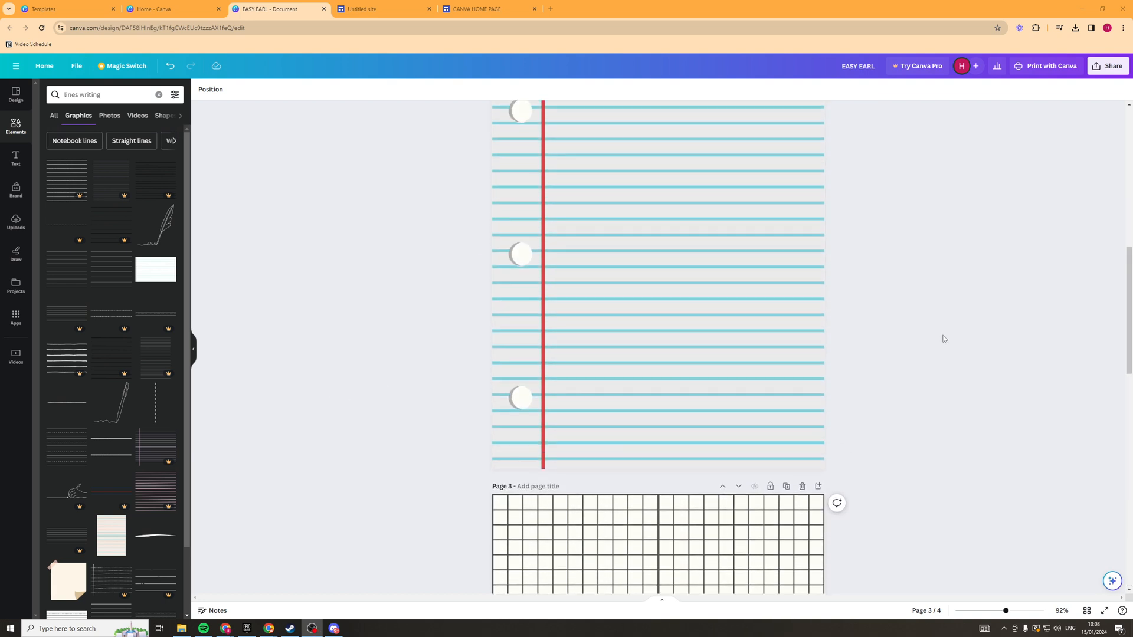
scroll(up, 3)
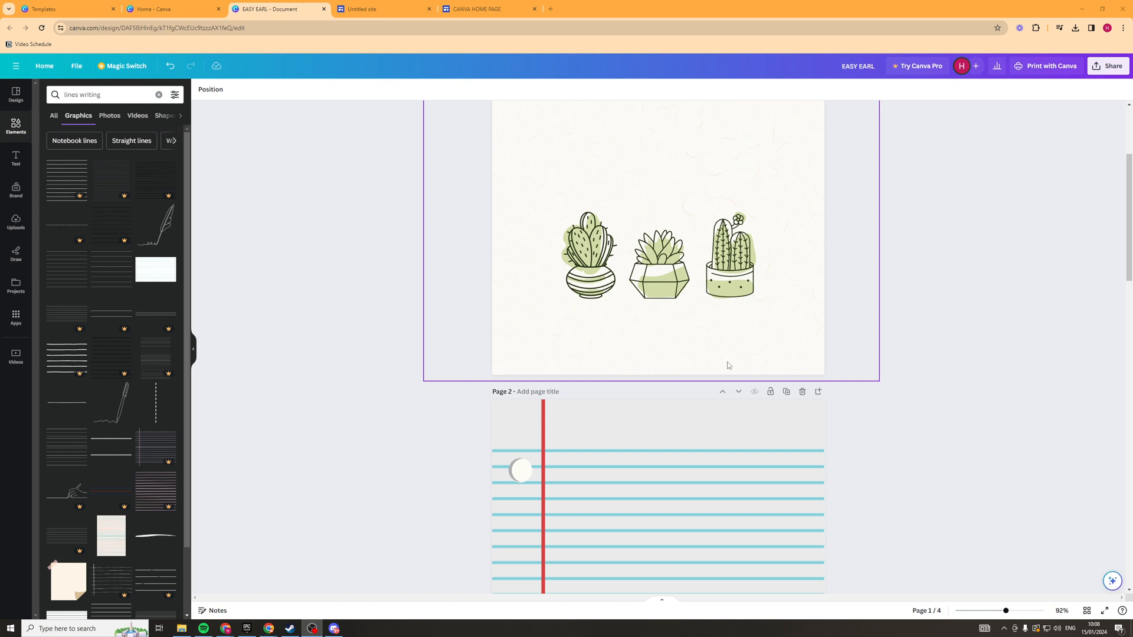
scroll(down, 3)
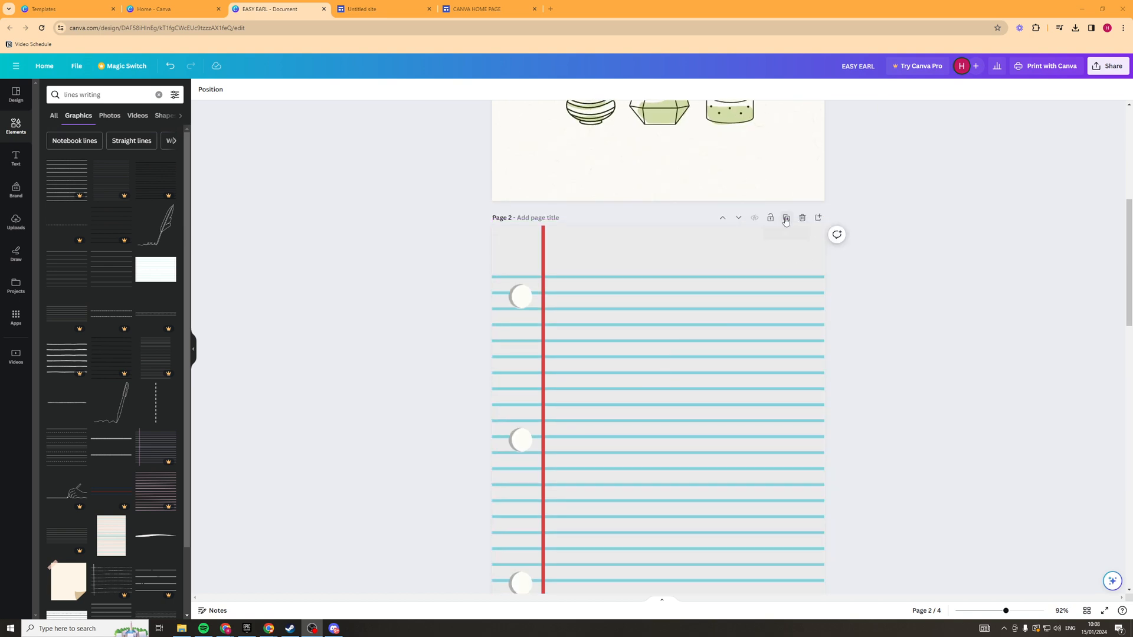
Step: Duplicate the lined page until the notebook has 20 pages, then scroll back to the cover
click(785, 220)
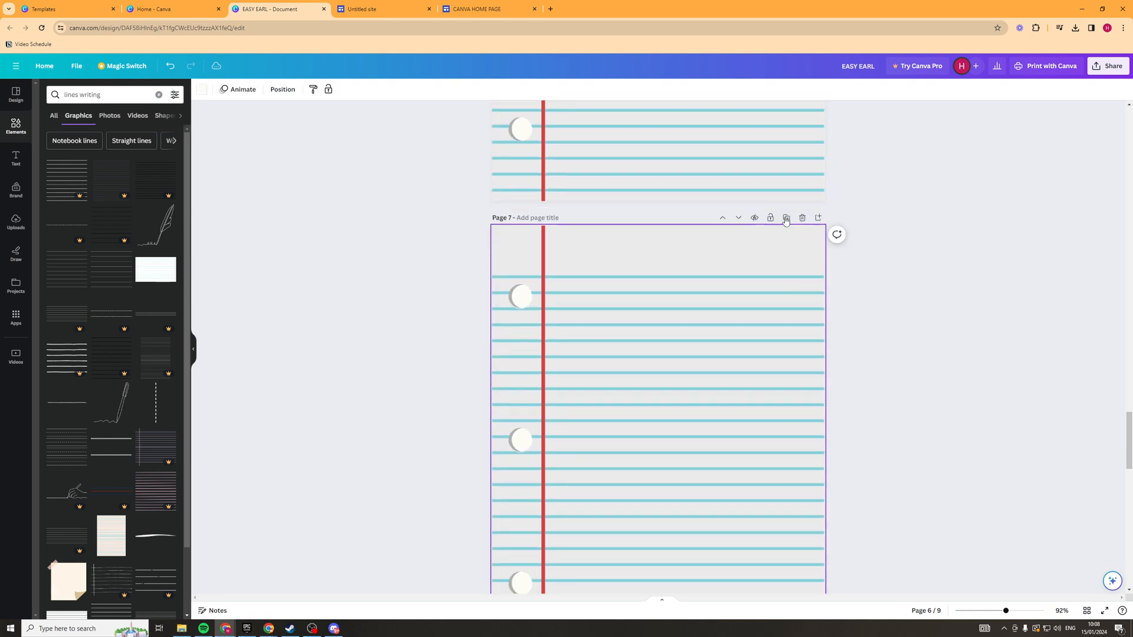
click(785, 218)
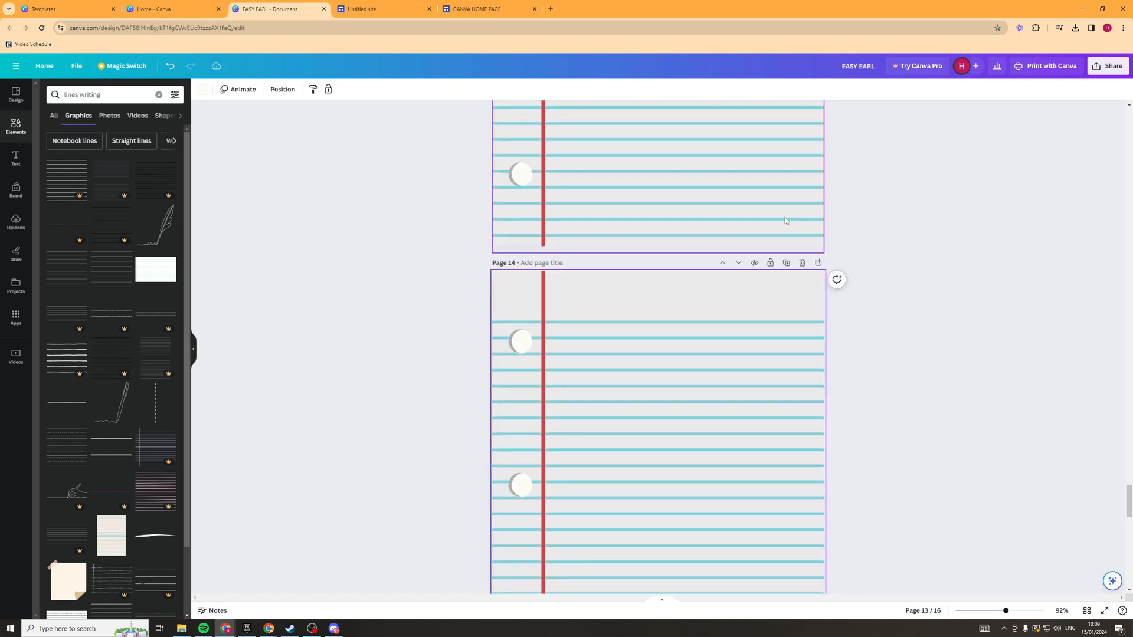
click(785, 219)
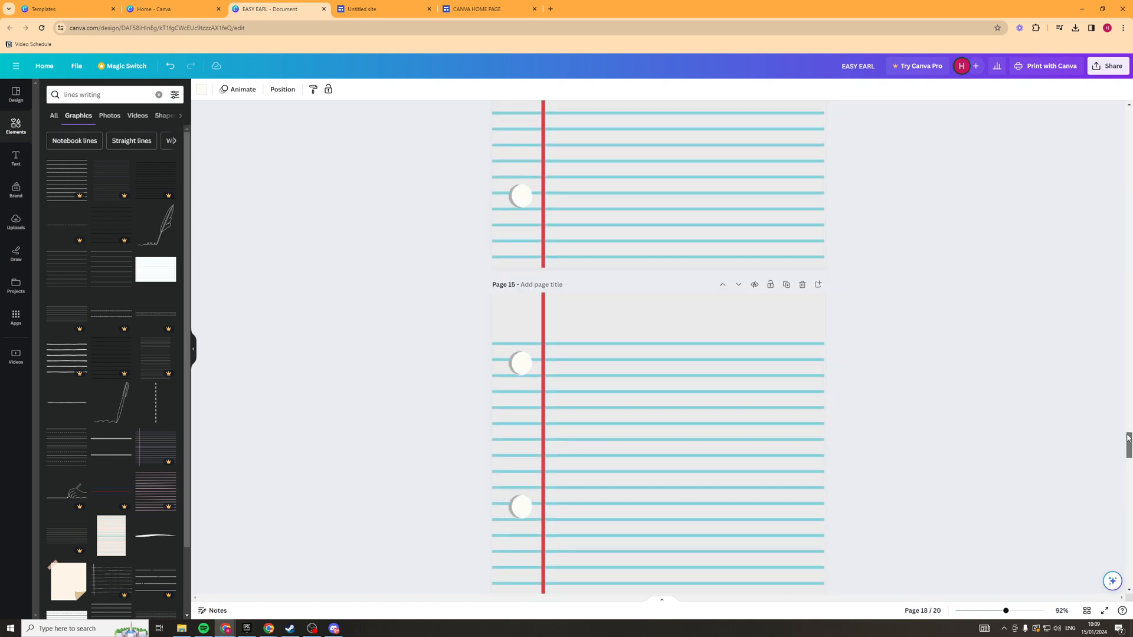
scroll(up, 3)
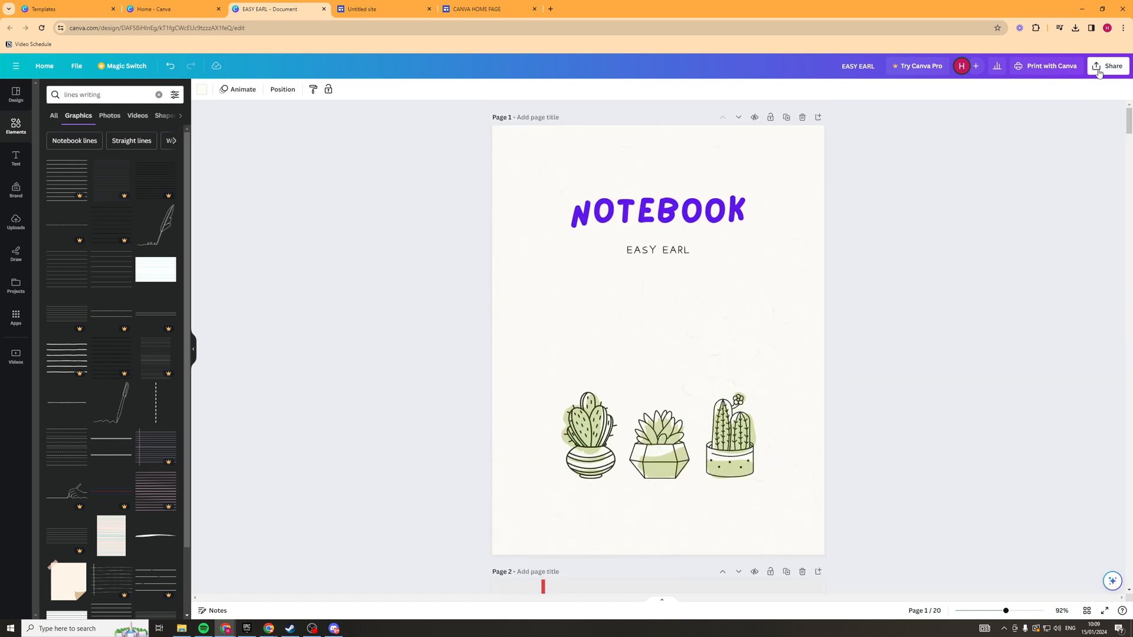
Step: Open Share > More and browse the All options panel down to the Save group
click(1111, 65)
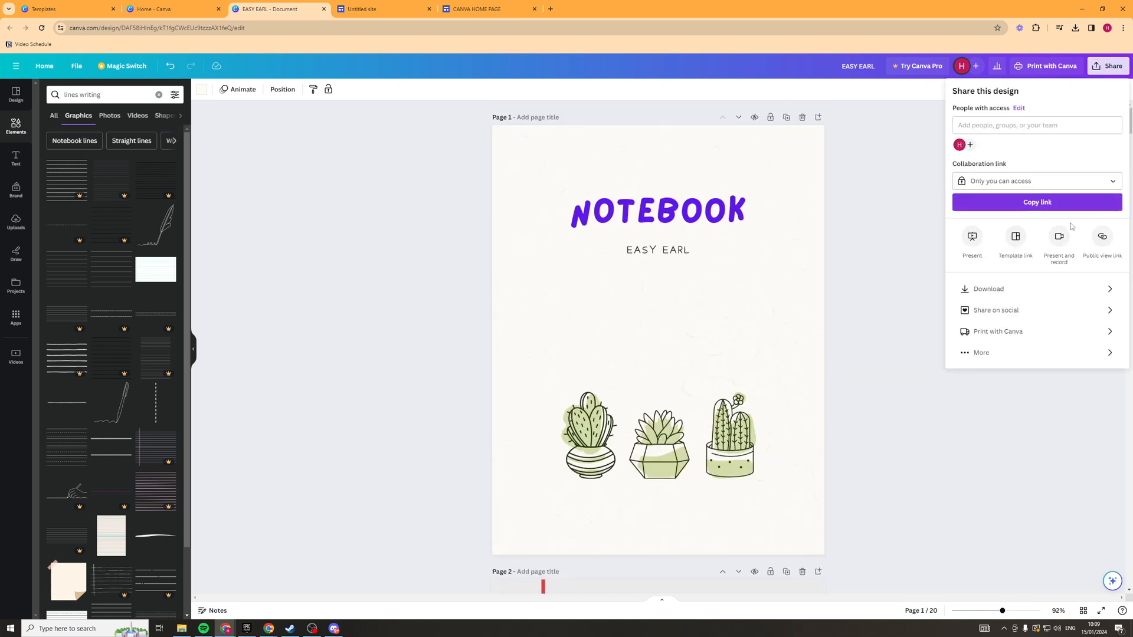
mouse_move(1005, 354)
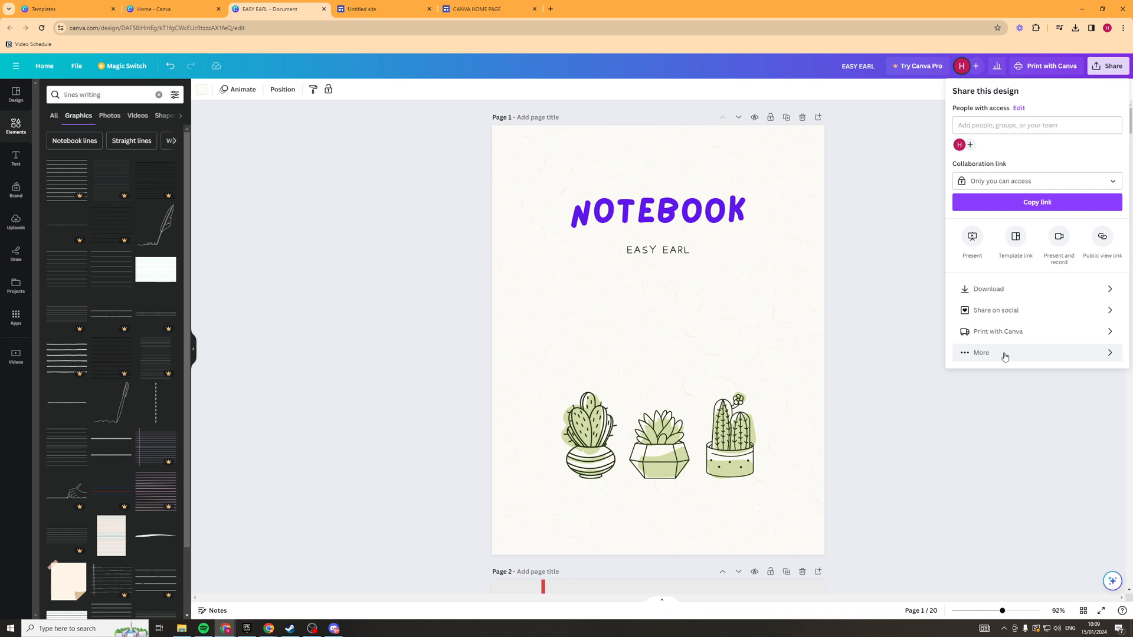
click(981, 353)
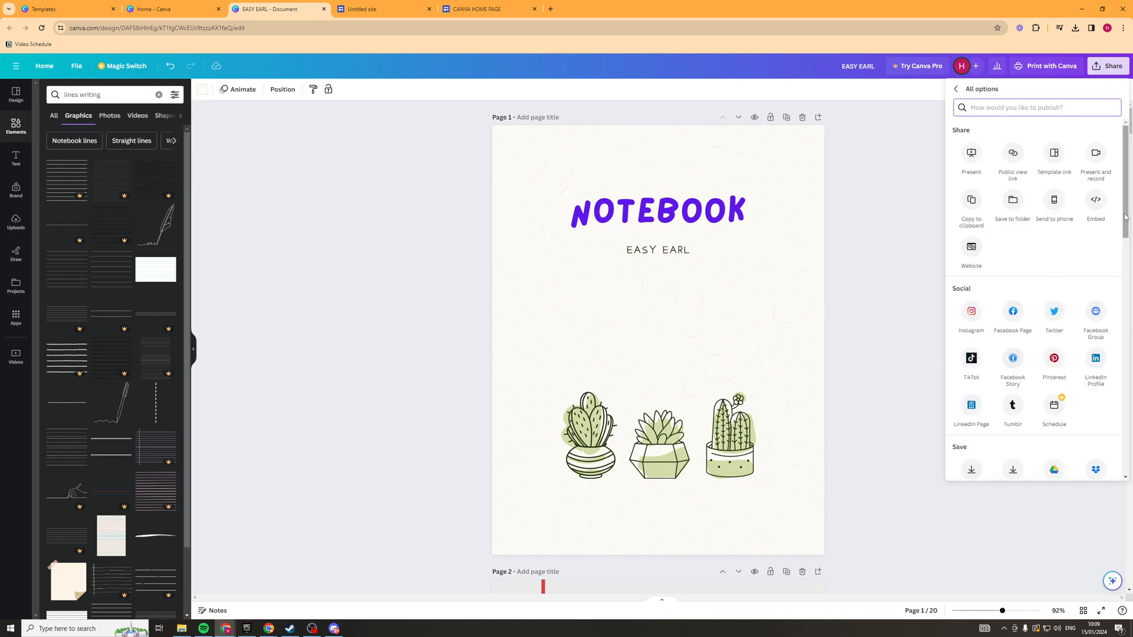
scroll(down, 3)
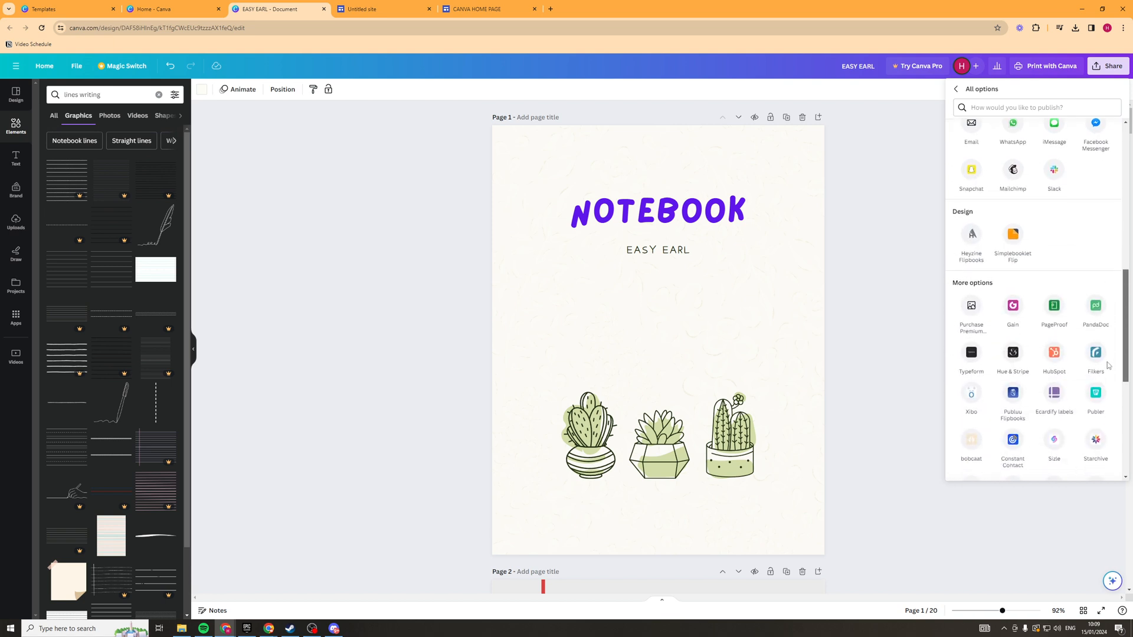
scroll(up, 3)
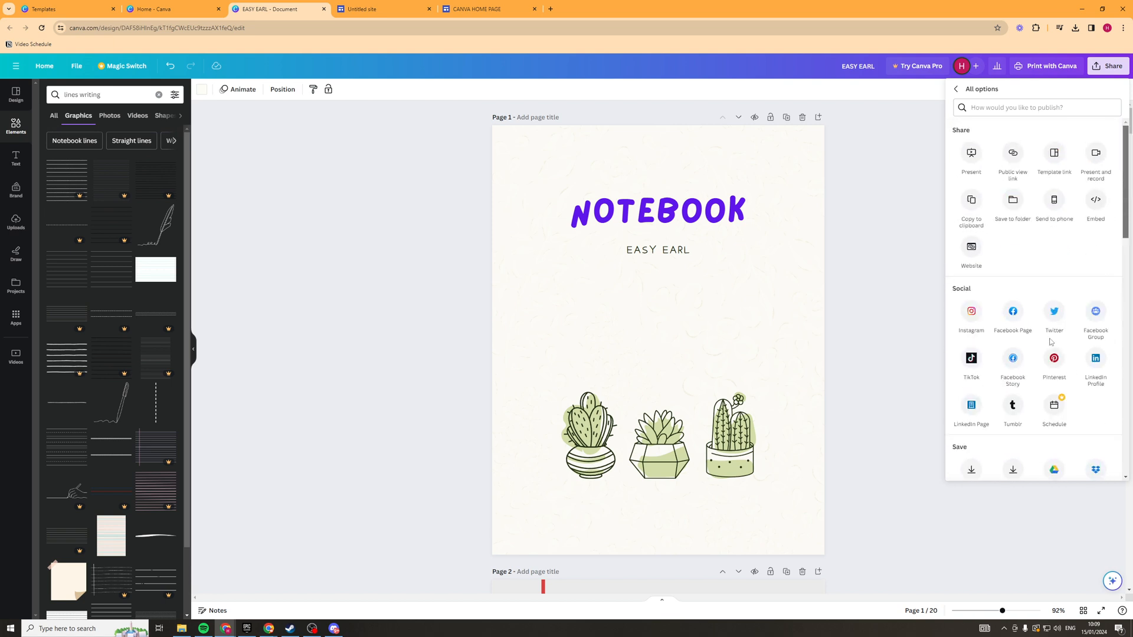
scroll(down, 3)
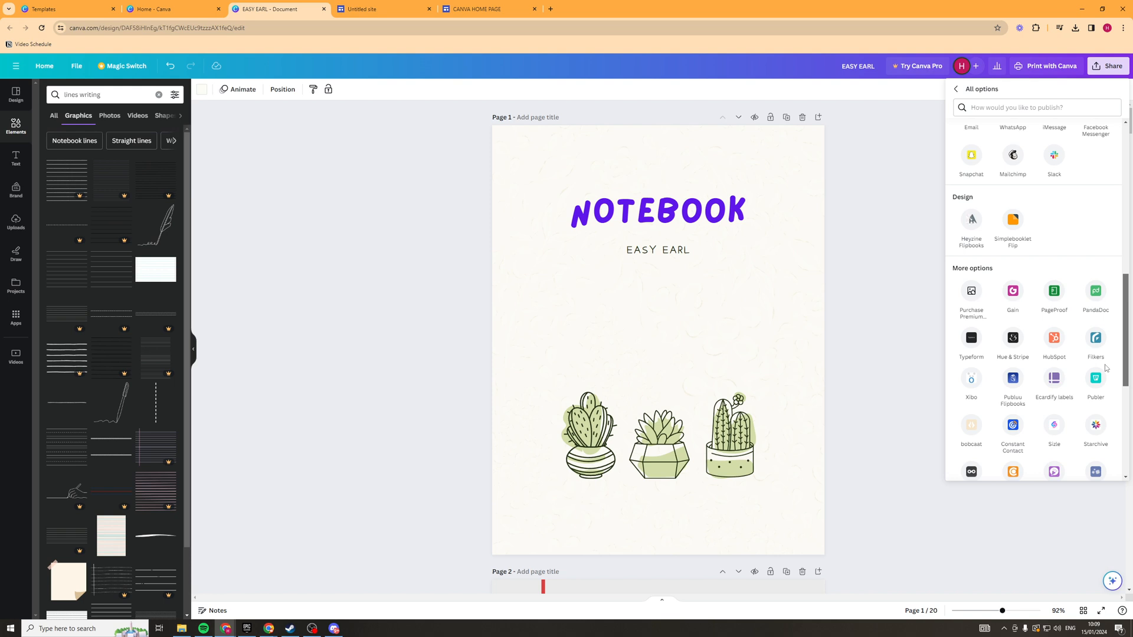
scroll(up, 3)
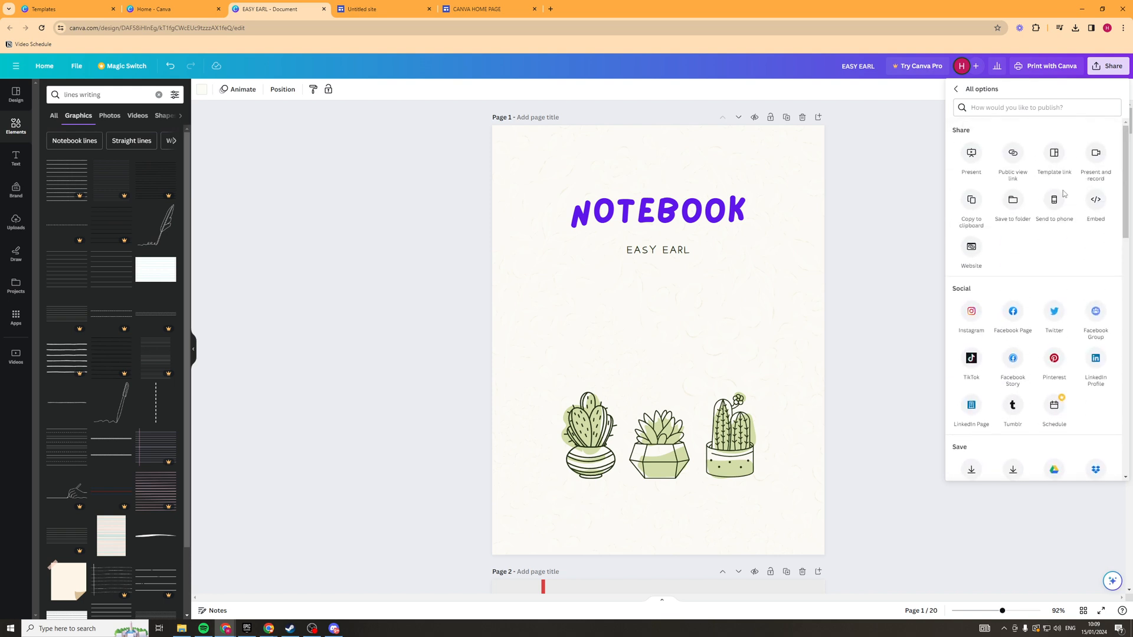
scroll(down, 3)
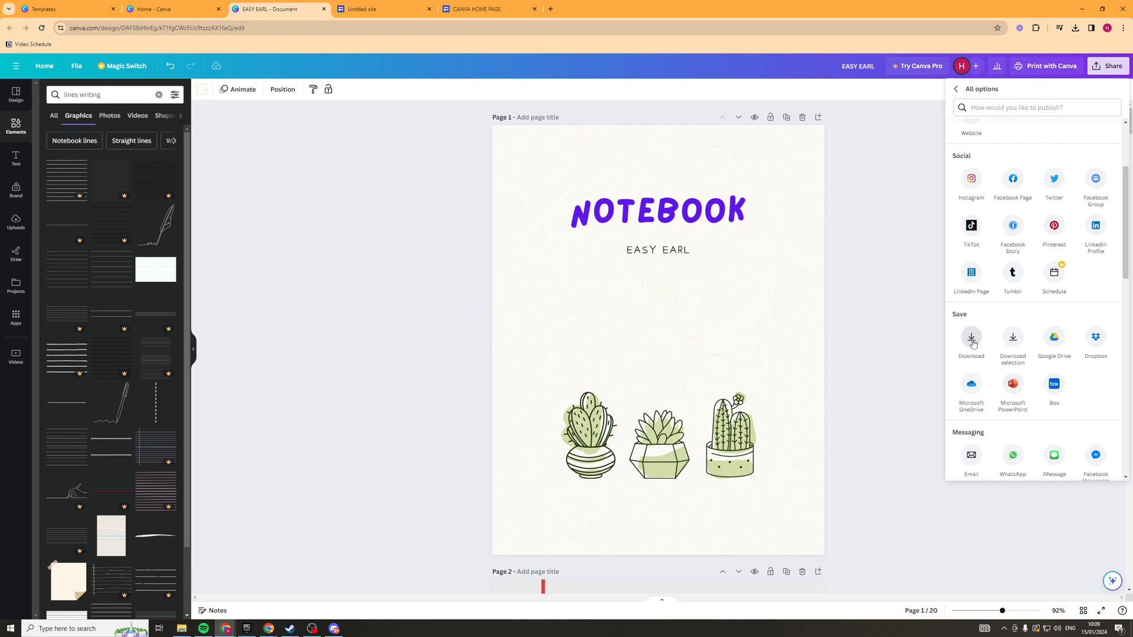
Step: Download all 20 pages as a PDF Standard file
click(971, 340)
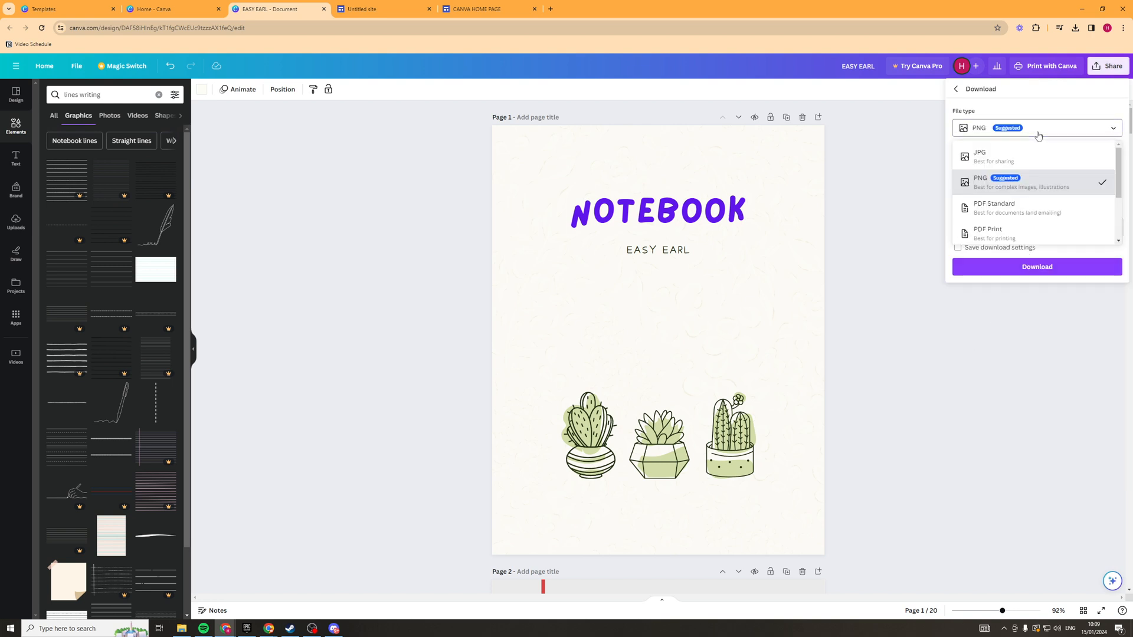
click(994, 207)
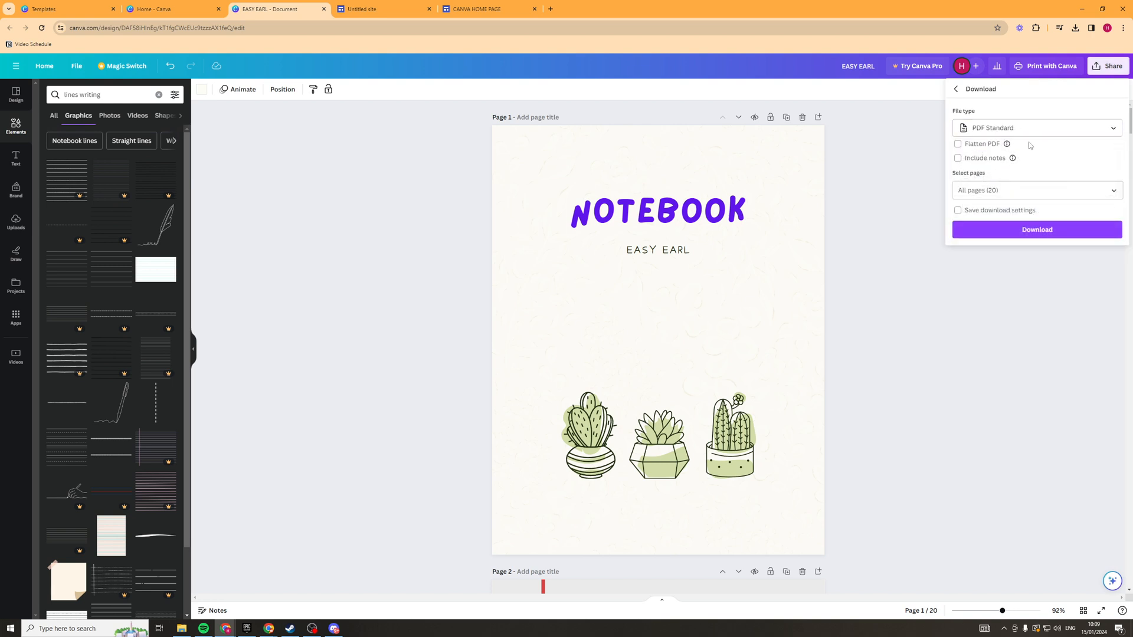
click(1036, 190)
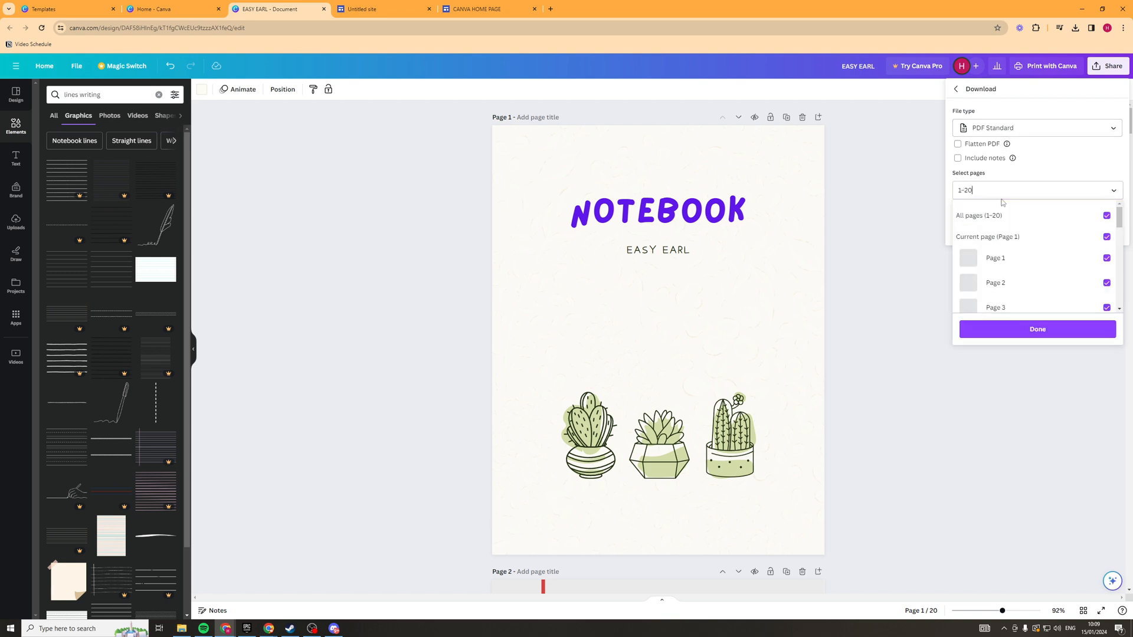
scroll(down, 3)
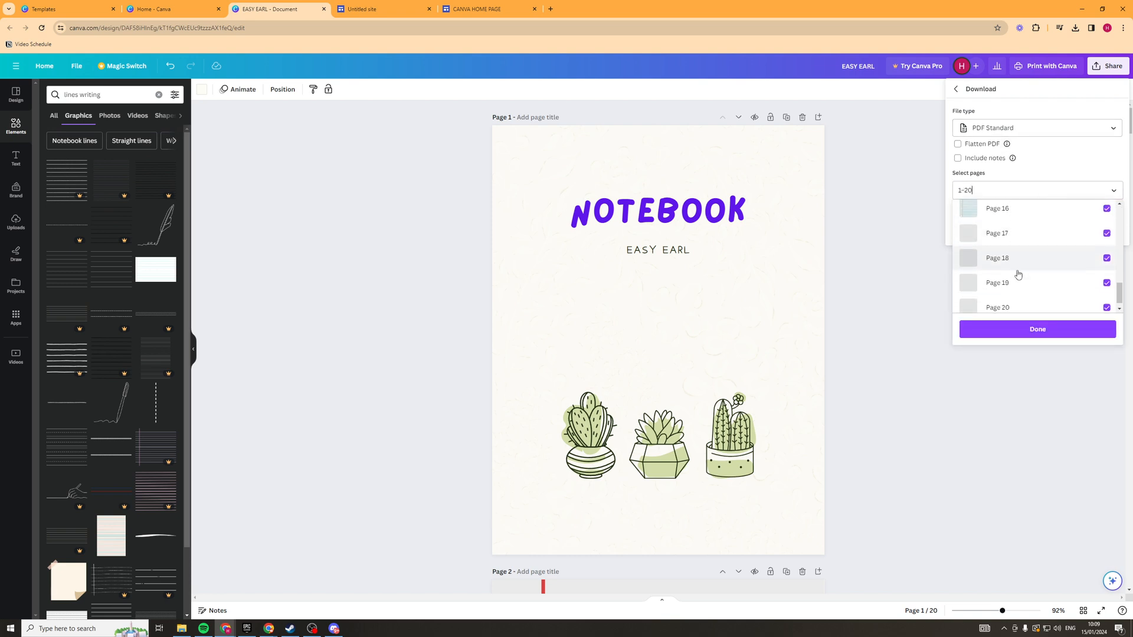
click(1036, 329)
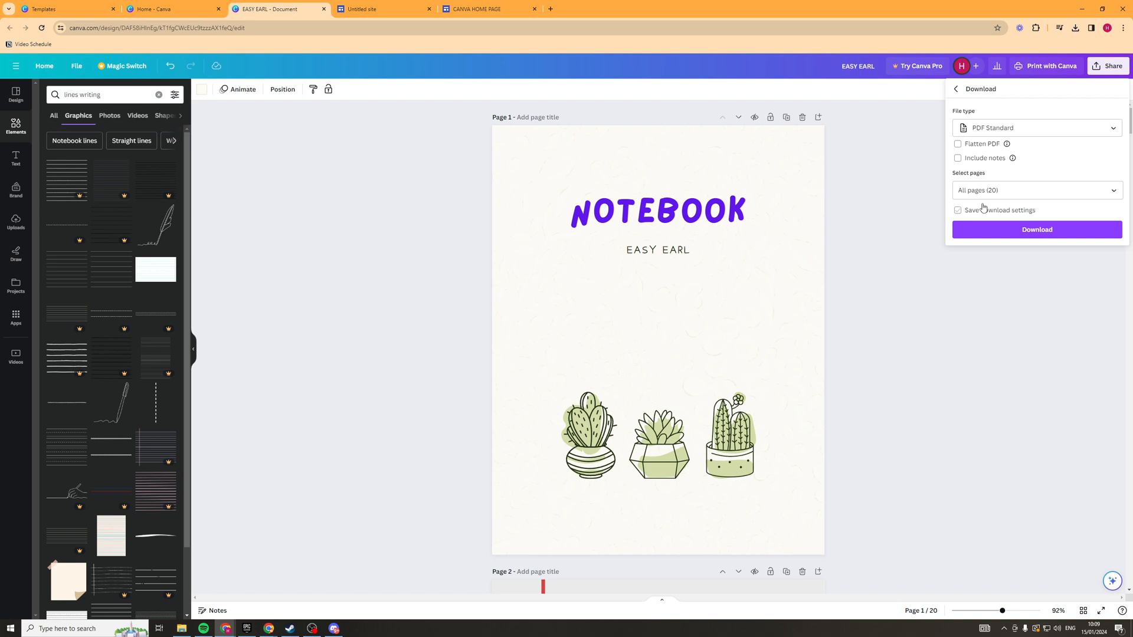
click(1036, 229)
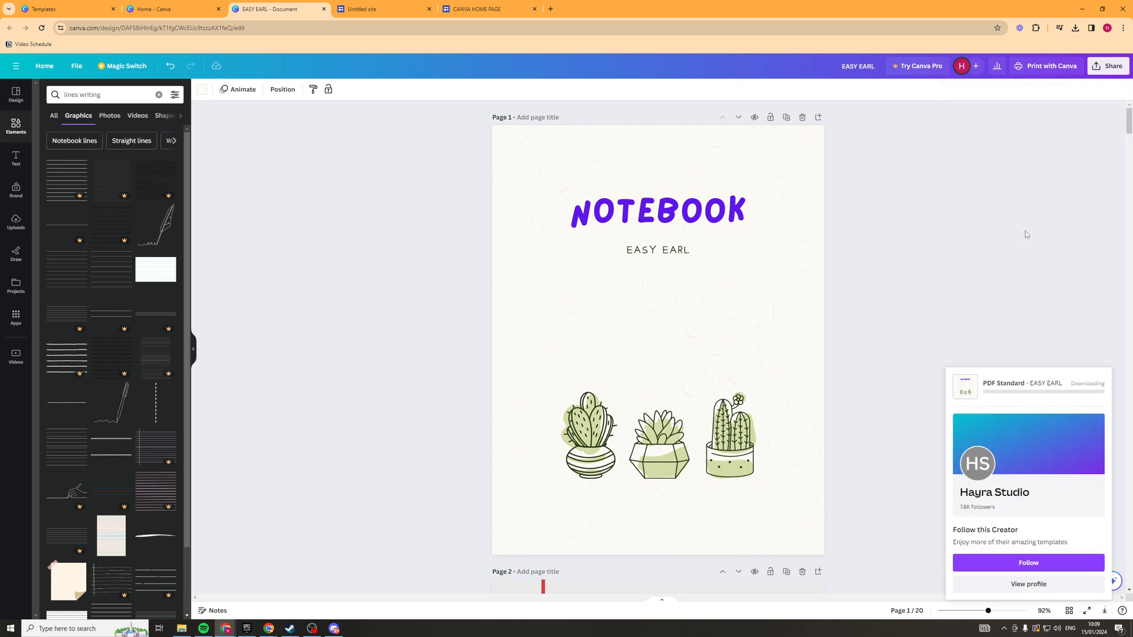
mouse_move(1019, 378)
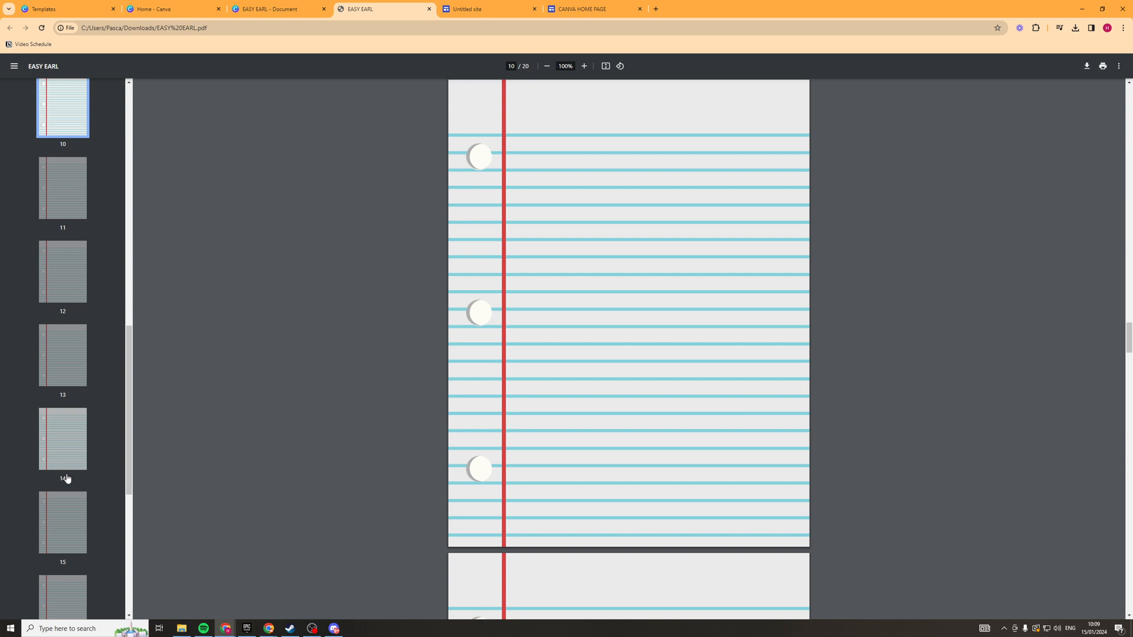
Step: Browse the EASY EARL.pdf pages in Chrome's viewer via sidebar thumbnails
click(62, 567)
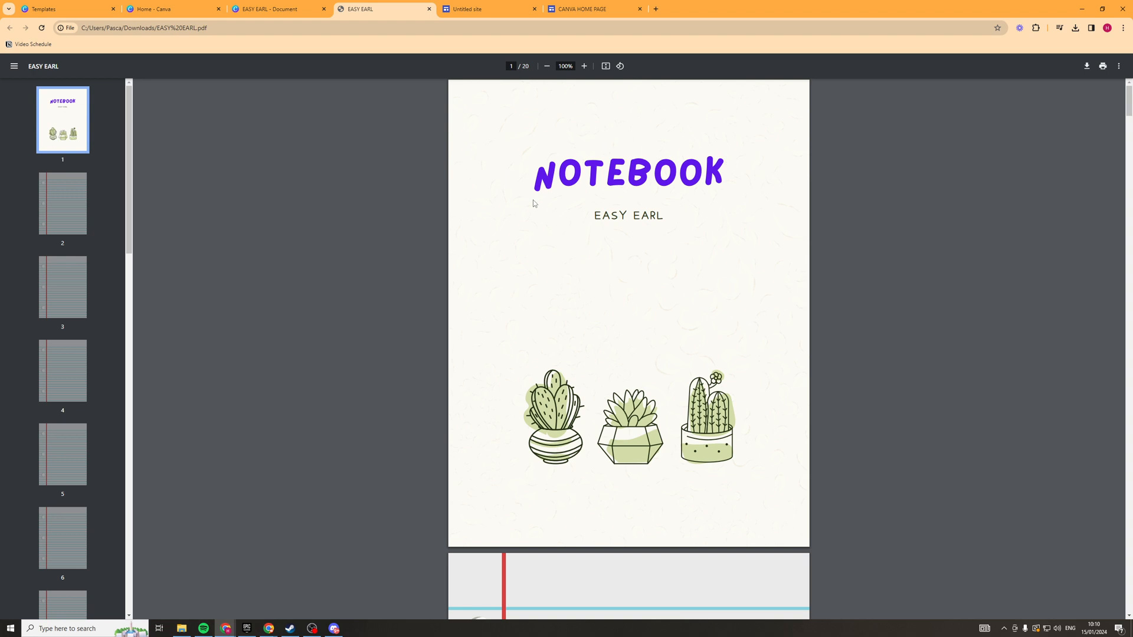
mouse_move(505, 196)
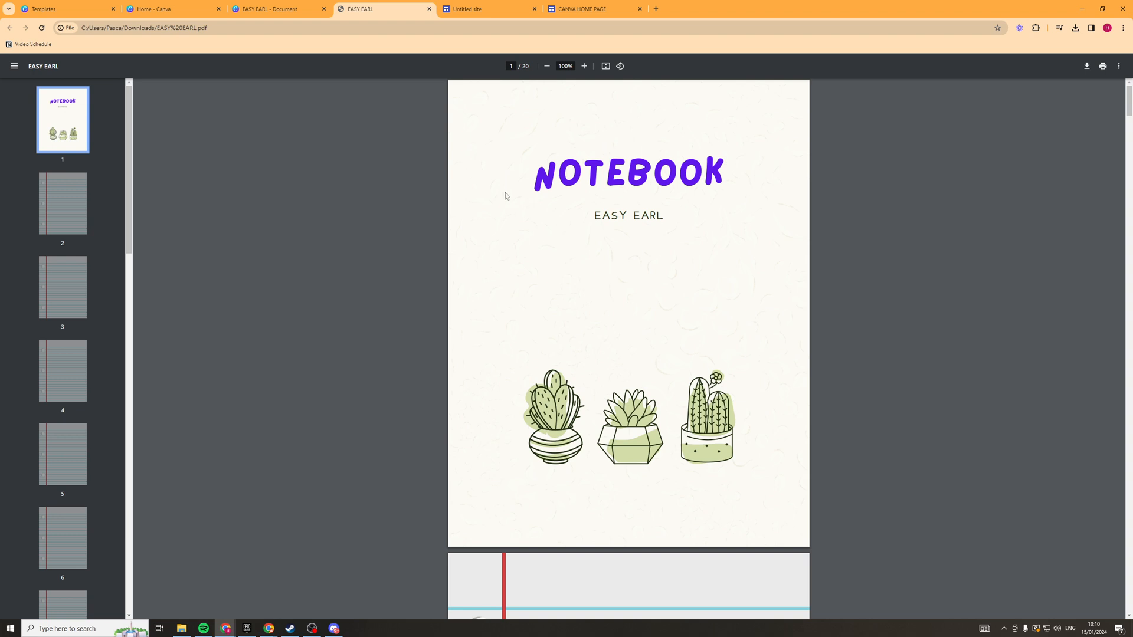
mouse_move(378, 190)
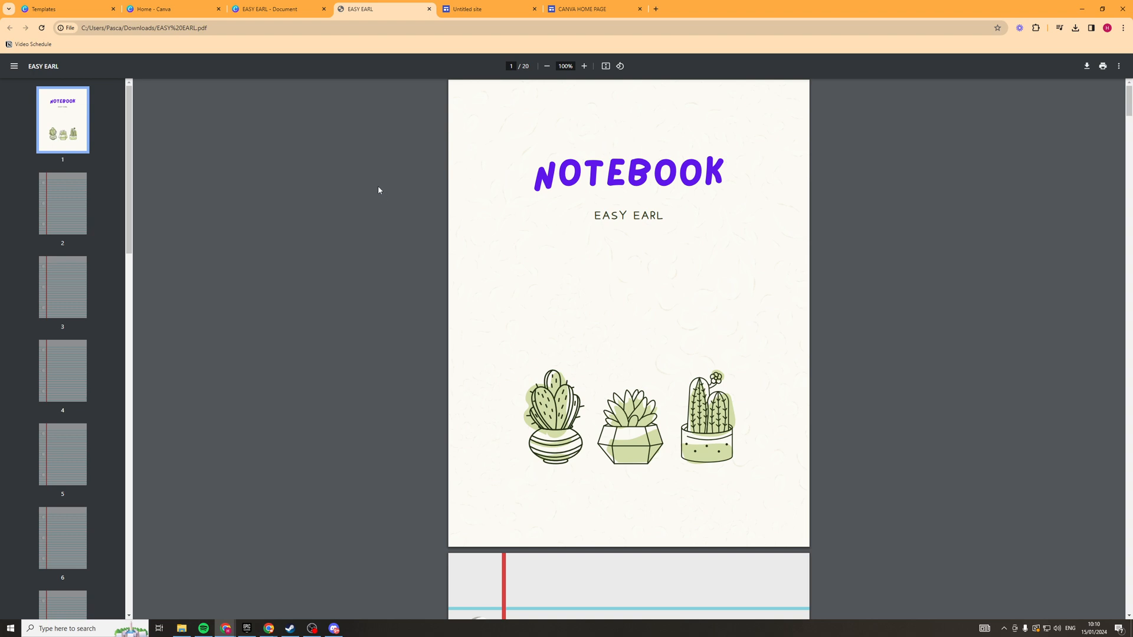
mouse_move(324, 182)
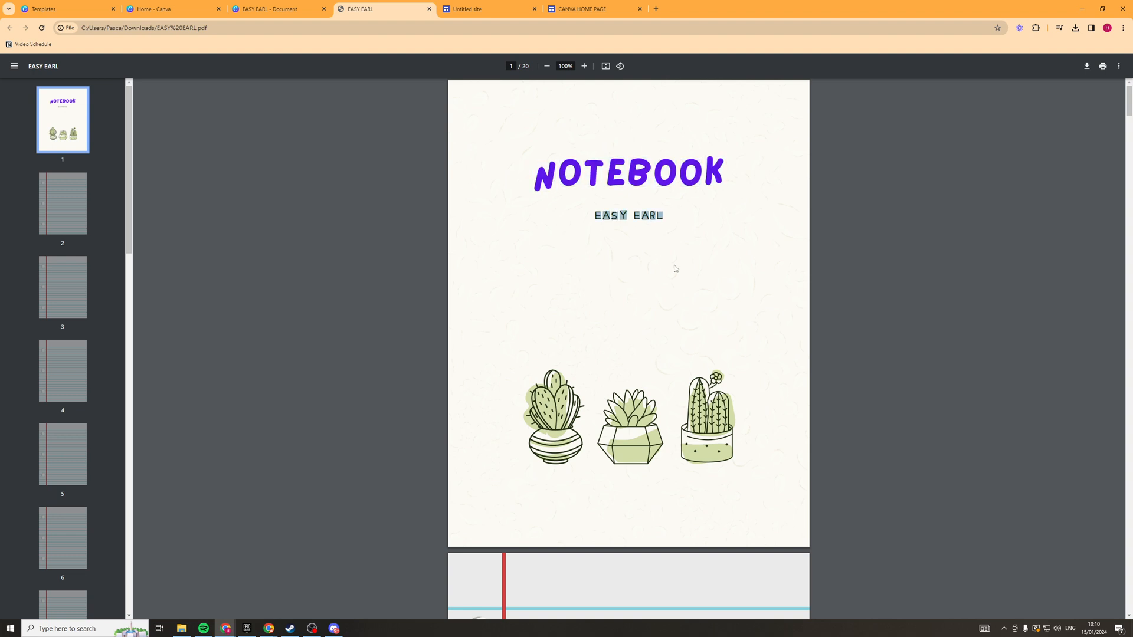
scroll(down, 3)
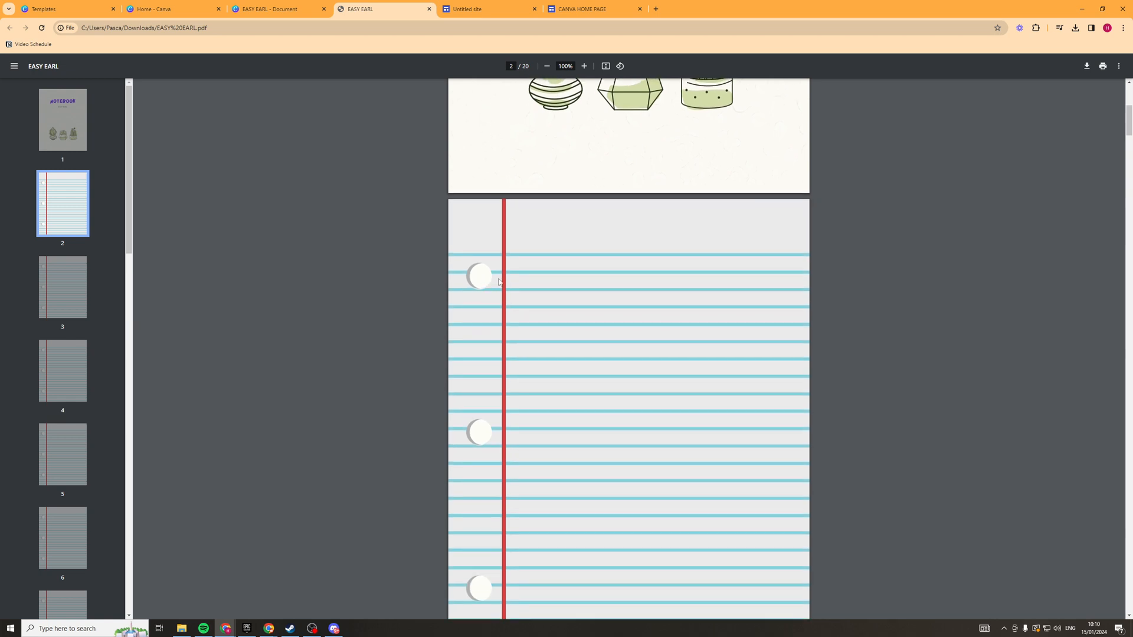
scroll(up, 3)
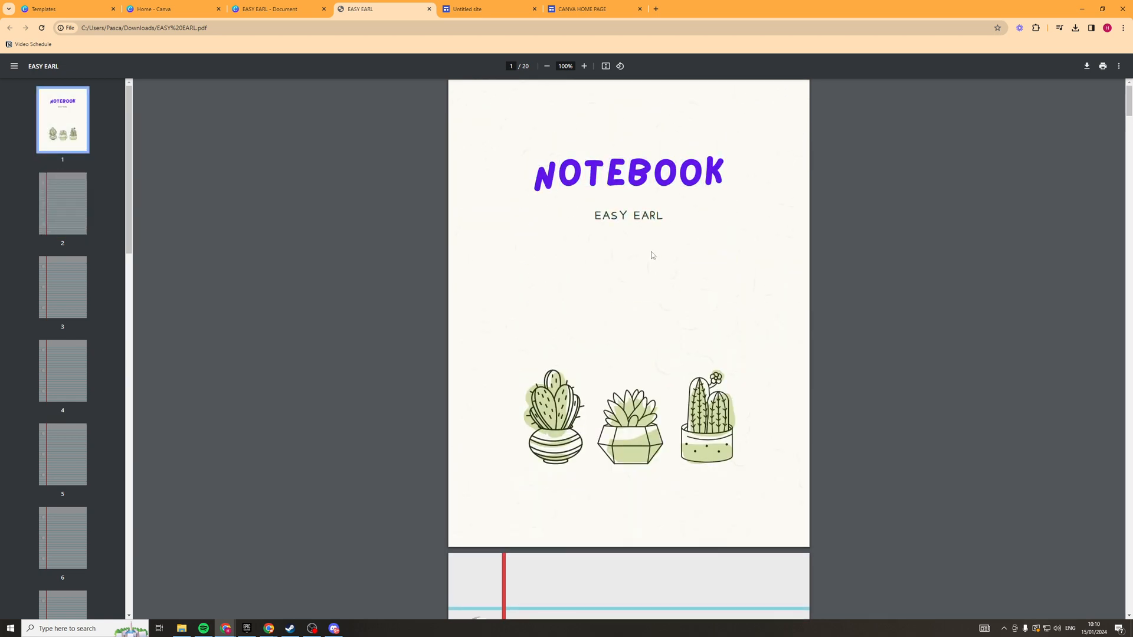
mouse_move(139, 415)
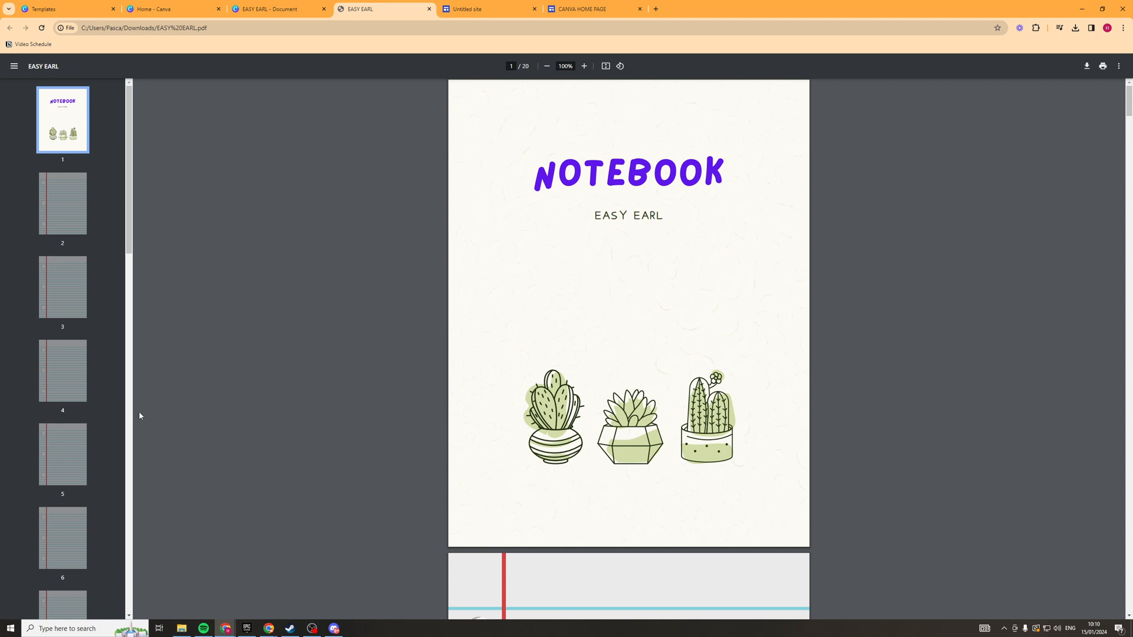